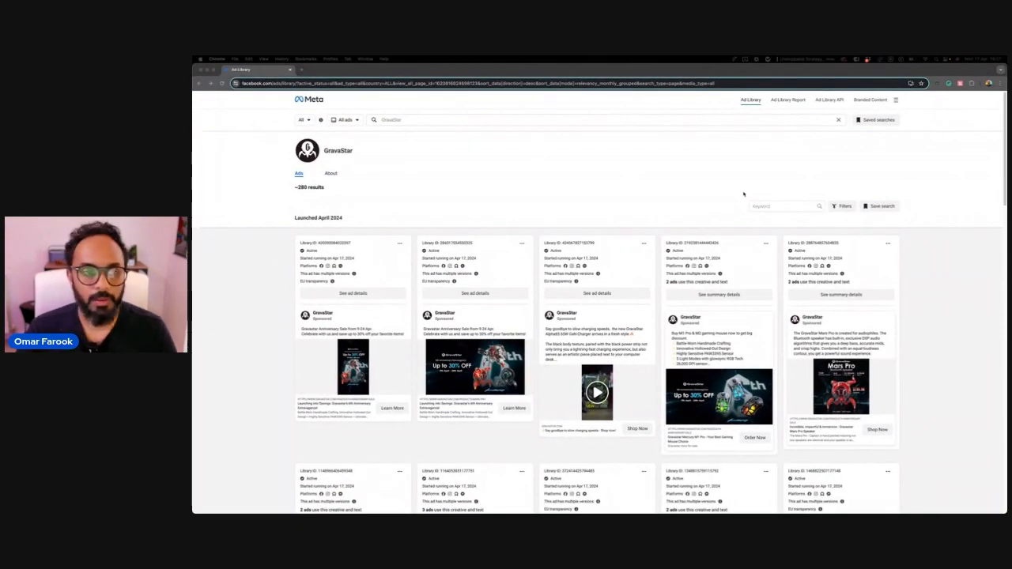
pyautogui.moveTo(725, 181)
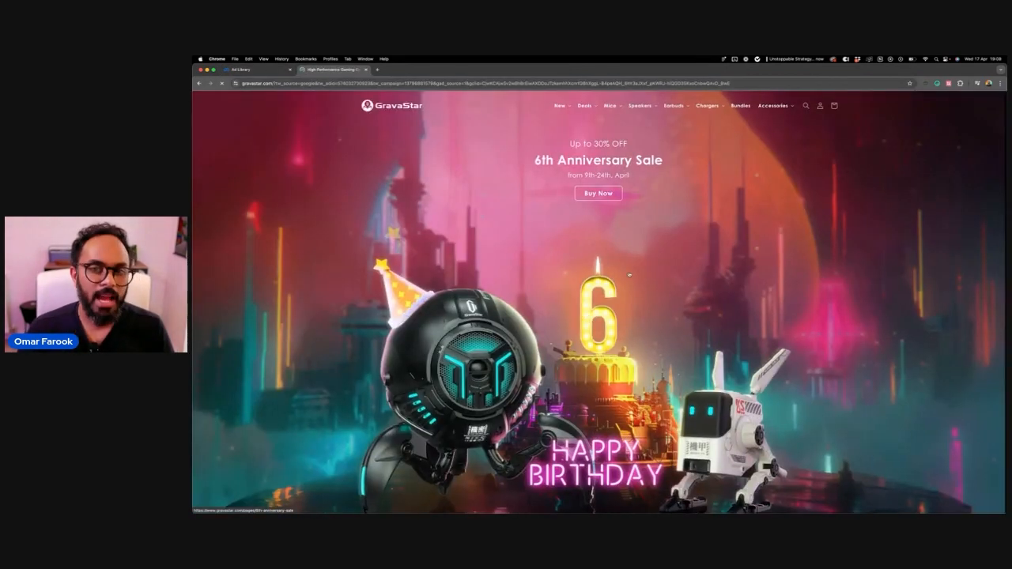
# Scroll the GravaStar homepage until the 'You want to leave us already?' bestsellers page appears.
pyautogui.scroll(-3)
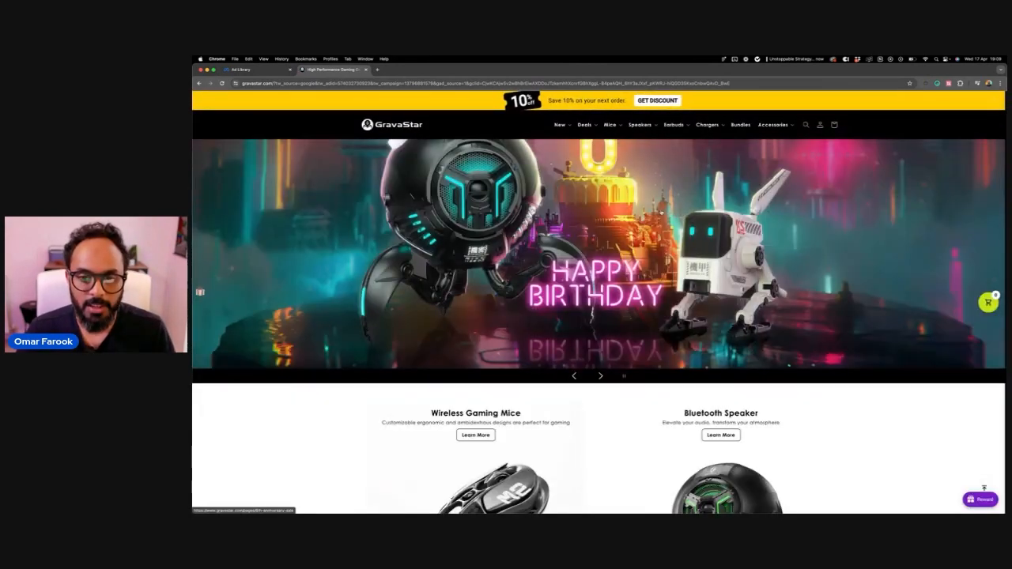
pyautogui.scroll(-3)
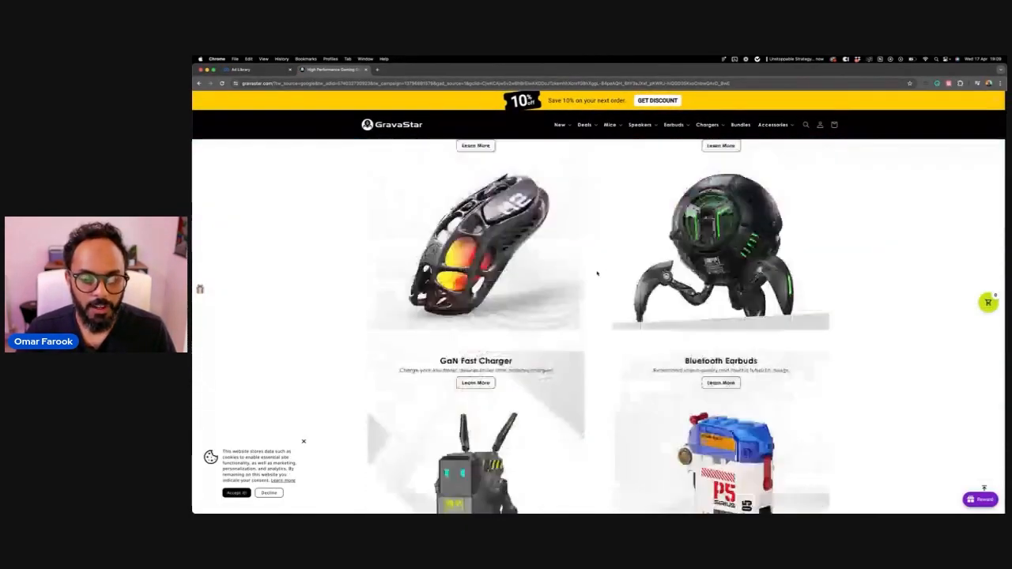
pyautogui.scroll(-3)
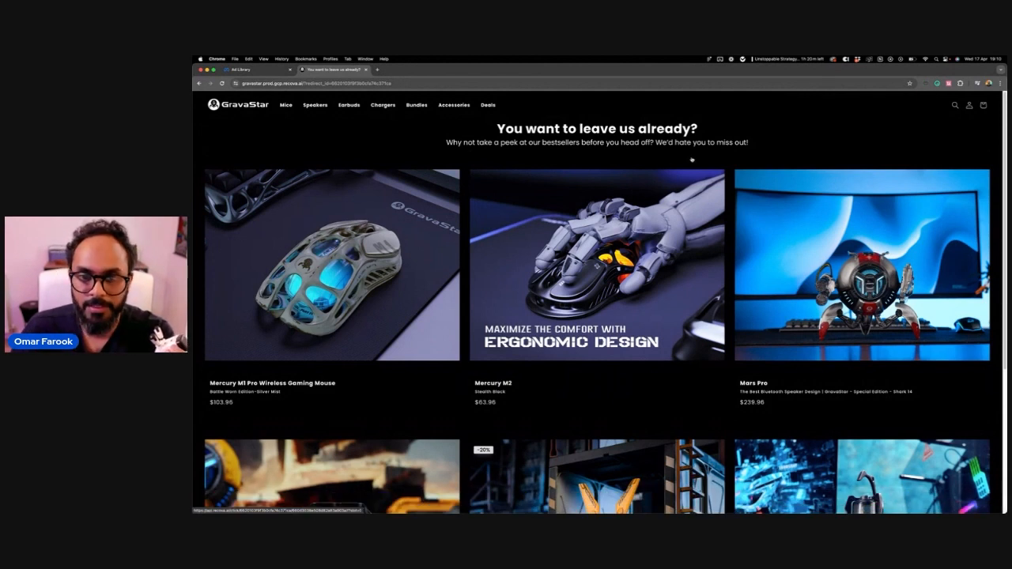
# Open the Mercury M2 – Stealth Black page ($63.96) and scroll through its features.
pyautogui.click(597, 265)
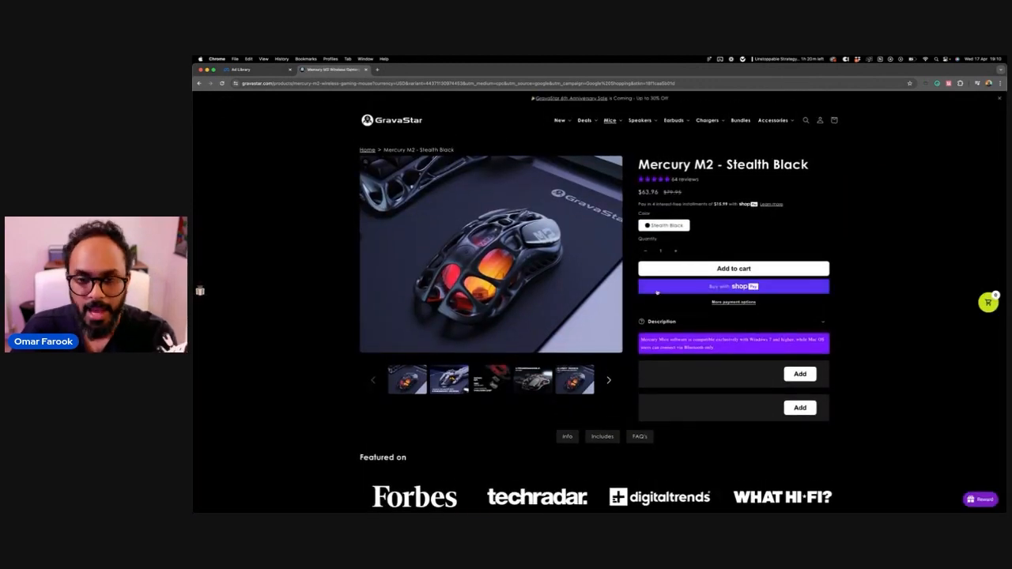
pyautogui.scroll(-3)
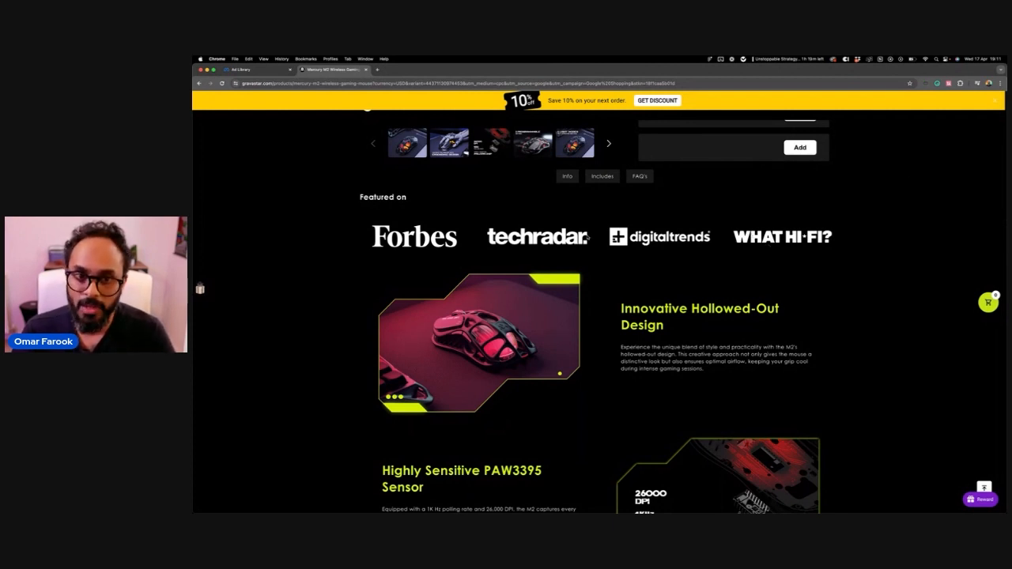
pyautogui.scroll(3)
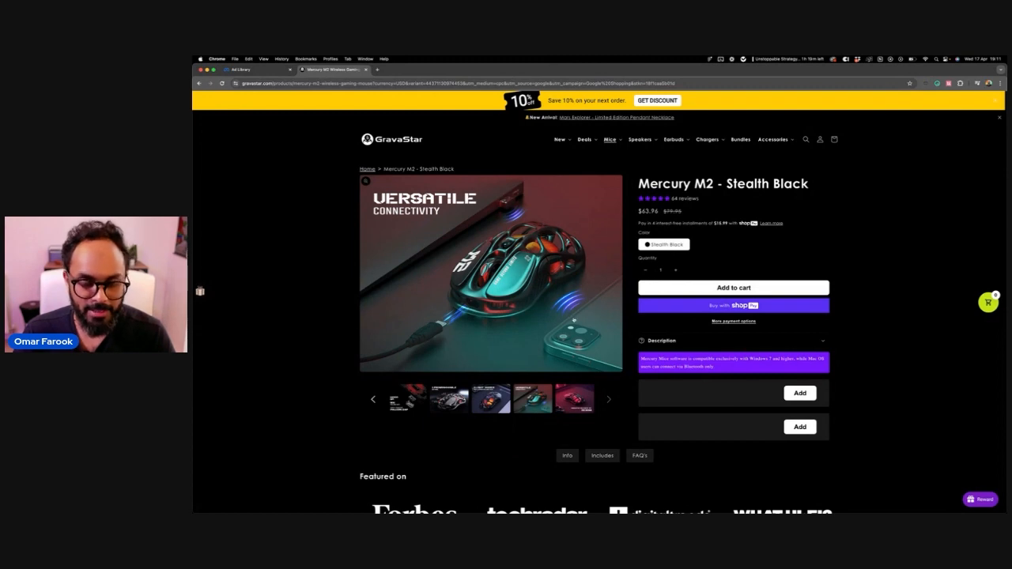
pyautogui.scroll(-3)
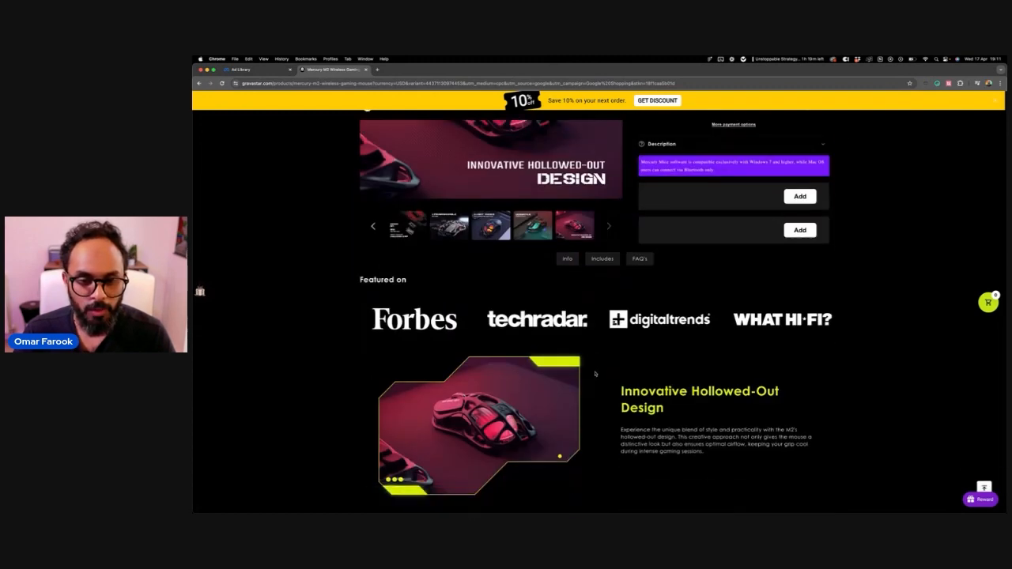
pyautogui.scroll(-3)
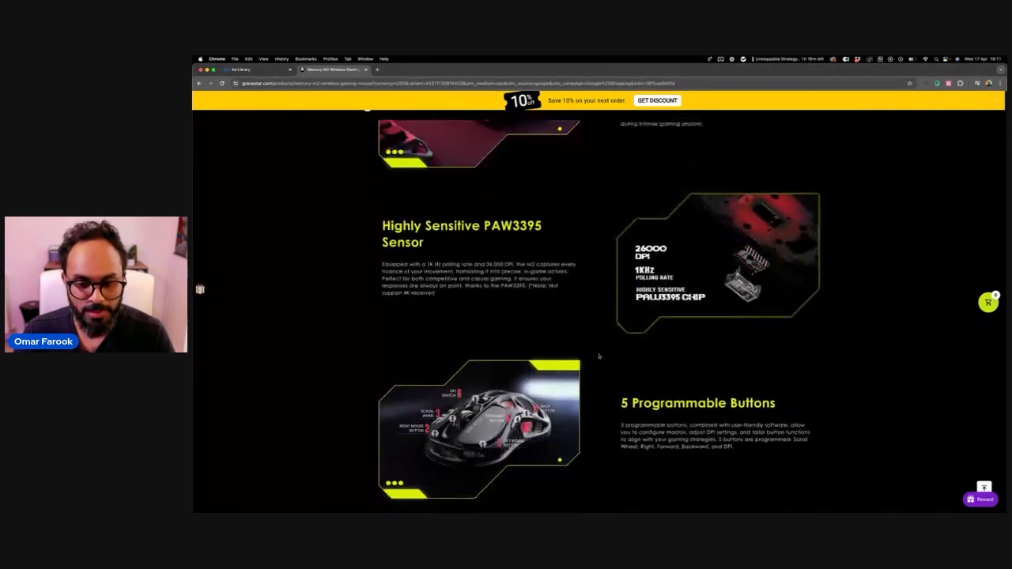
pyautogui.scroll(-3)
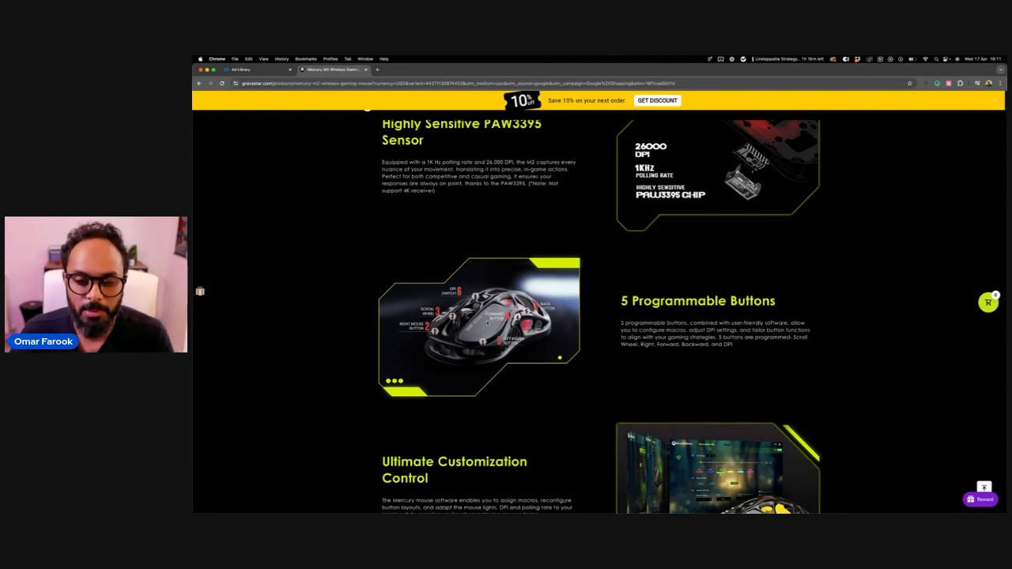
pyautogui.scroll(-3)
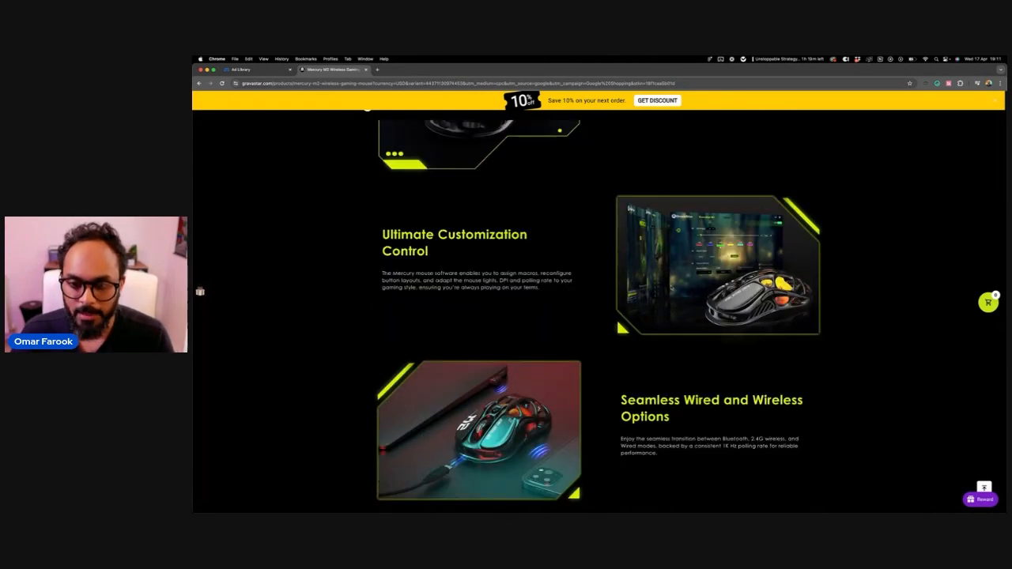
pyautogui.scroll(-3)
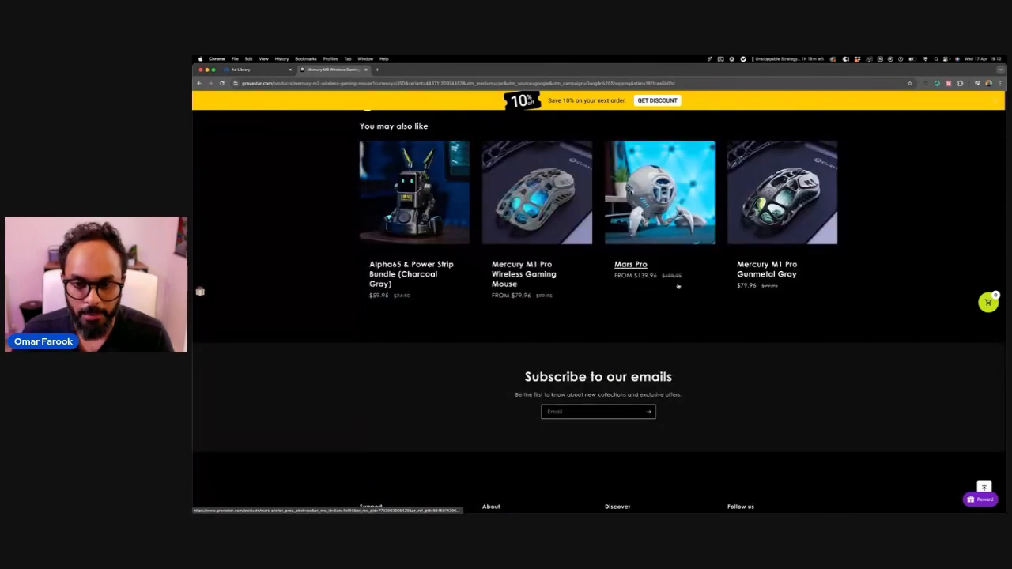
pyautogui.click(630, 264)
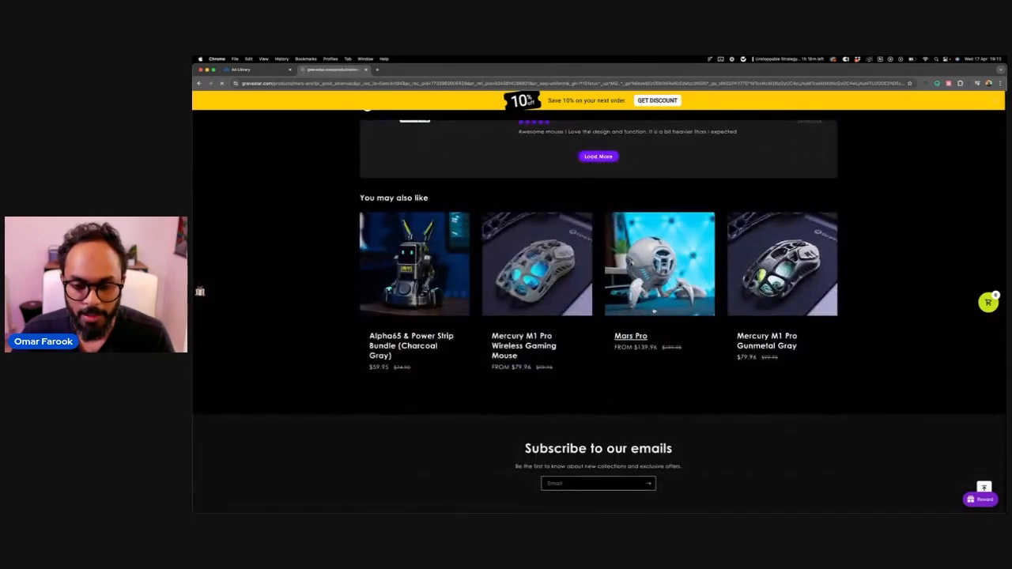
# Open the Mars Pro speaker page, then return to GravaStar's Ad Library results.
pyautogui.click(631, 335)
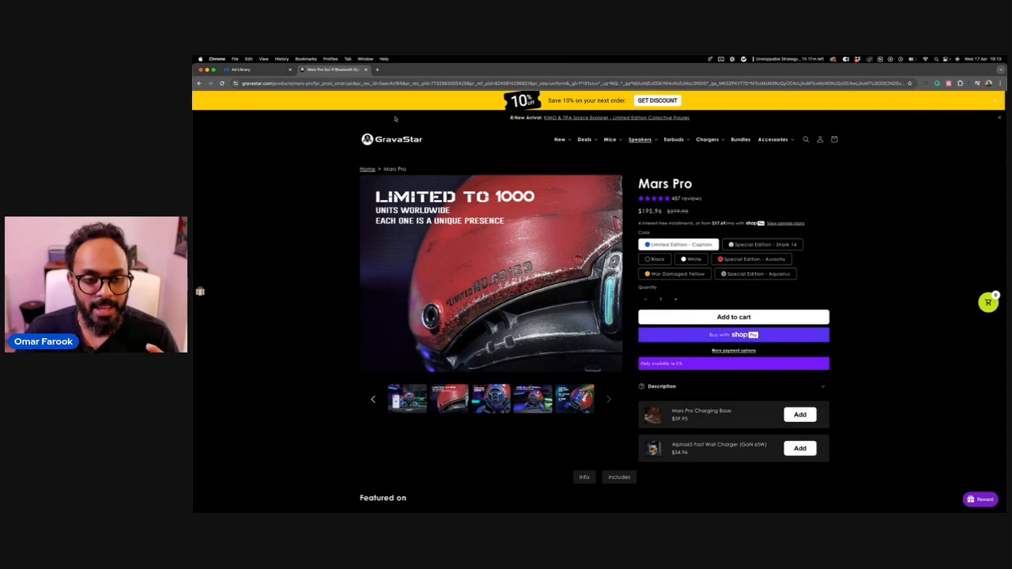
pyautogui.click(245, 68)
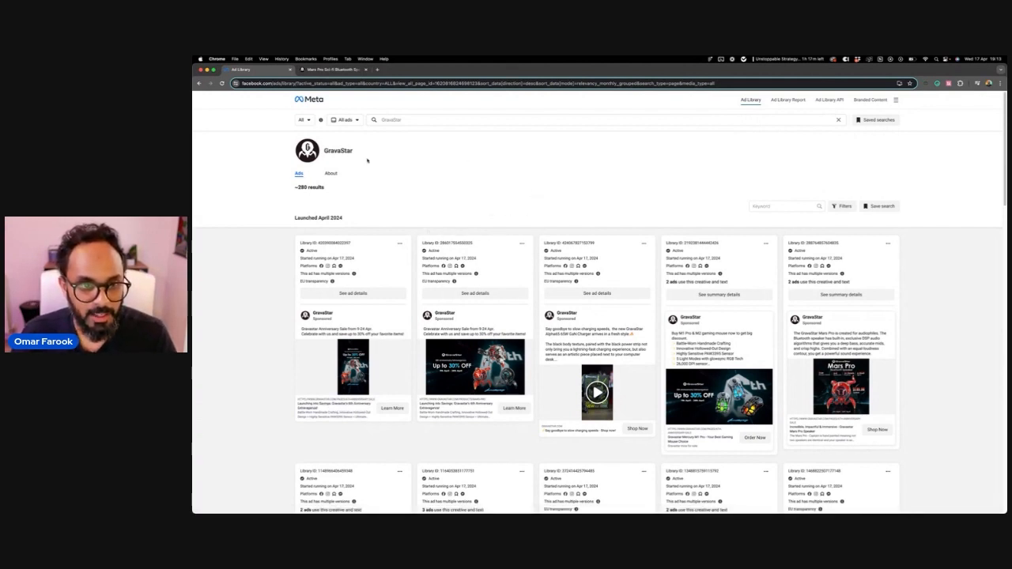
# Scroll GravaStar's April 2024 ads and open Mercury M1 Pro from the store's Mice menu.
pyautogui.scroll(-3)
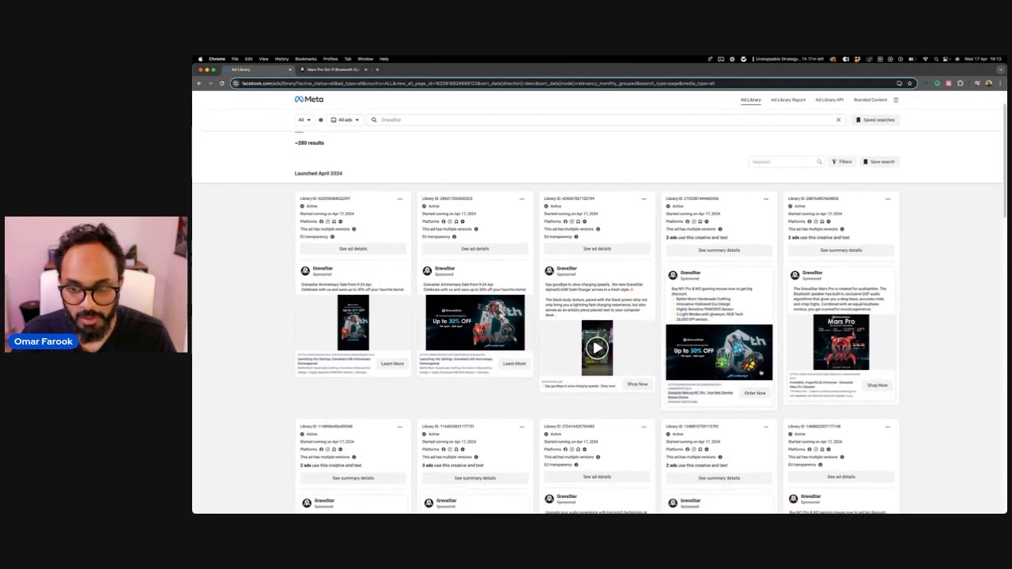
pyautogui.scroll(-3)
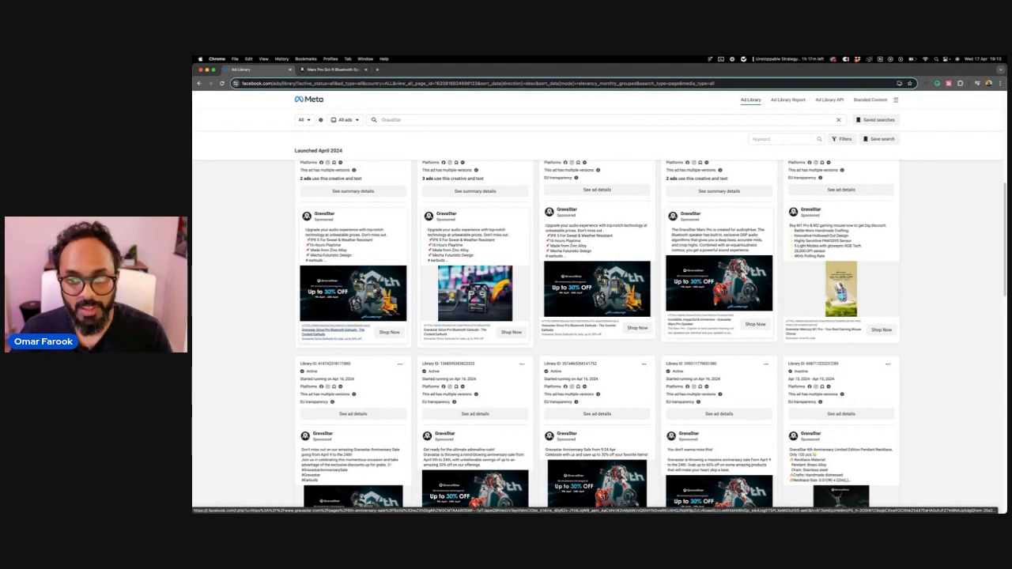
pyautogui.scroll(-3)
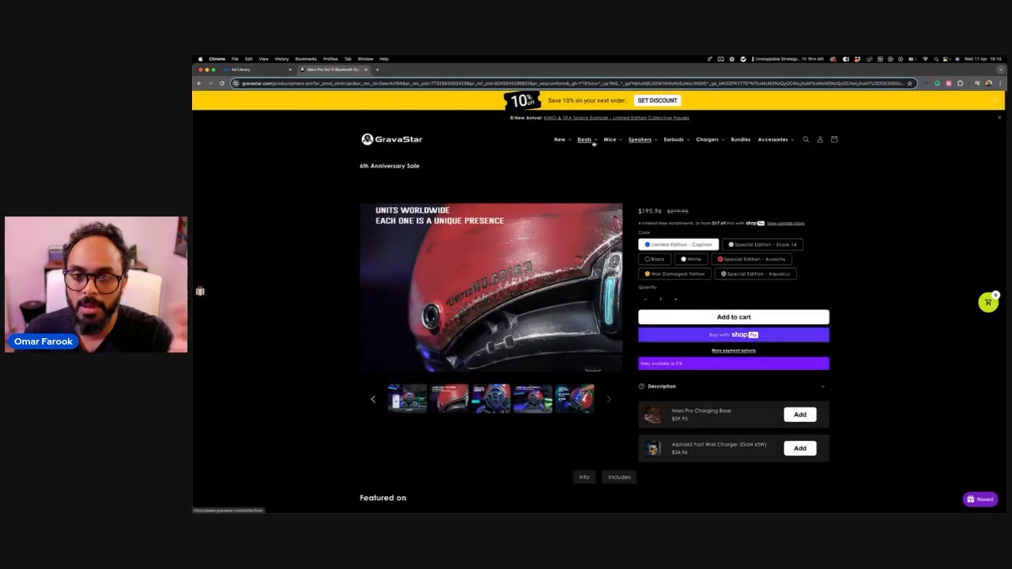
pyautogui.click(609, 139)
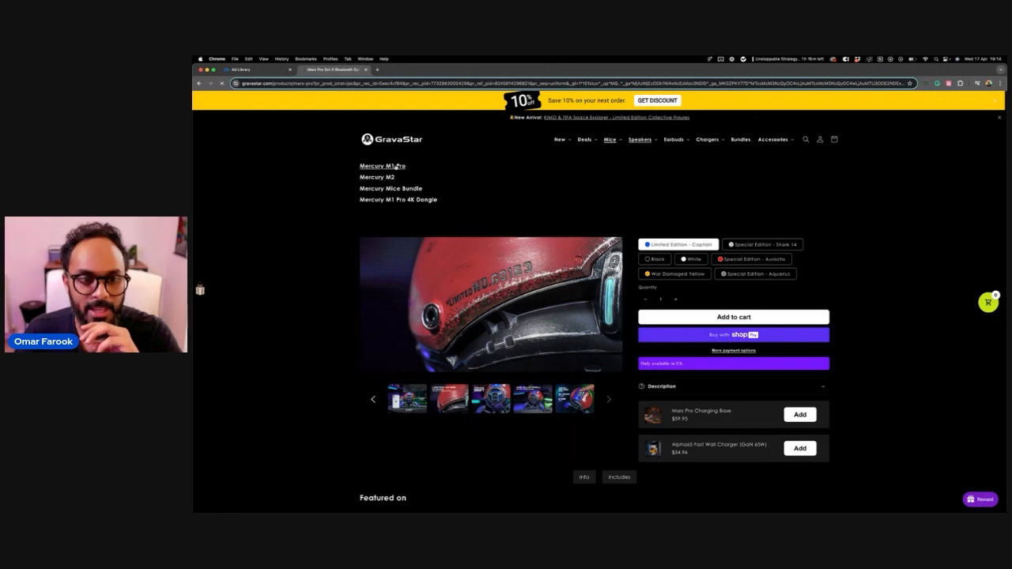
pyautogui.click(381, 166)
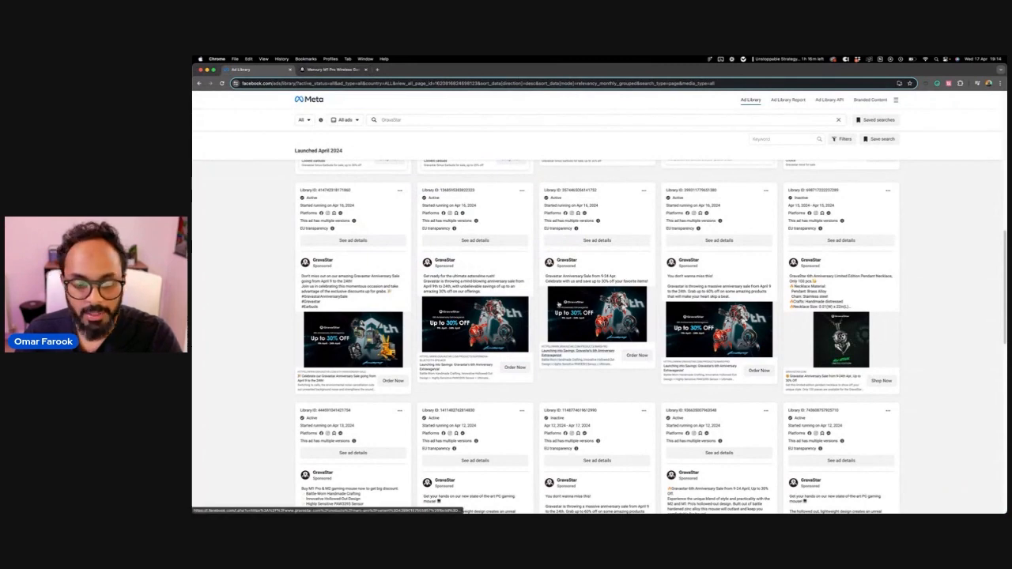
pyautogui.scroll(-3)
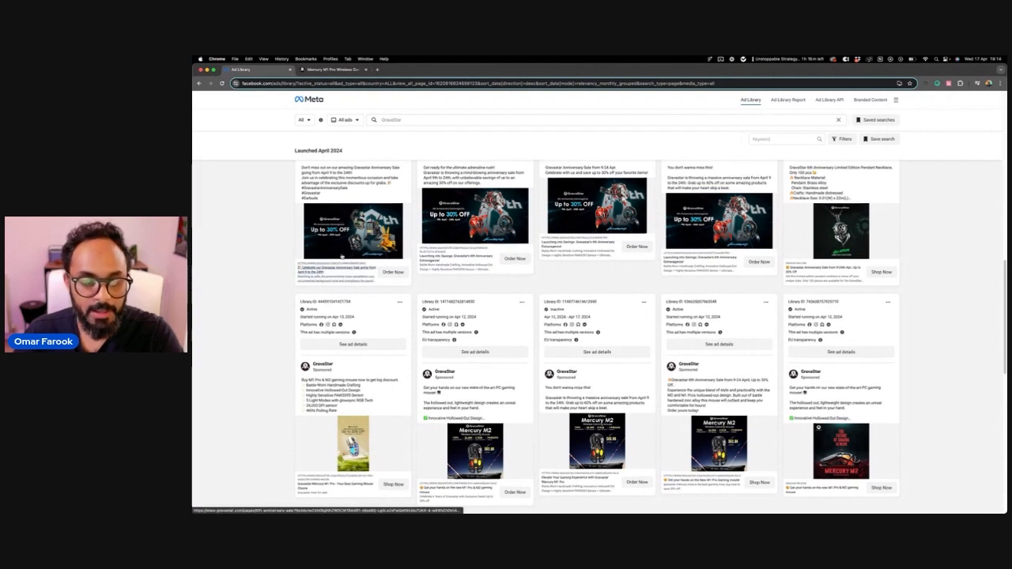
pyautogui.scroll(-3)
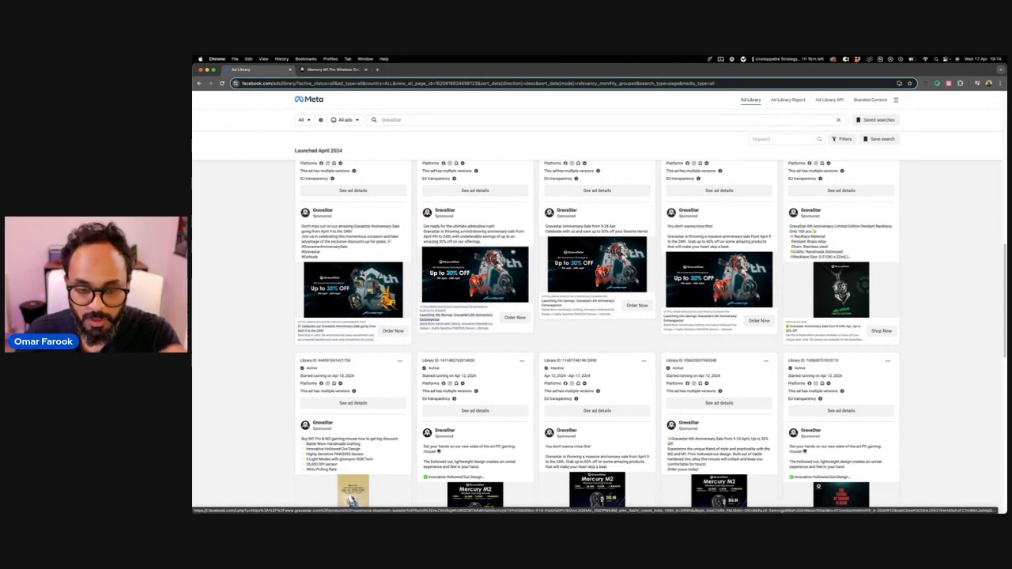
pyautogui.scroll(-3)
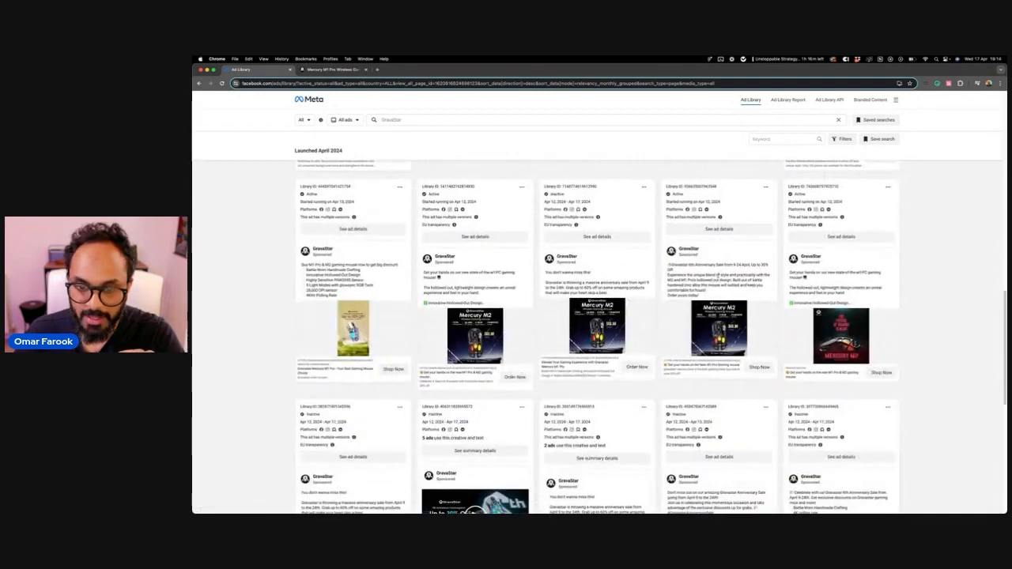
pyautogui.scroll(-3)
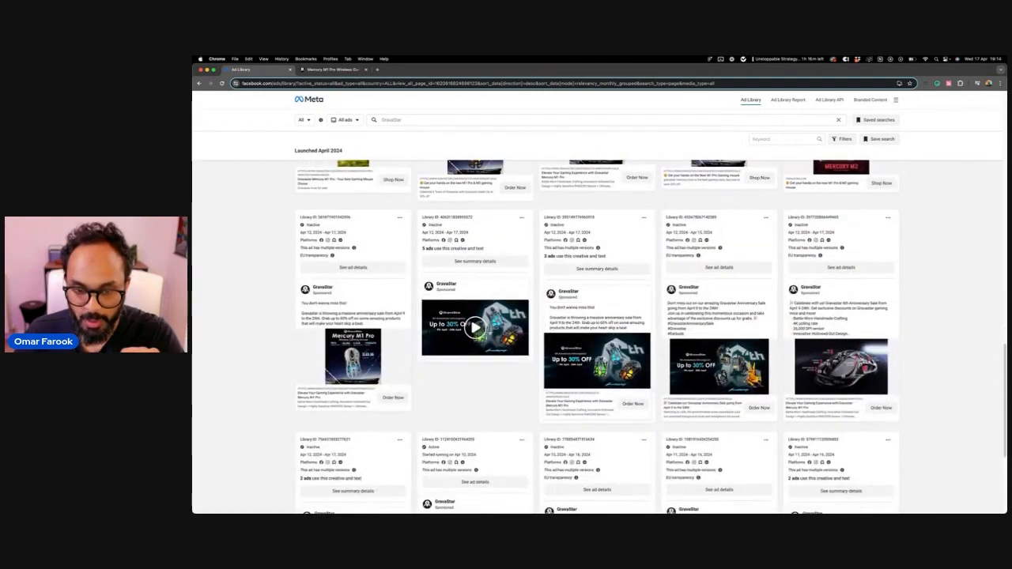
pyautogui.scroll(-3)
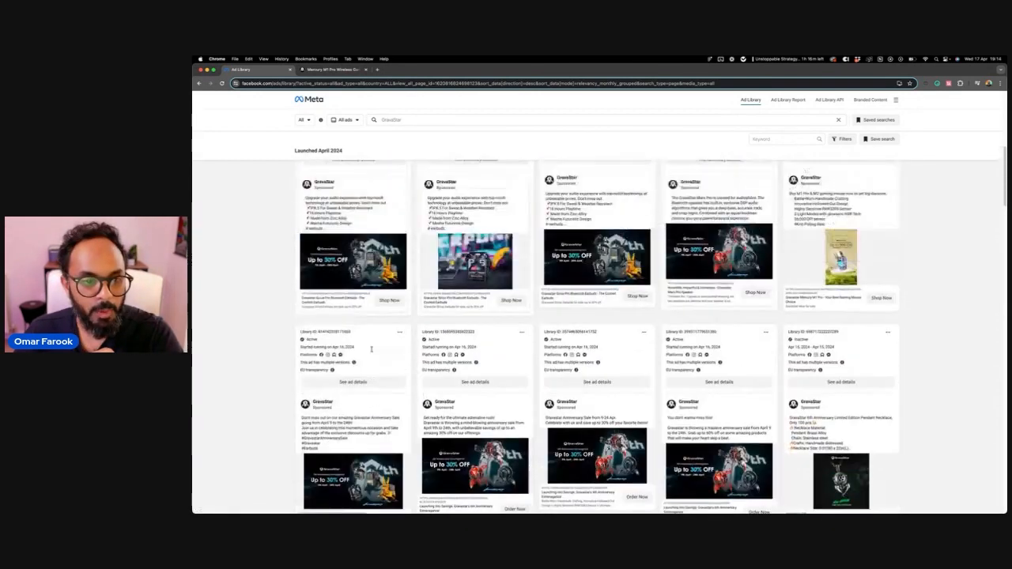
pyautogui.scroll(-3)
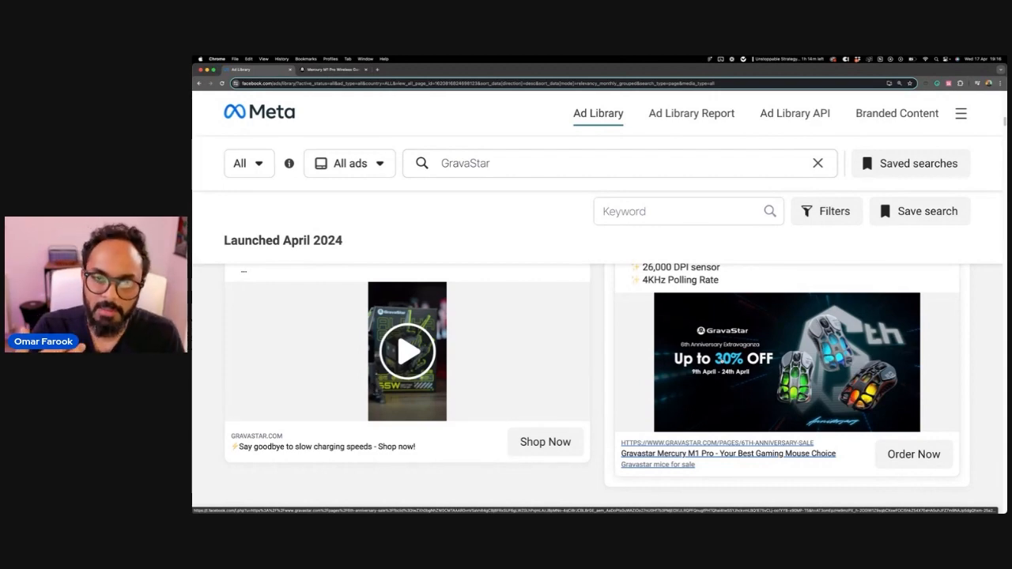
pyautogui.scroll(-3)
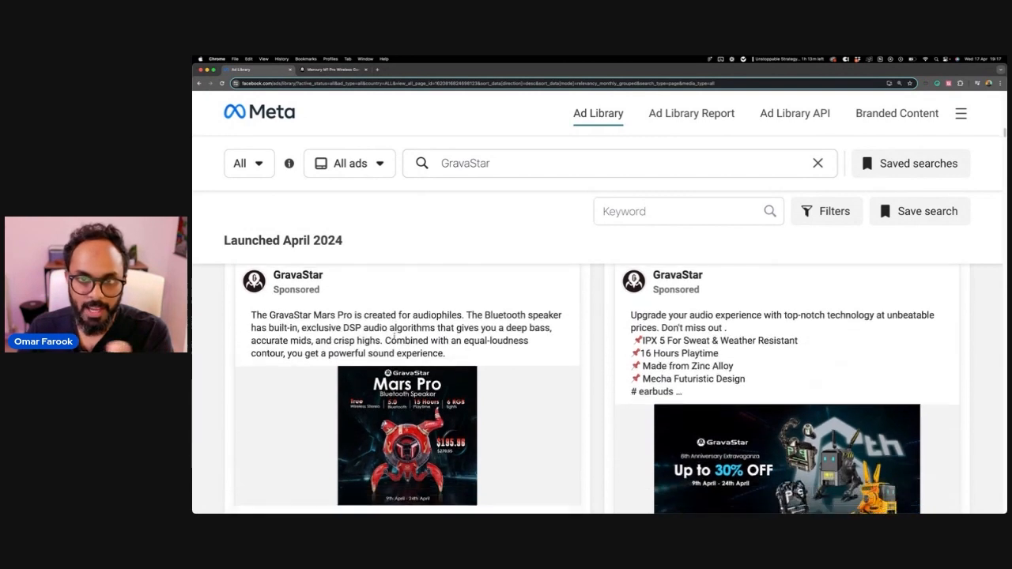
# Scroll GravaStar's ad results and open the Filters dialog.
pyautogui.scroll(-3)
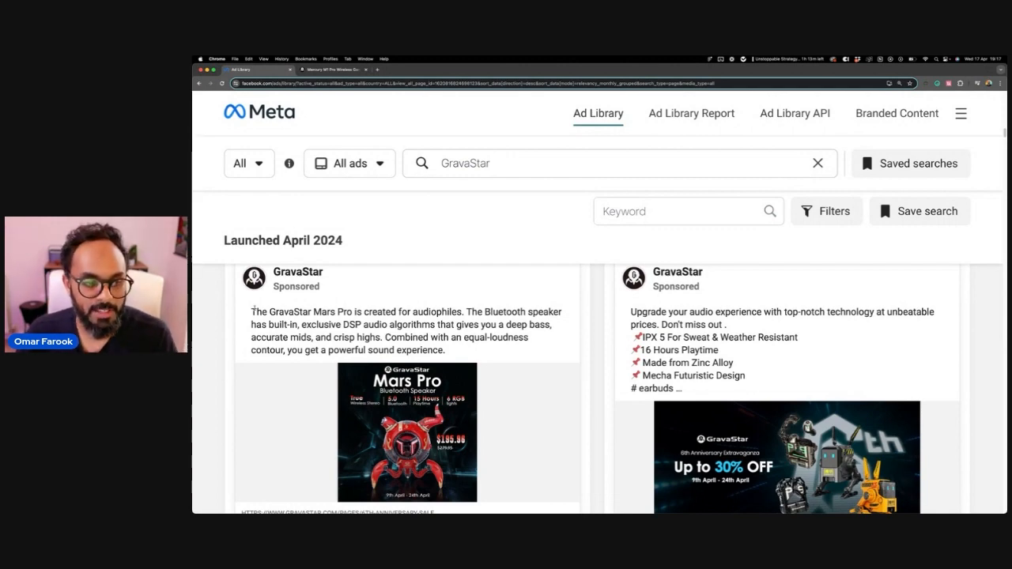
pyautogui.scroll(-3)
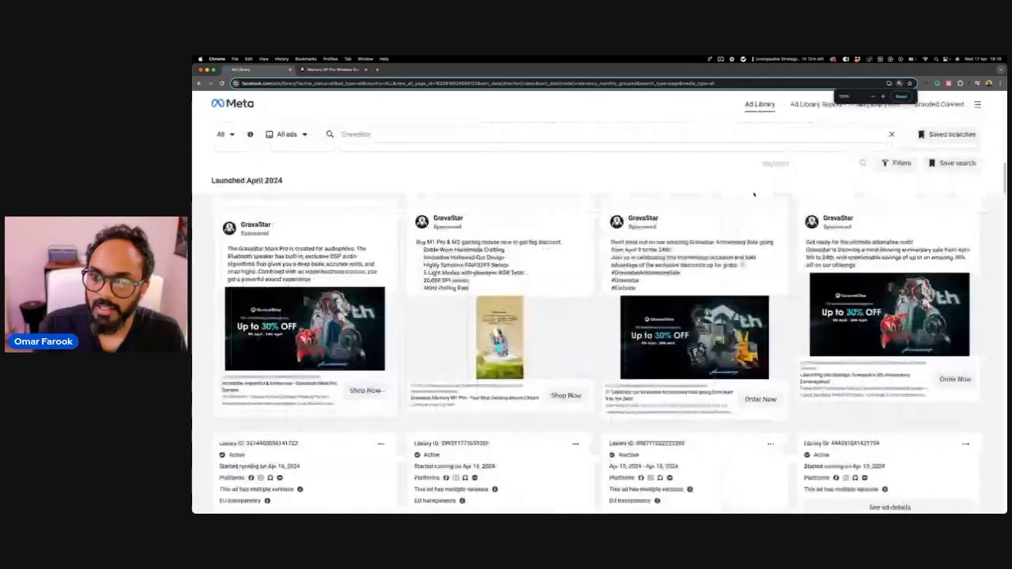
pyautogui.click(897, 163)
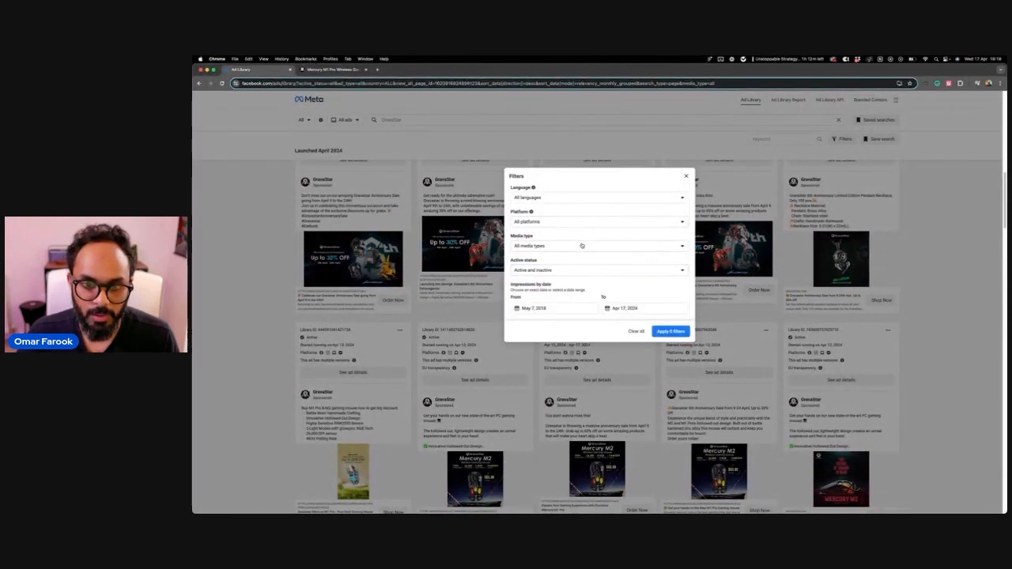
# Apply a Media type: Images filter, then remove it to restore ~280 results.
pyautogui.click(598, 246)
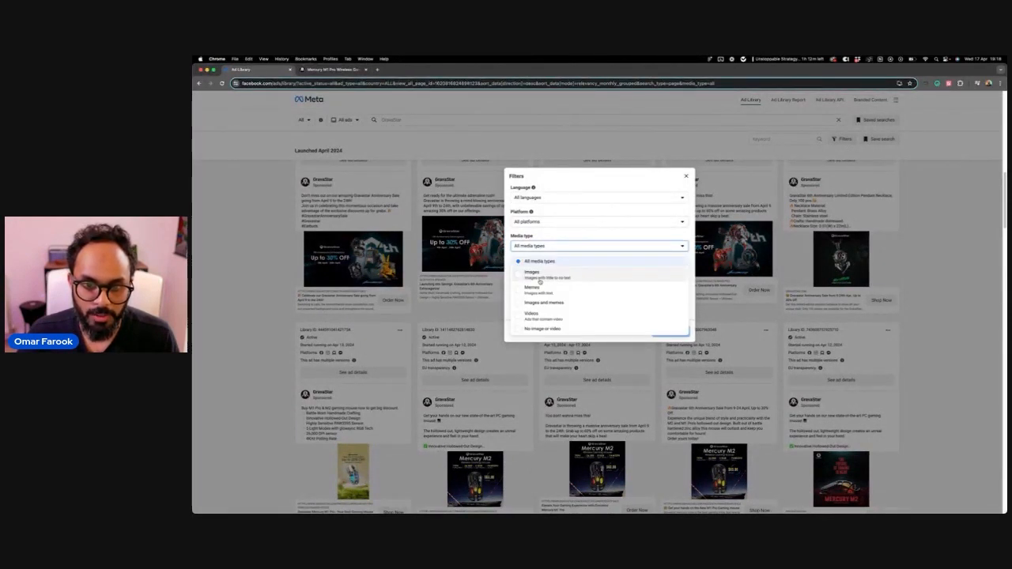
pyautogui.click(532, 272)
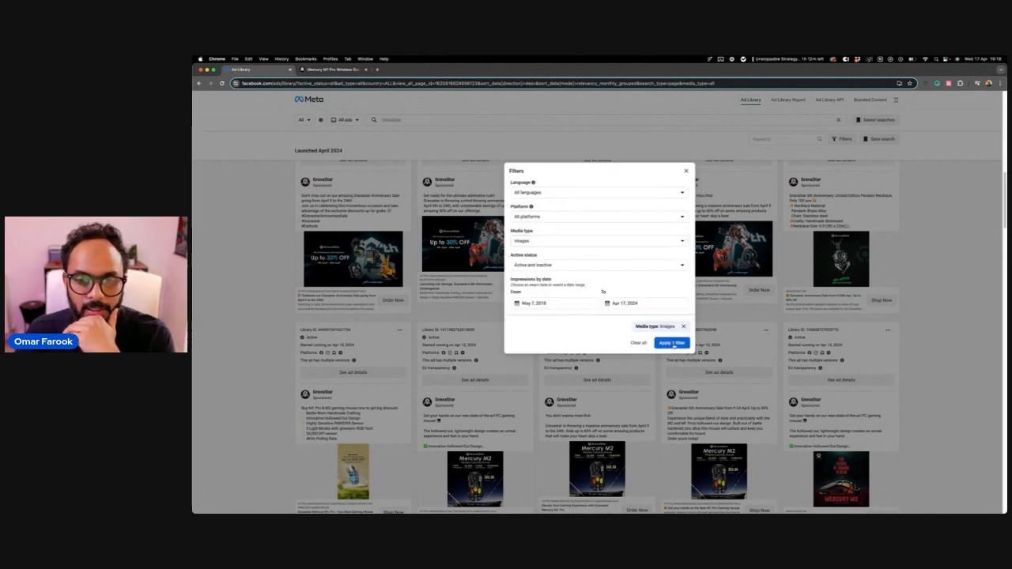
pyautogui.click(671, 342)
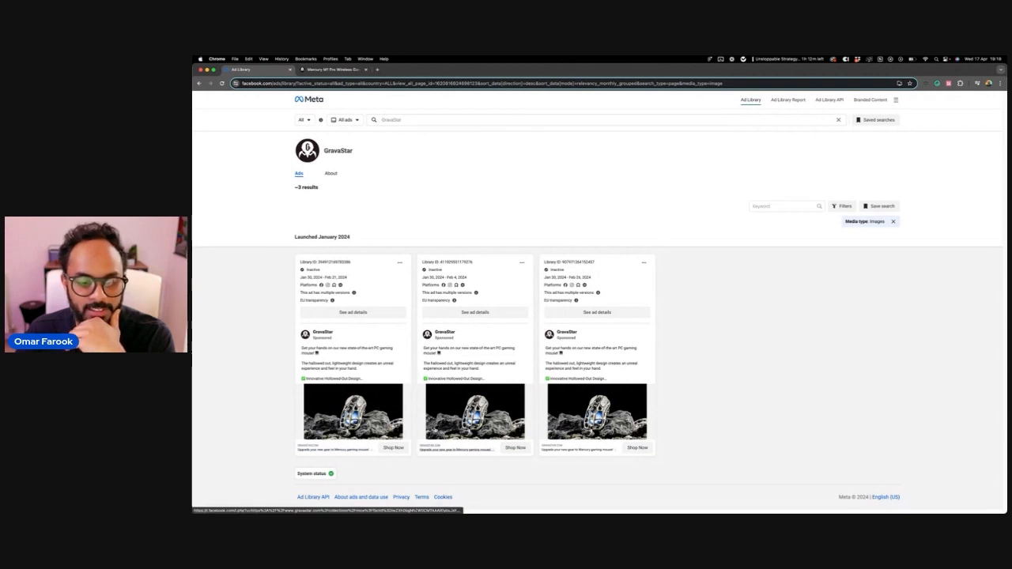
pyautogui.moveTo(461, 407)
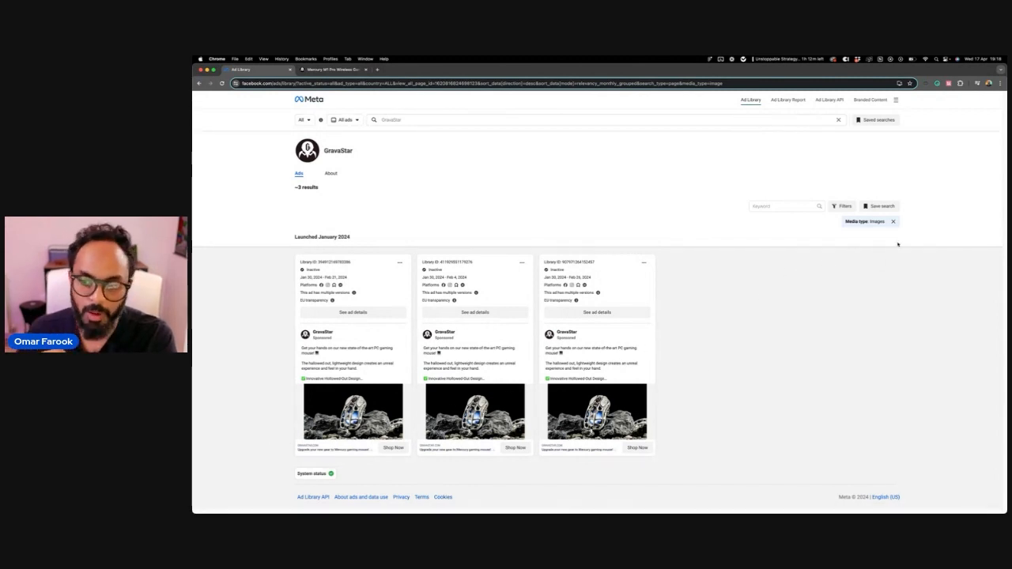
pyautogui.click(893, 222)
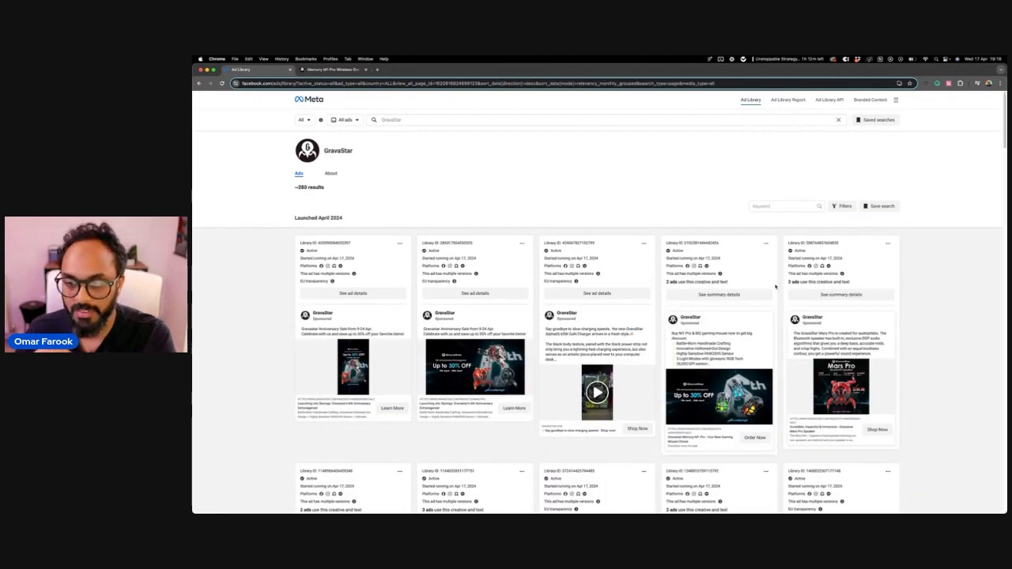
# Scroll through the roughly 250 opalcamera keyword search results.
pyautogui.scroll(-3)
pyautogui.write('opalcamera')
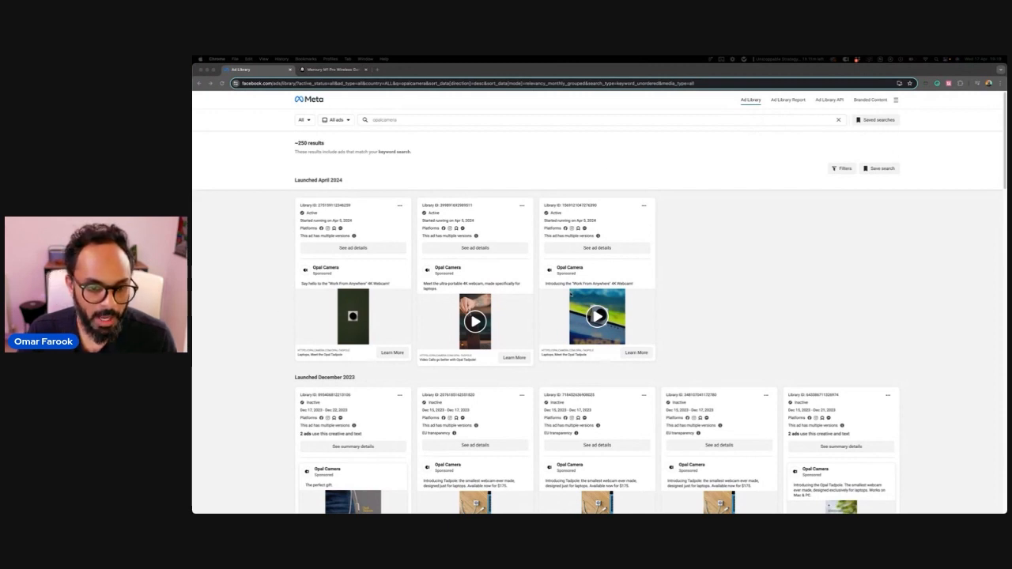
# Open a December 2023 Opal Camera ad image in a new tab and keep scrolling.
pyautogui.scroll(-3)
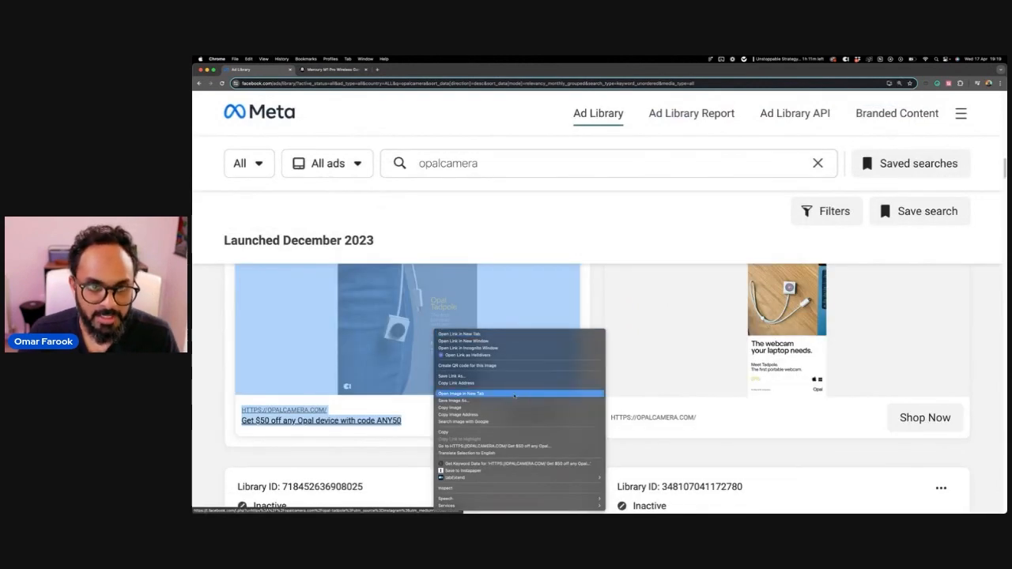
pyautogui.click(460, 393)
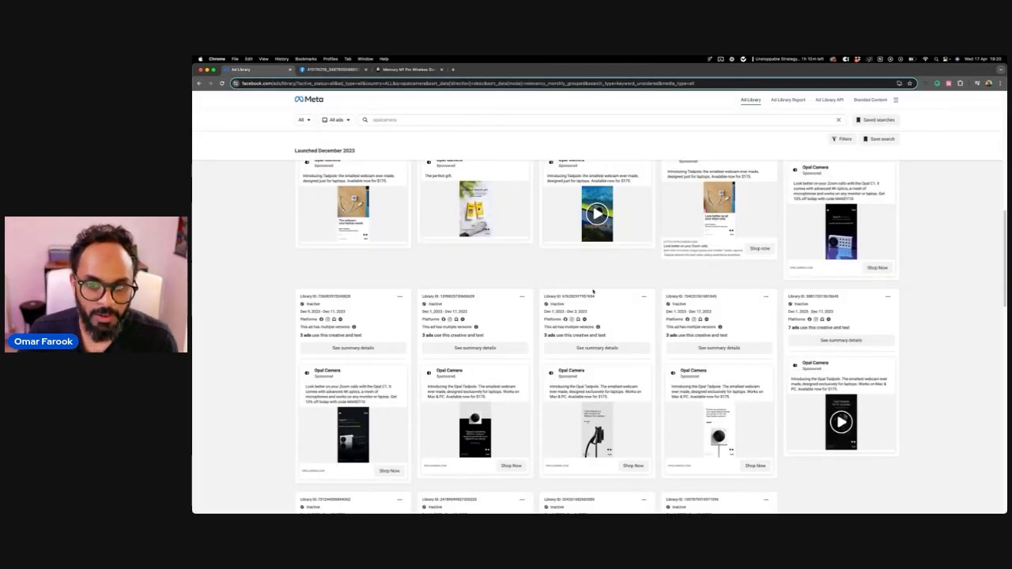
pyautogui.scroll(-3)
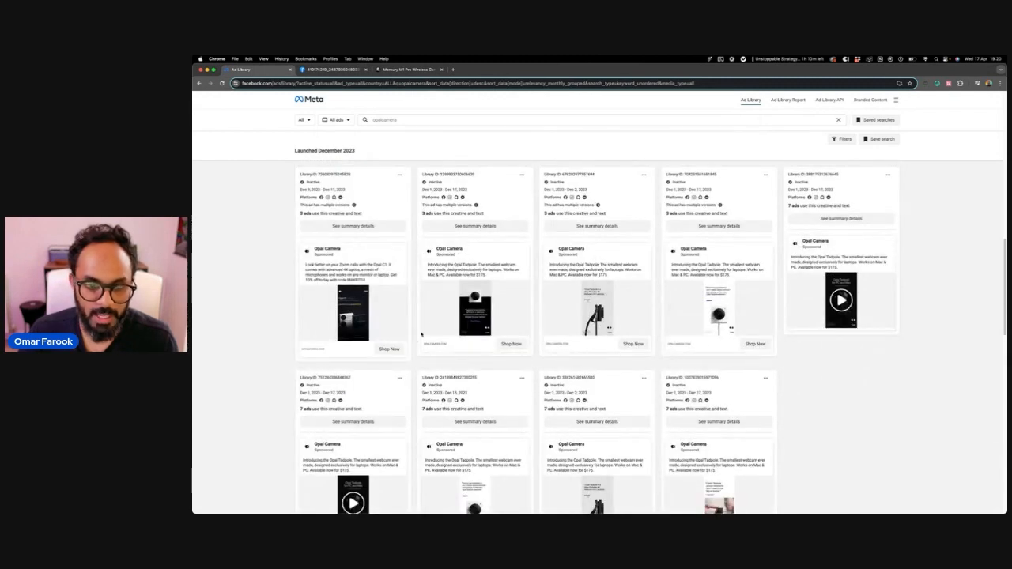
# Bring up the context menu on the Opal Tadpole webcam ad image.
pyautogui.rightClick(474, 308)
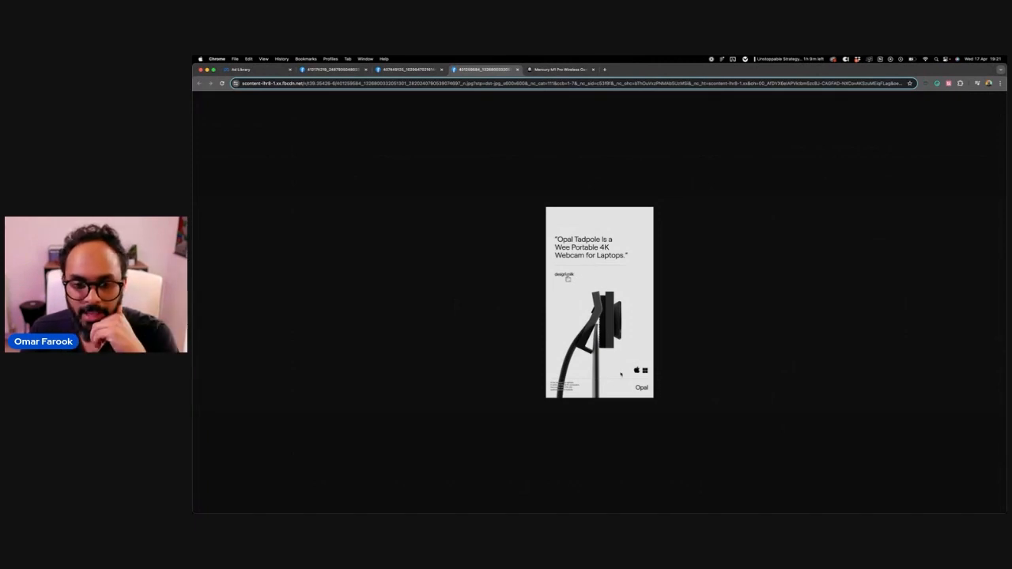
# Return to the opalcamera results and scroll to the November 2023 ads.
pyautogui.click(245, 70)
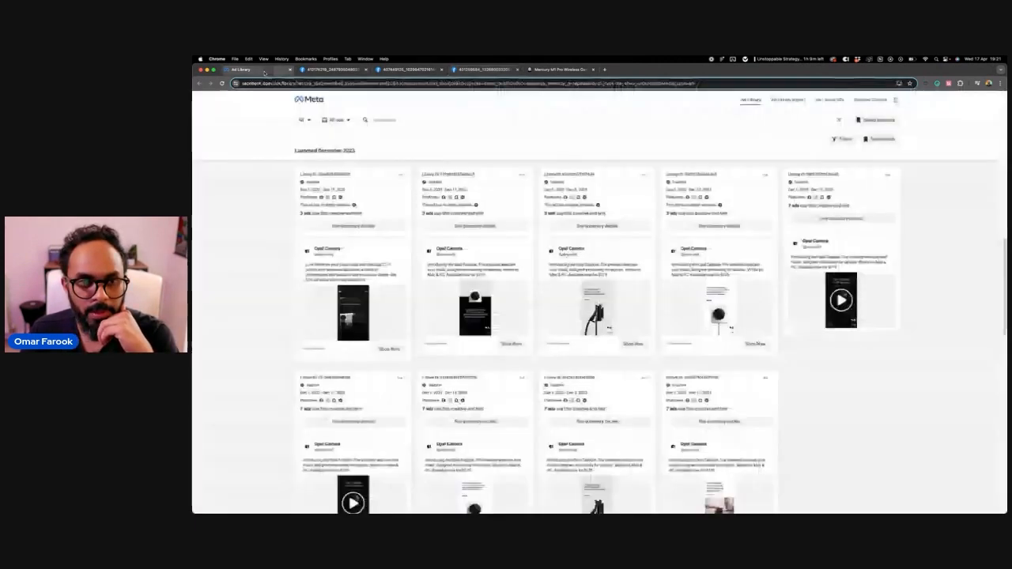
pyautogui.scroll(-3)
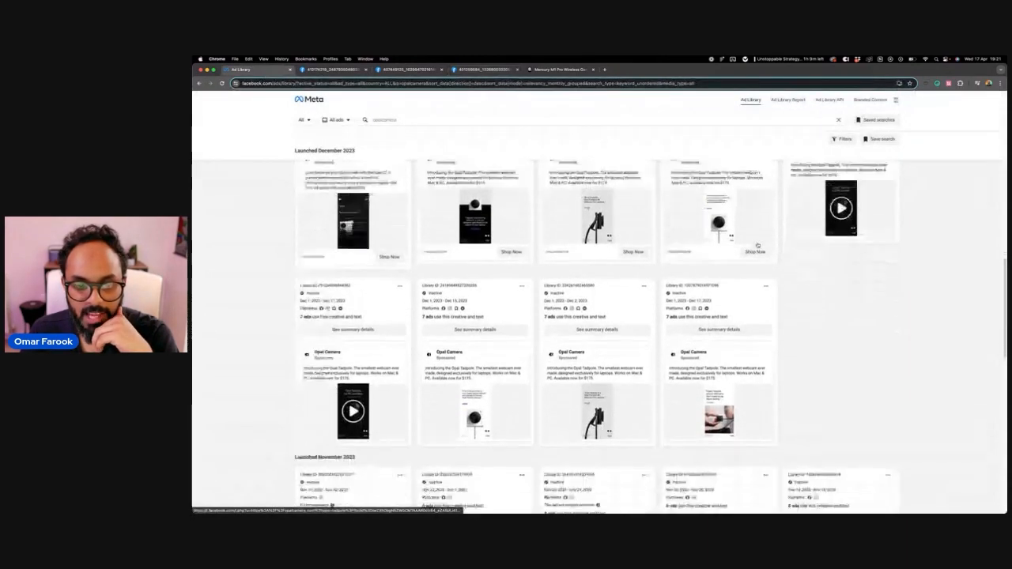
pyautogui.scroll(-3)
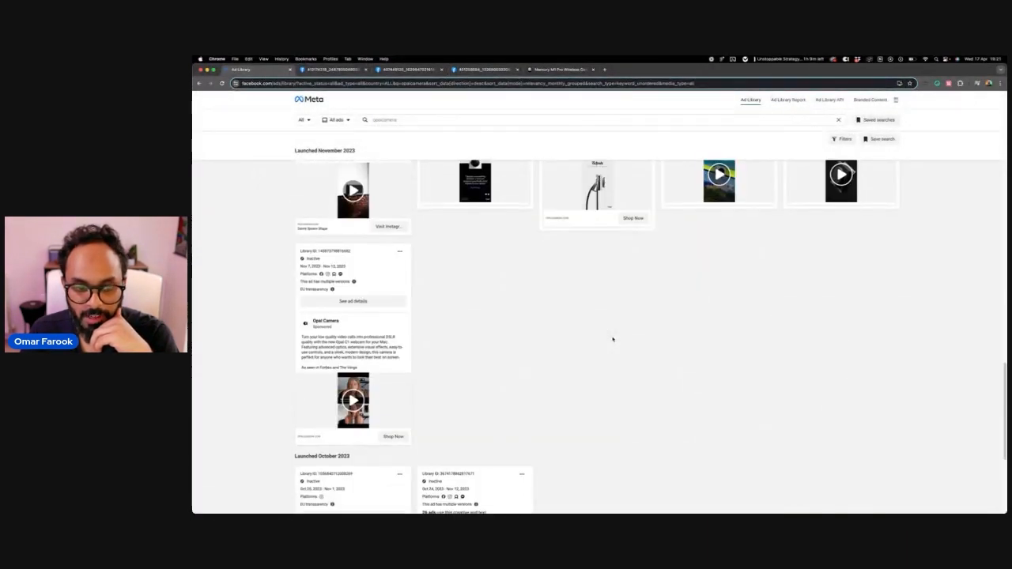
pyautogui.scroll(-3)
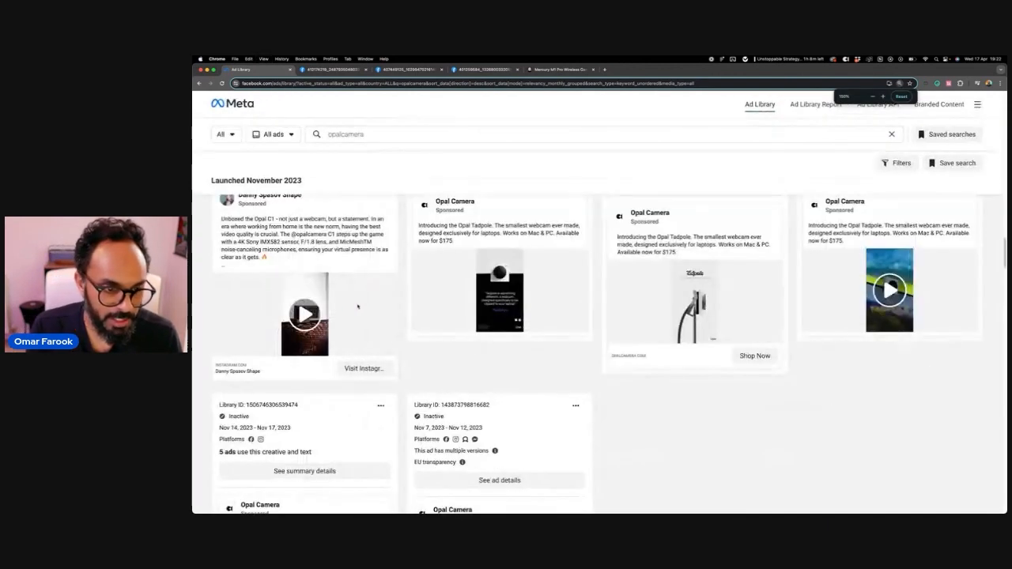
# Scroll the opalcamera results to where December 2023 Tadpole ads meet November 2023 listings.
pyautogui.rightClick(305, 314)
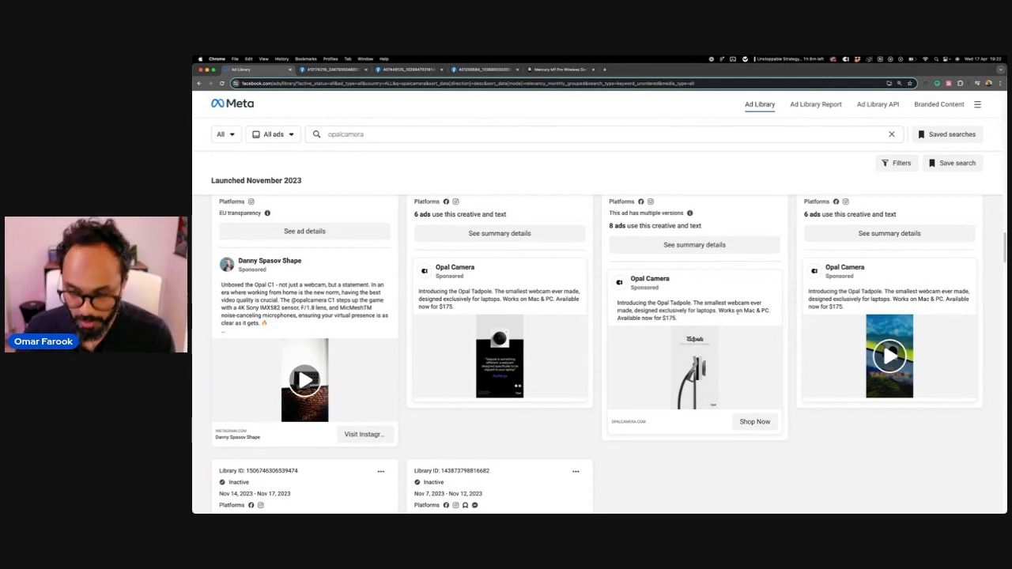
pyautogui.scroll(-3)
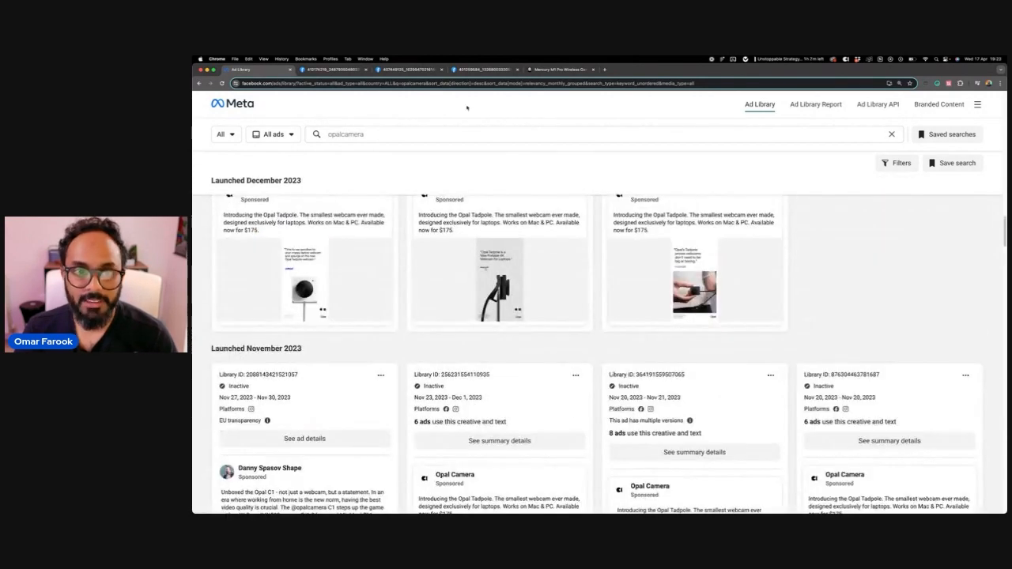
# View the Opal Tadpole ad images full-size, ending on the $50-off ANY50 webcam ad.
pyautogui.click(498, 279)
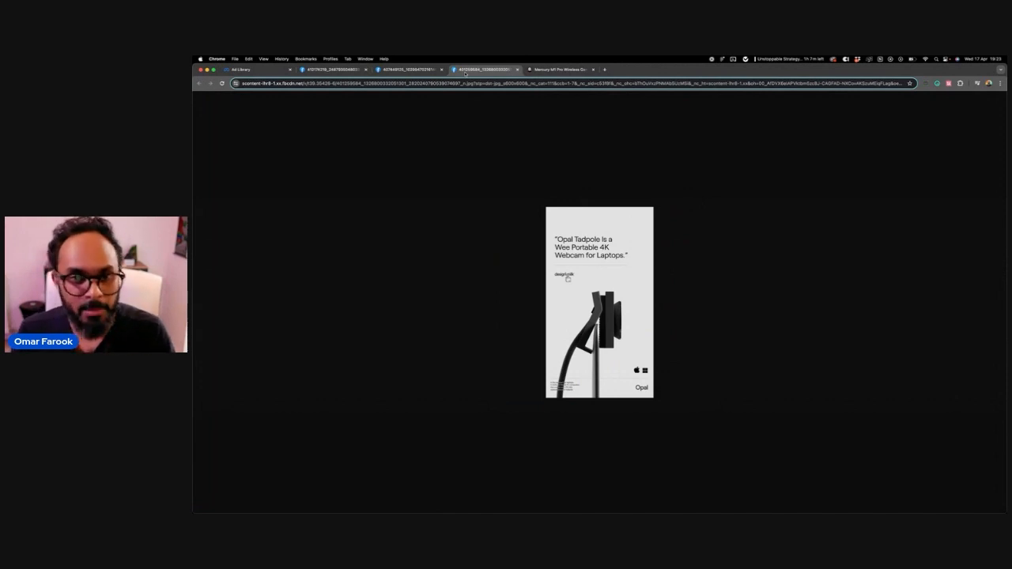
pyautogui.click(482, 70)
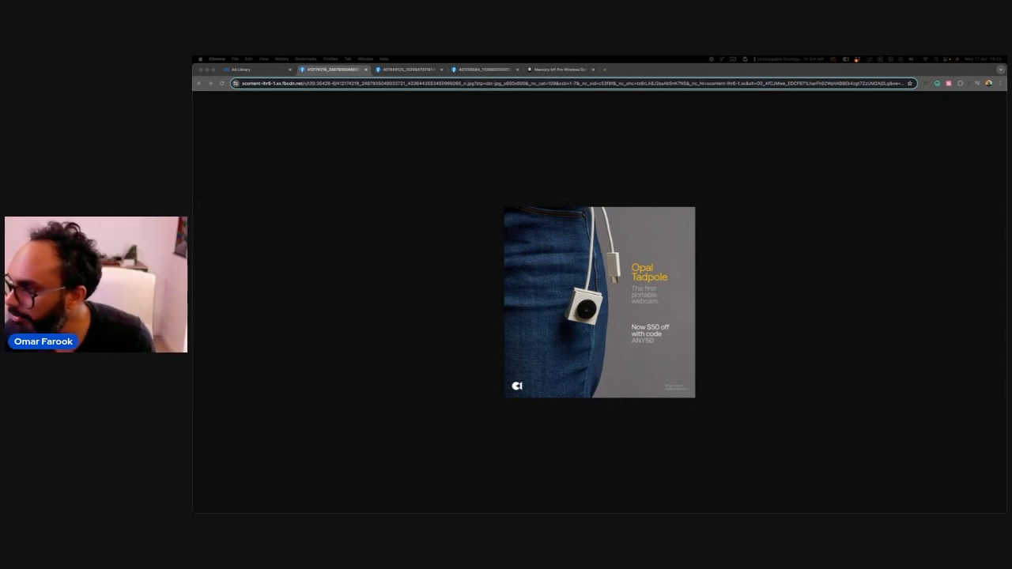
# Return to the ome.home results and scroll through the April 2024 terrarium ad cards.
pyautogui.click(241, 69)
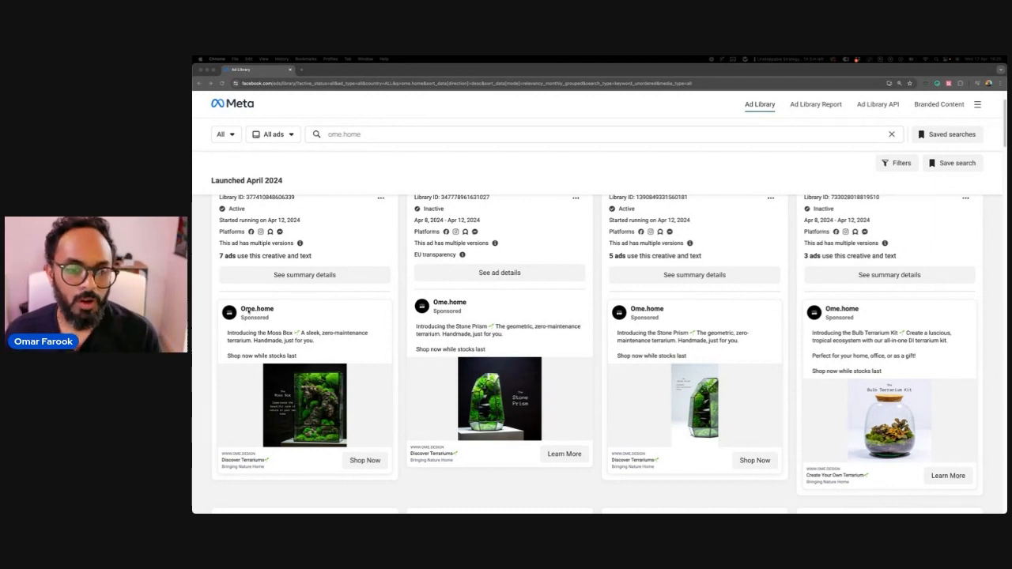
pyautogui.scroll(-3)
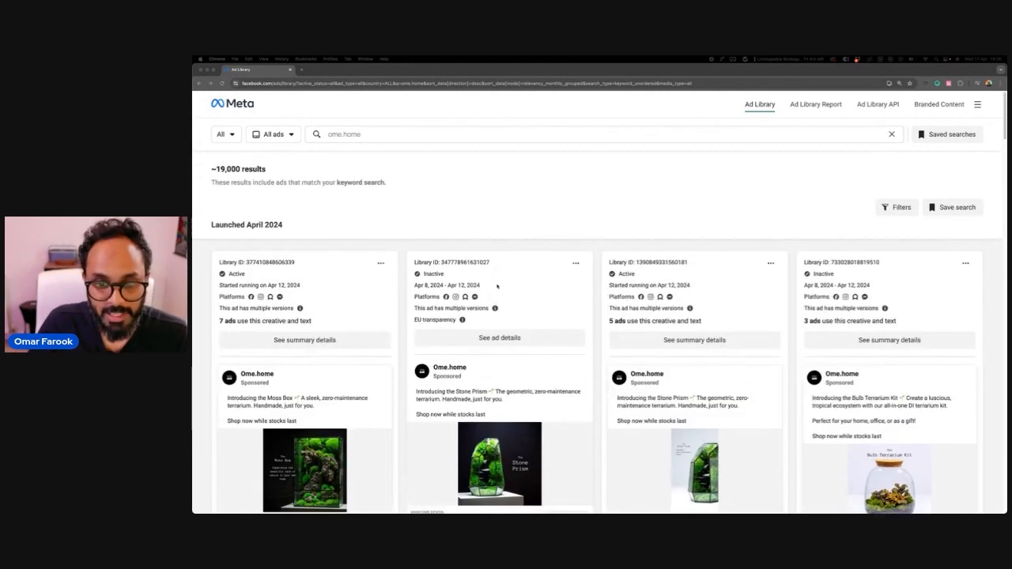
pyautogui.scroll(-3)
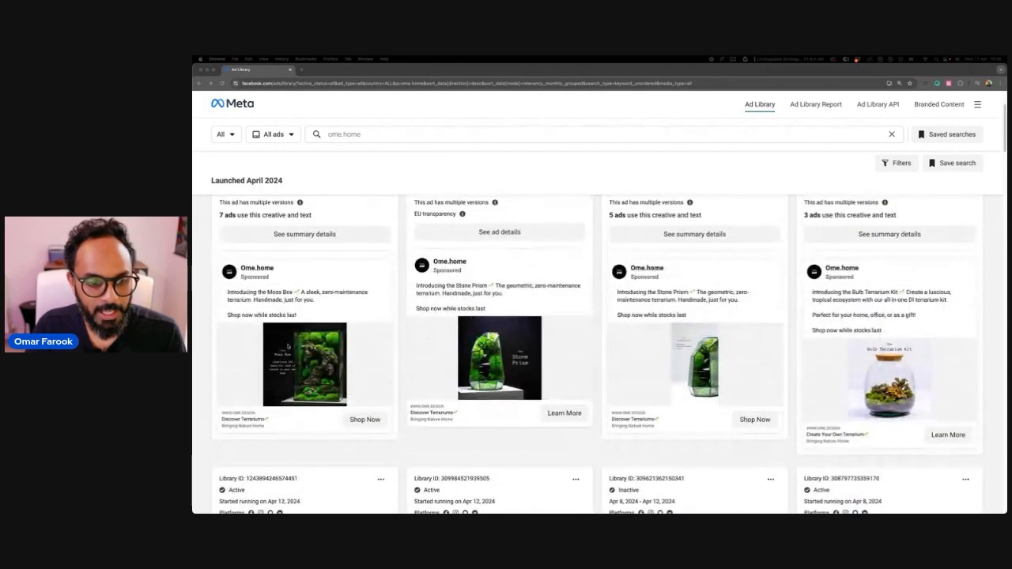
pyautogui.scroll(-3)
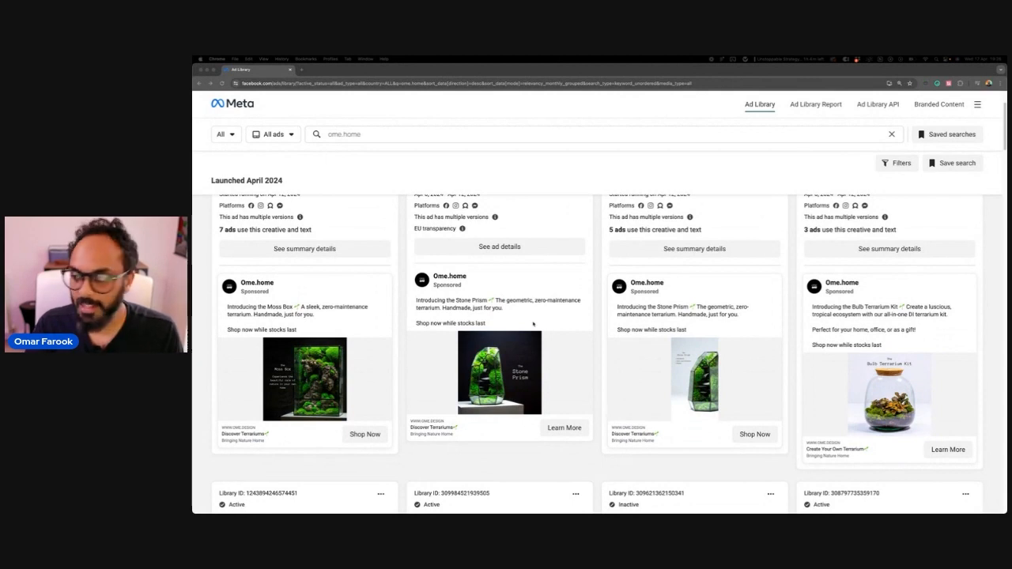
# Open the Moss Box, Stone Prism and Bulb Terrarium images in new tabs; zoom Tropical Terrarium Kits.
pyautogui.rightClick(304, 371)
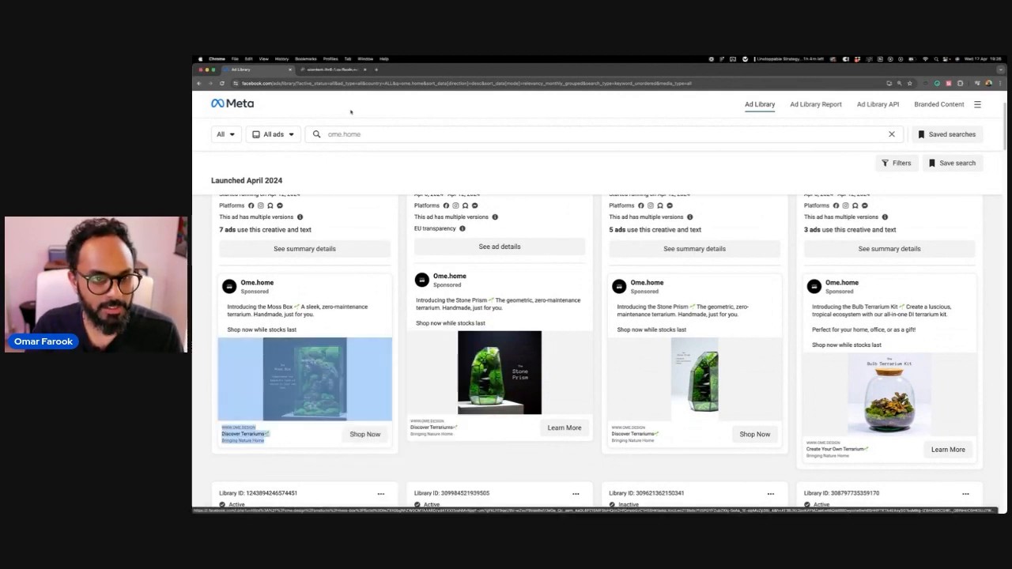
pyautogui.click(304, 379)
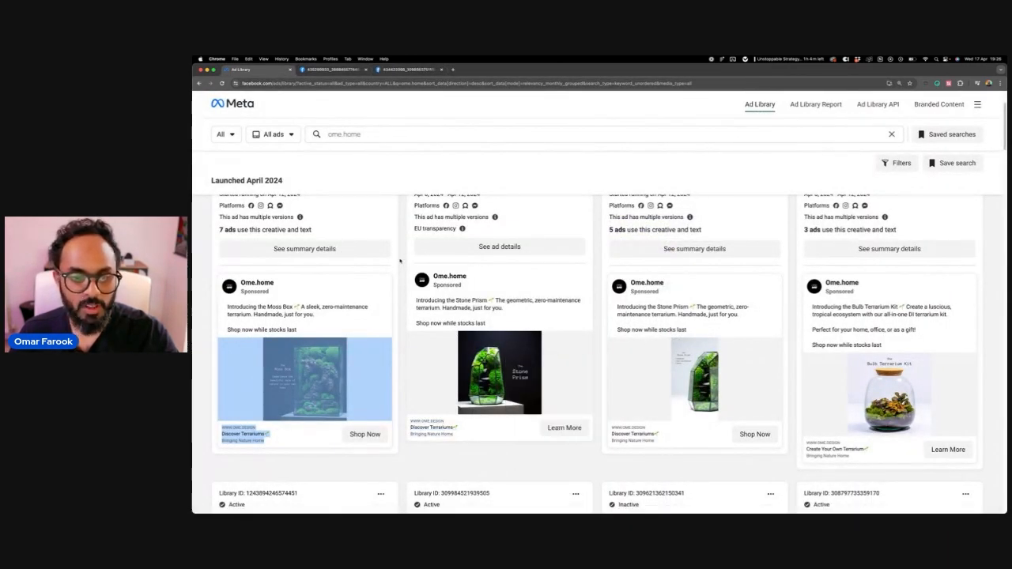
pyautogui.click(499, 373)
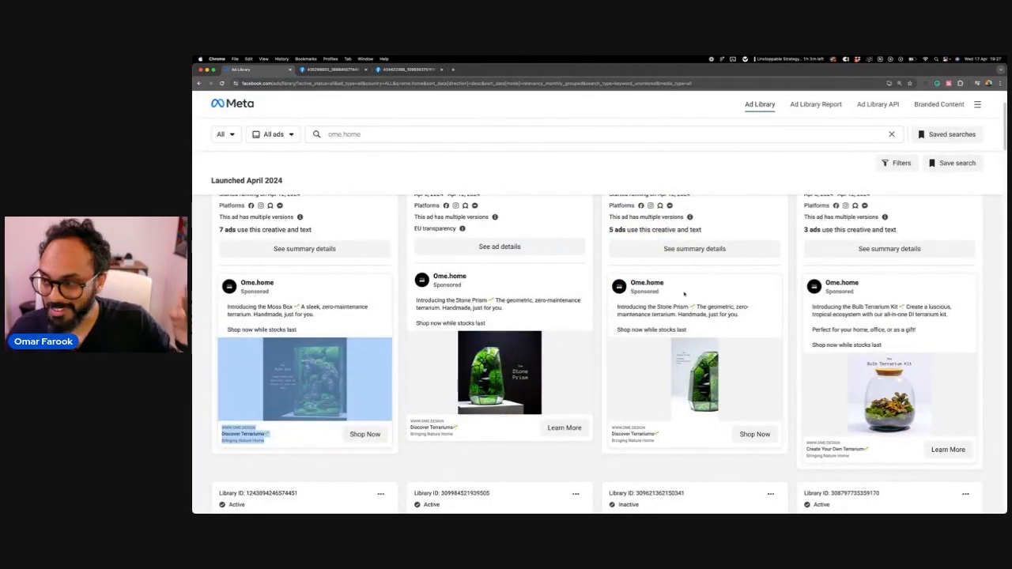
pyautogui.scroll(-3)
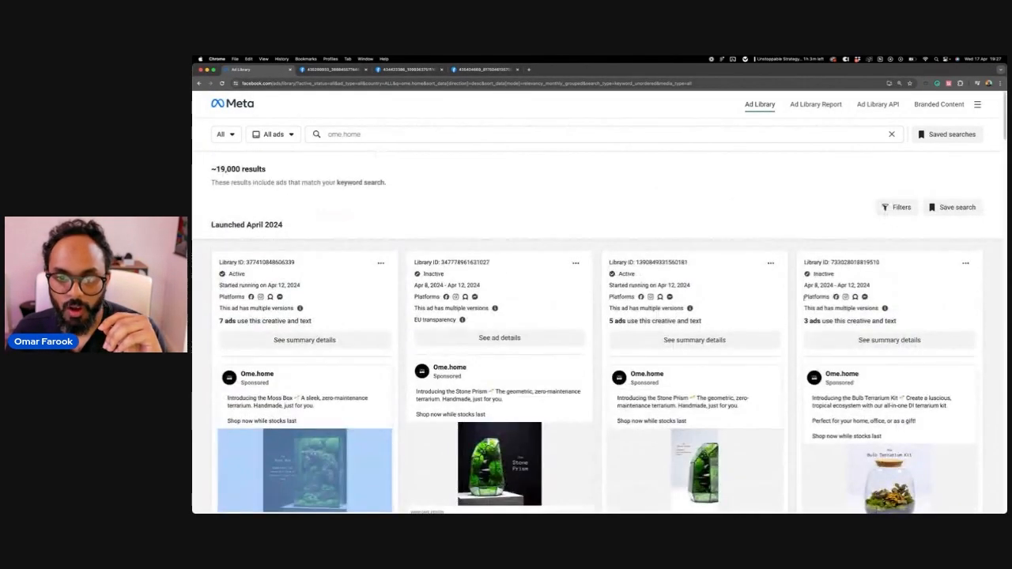
pyautogui.rightClick(498, 328)
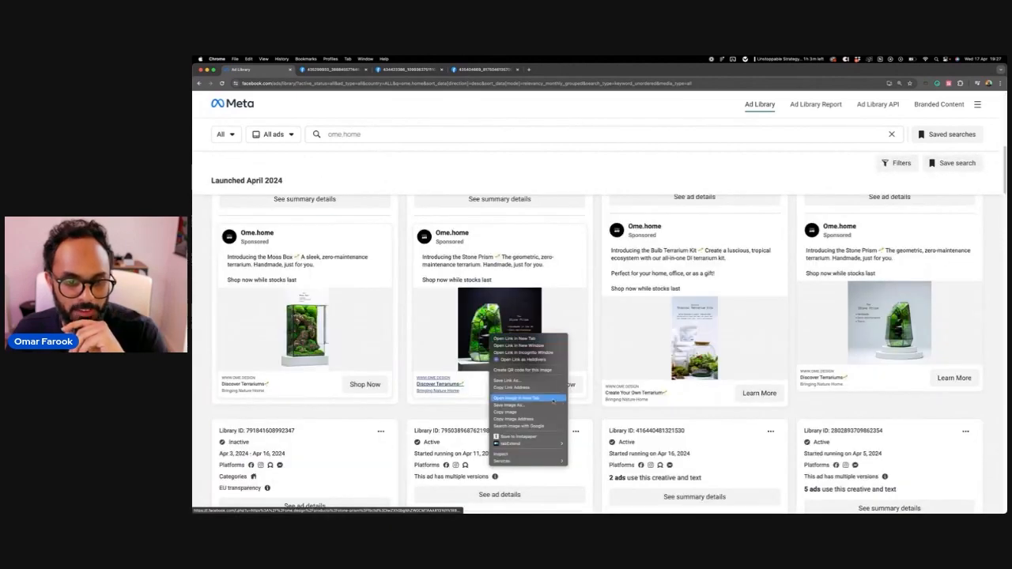
pyautogui.click(513, 397)
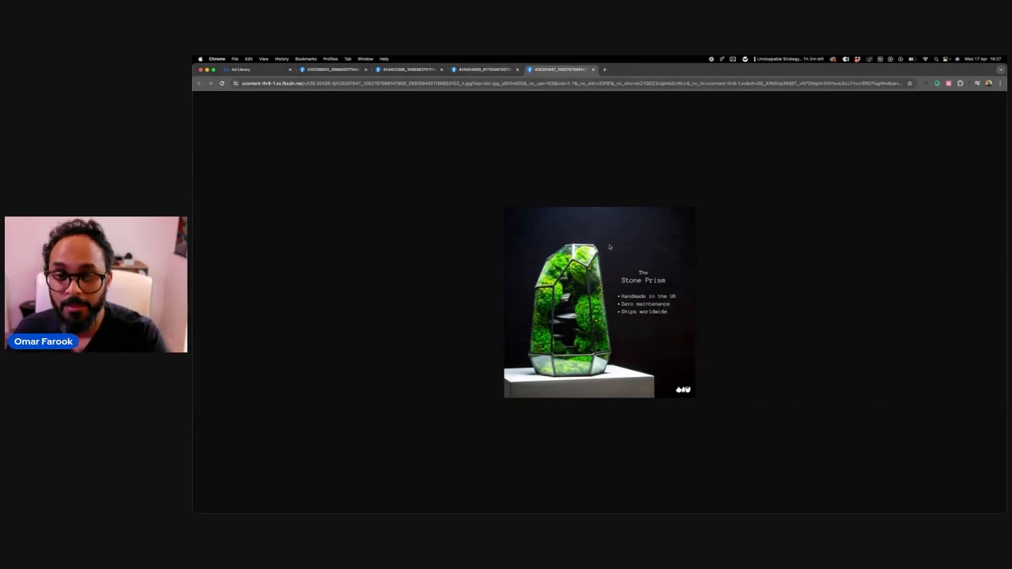
pyautogui.moveTo(606, 236)
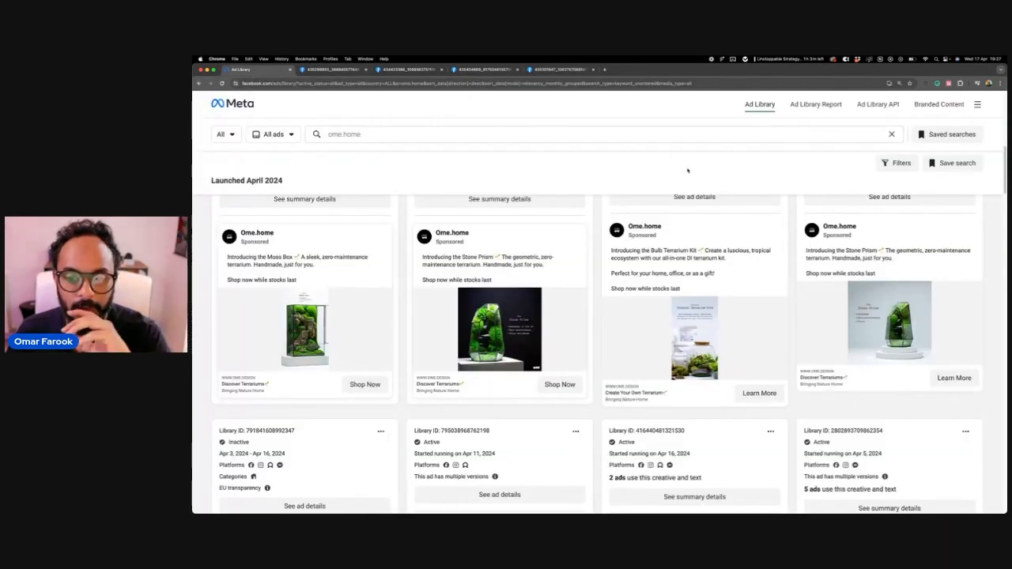
pyautogui.rightClick(694, 356)
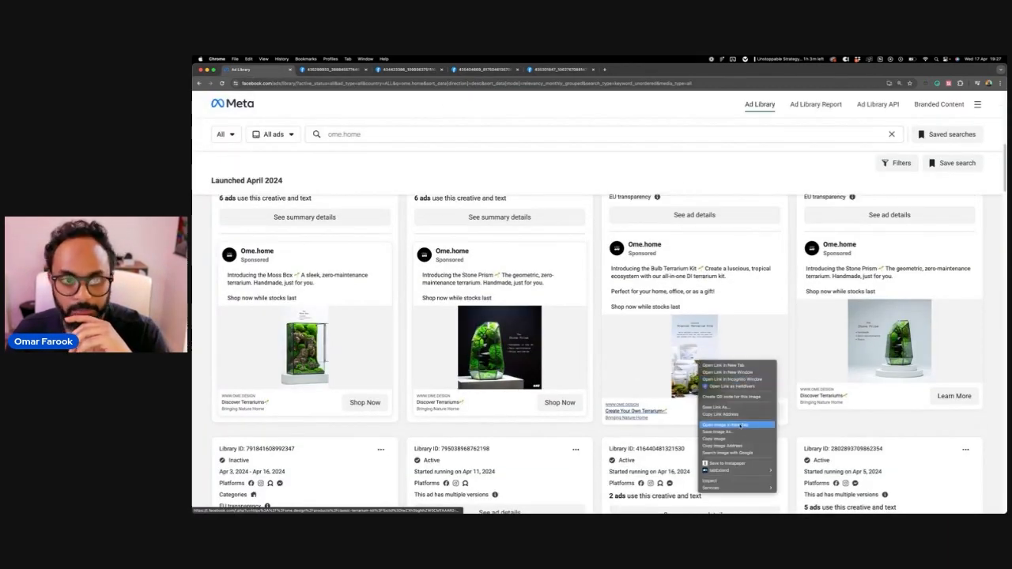
pyautogui.click(725, 424)
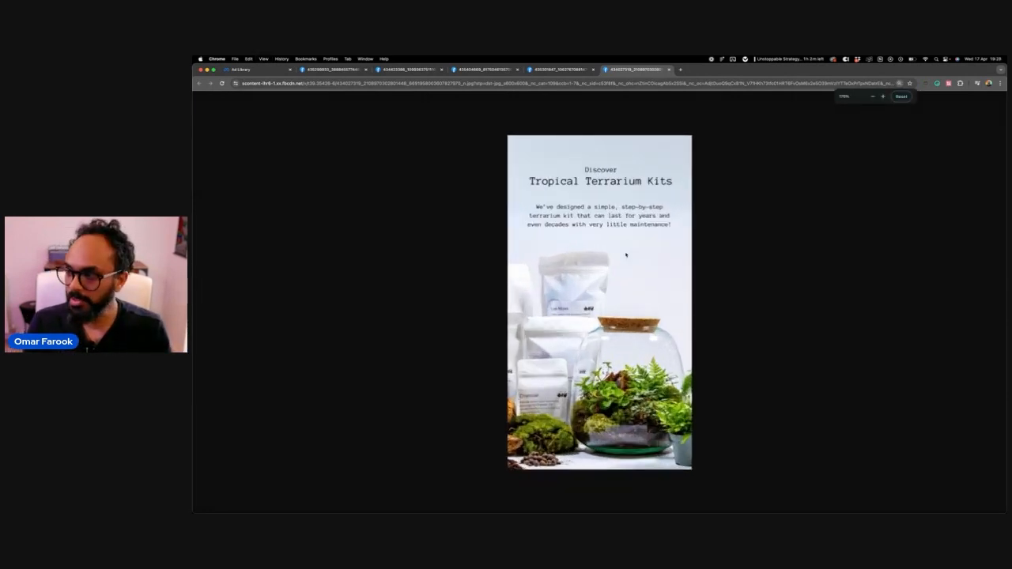
pyautogui.click(882, 96)
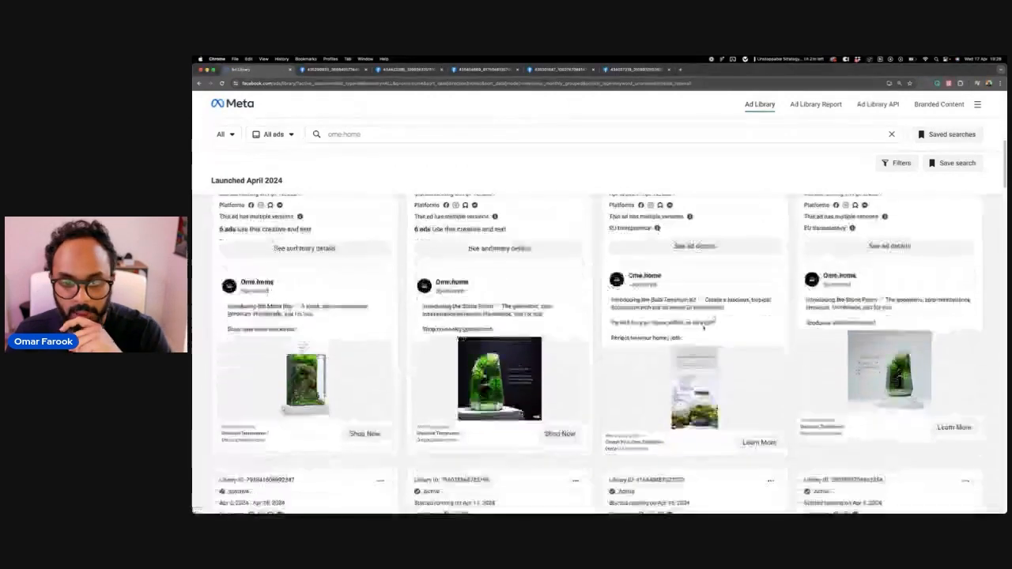
# Open another Stone Prism image and a further terrarium ad image in new tabs.
pyautogui.rightClick(499, 364)
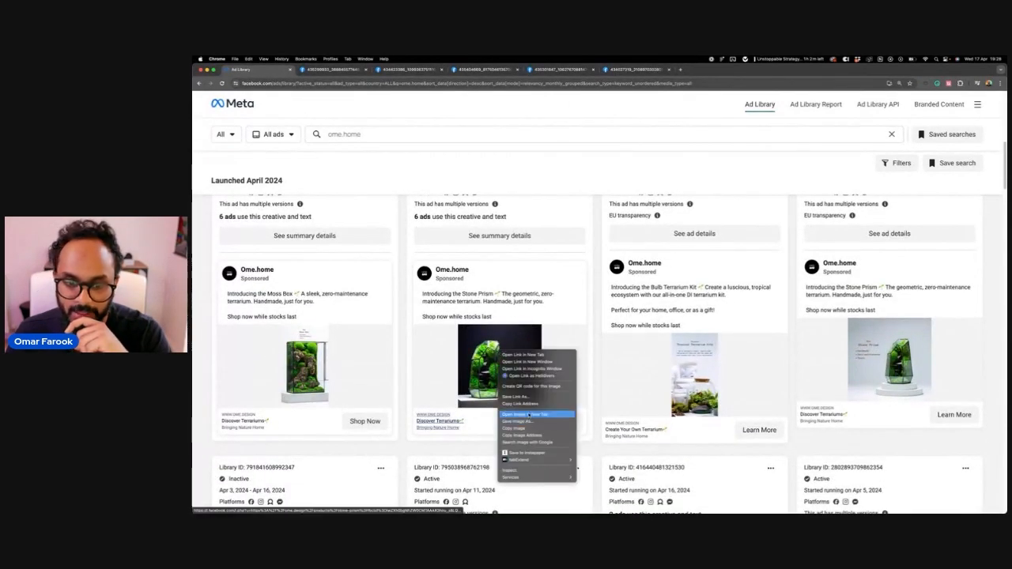
pyautogui.click(518, 414)
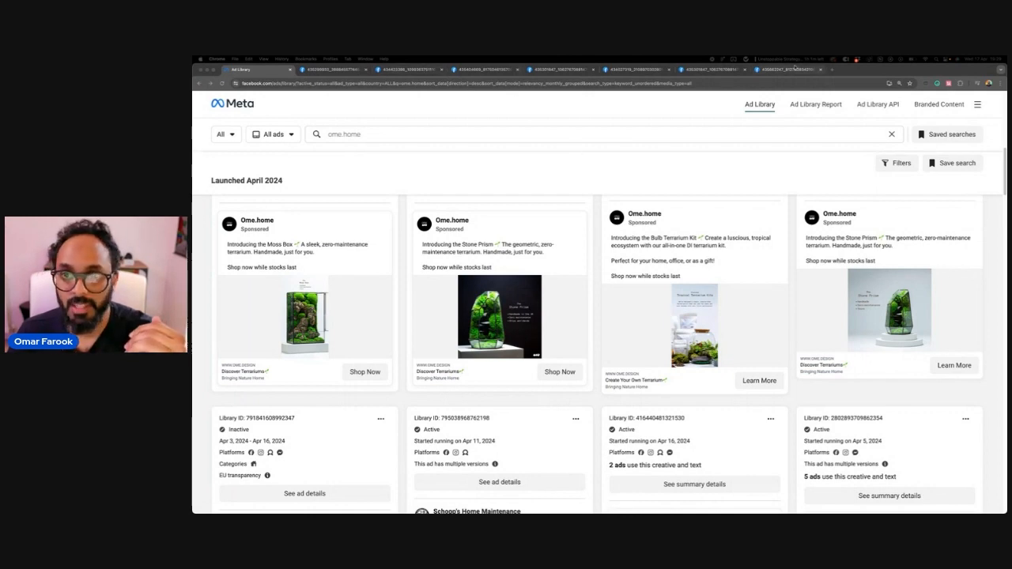
pyautogui.click(498, 316)
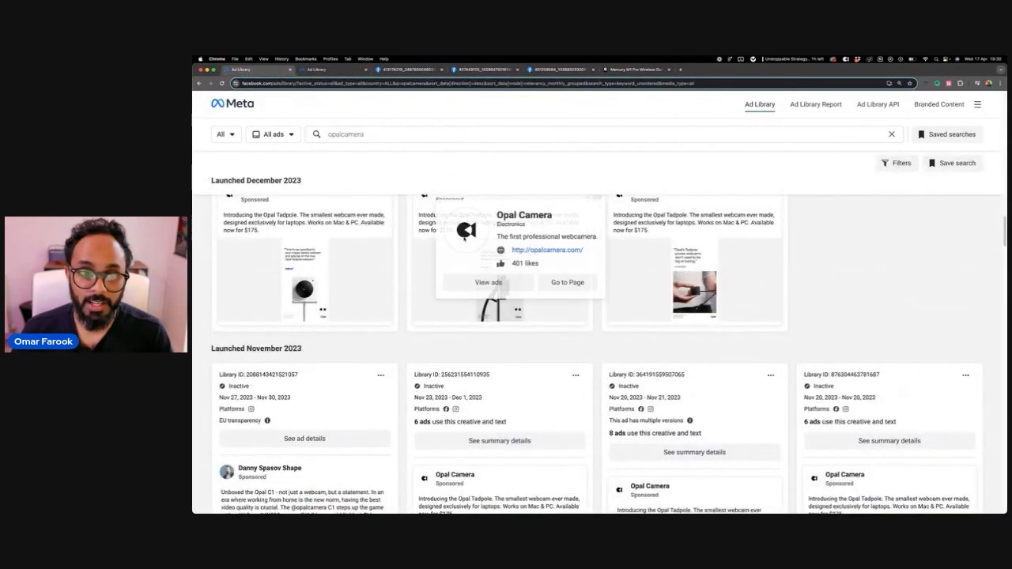
# Search the Ad Library for ome.home.
pyautogui.write('ome.home')
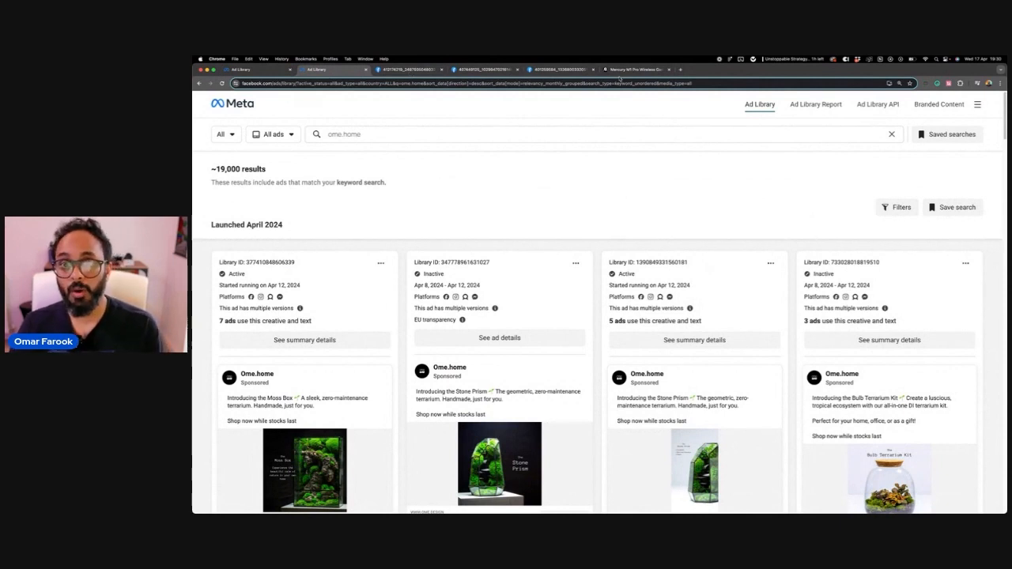
pyautogui.click(632, 69)
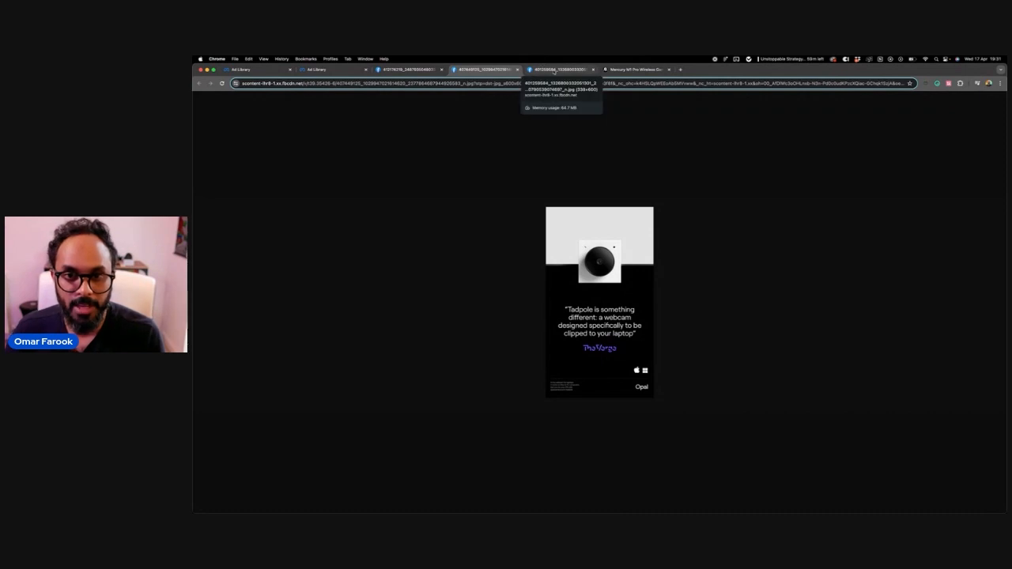
# Check the GravaStar tab, scroll the Ome.home results further, then move to Glorify's window.
pyautogui.click(636, 69)
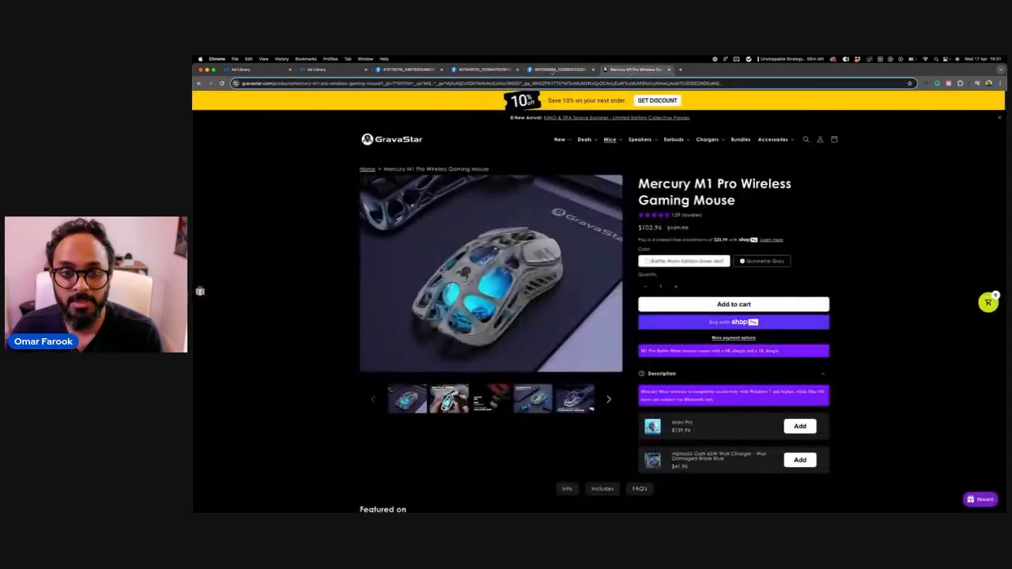
pyautogui.click(332, 70)
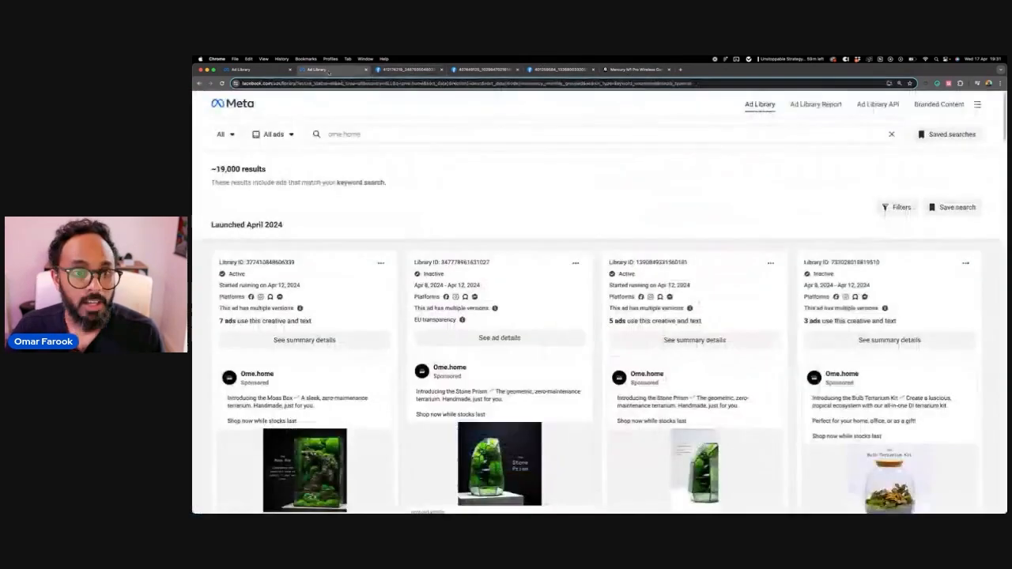
pyautogui.scroll(-3)
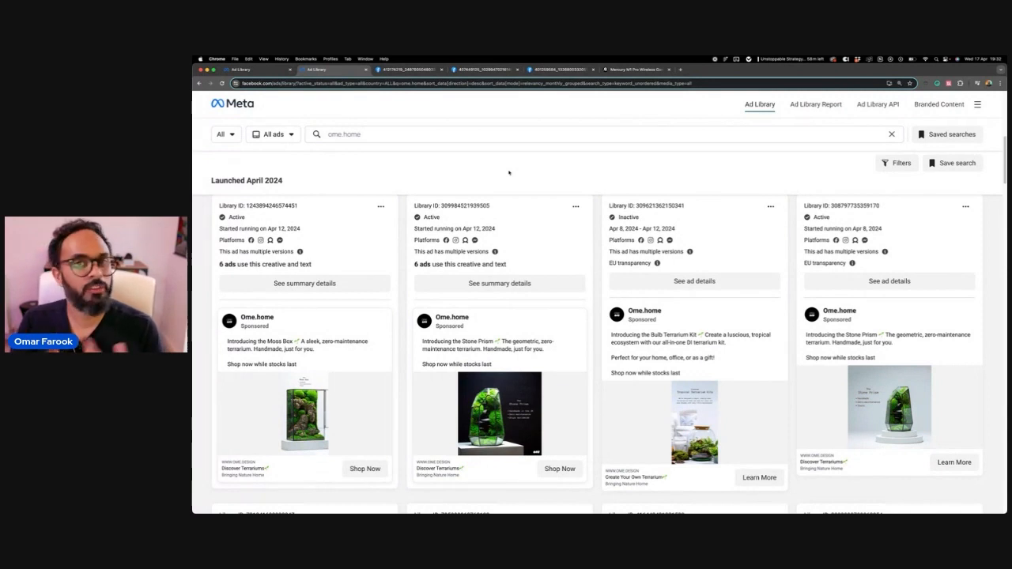
pyautogui.moveTo(441, 158)
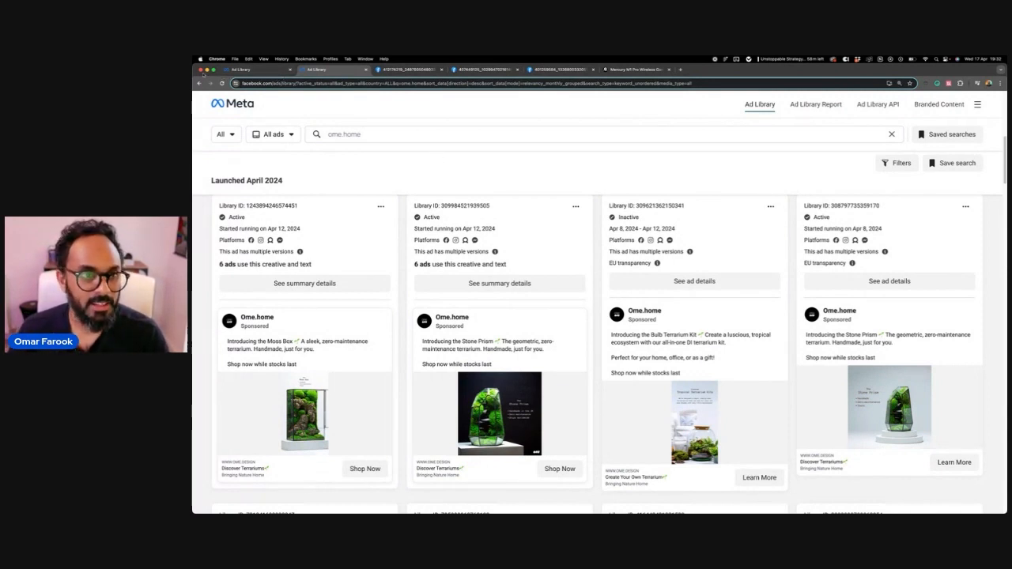
pyautogui.click(238, 69)
pyautogui.write('glor')
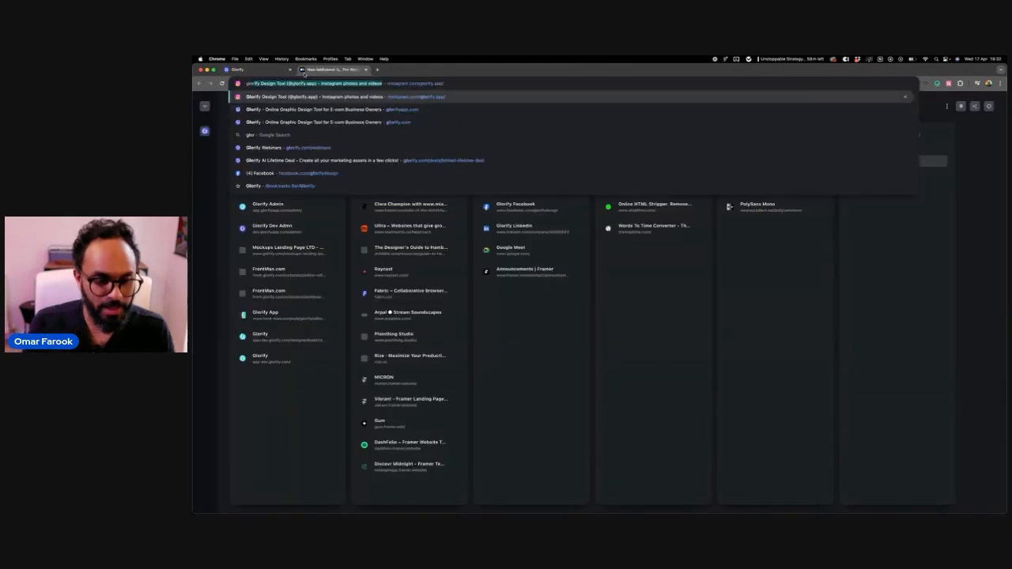
# Load Glorify and upload the Spaceman photo from the Products folder.
pyautogui.click(330, 97)
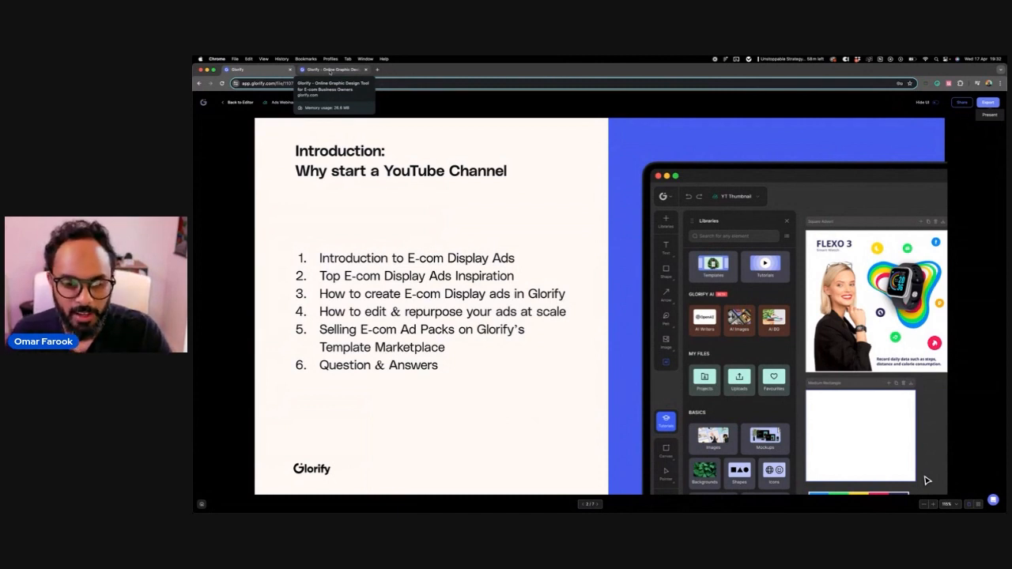
pyautogui.click(332, 69)
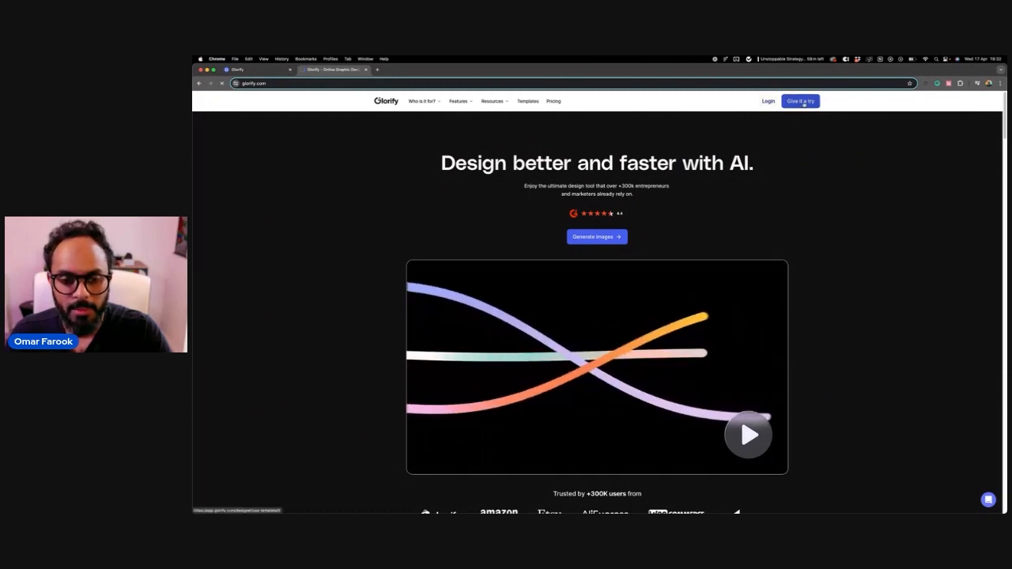
pyautogui.click(596, 236)
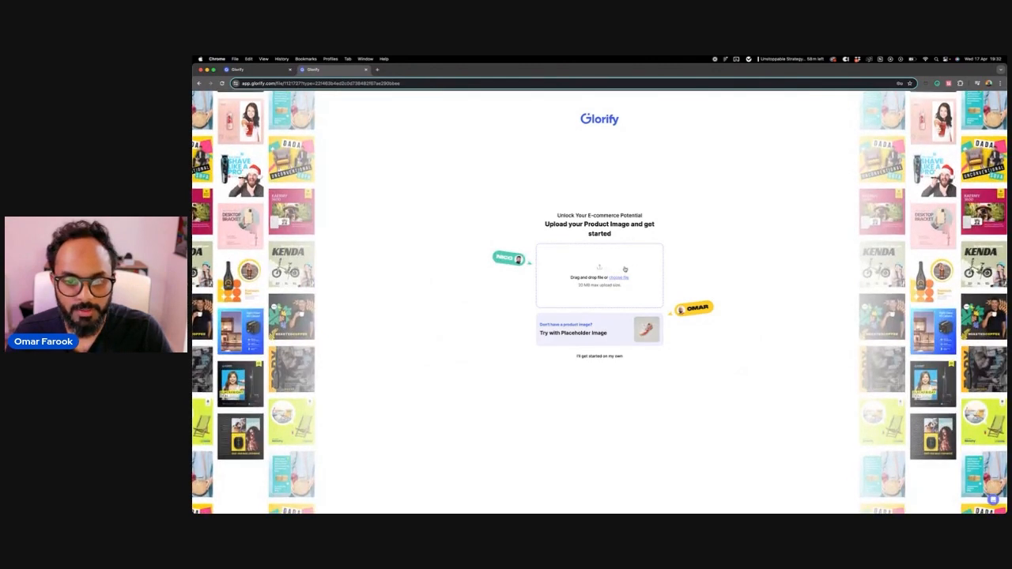
pyautogui.click(617, 277)
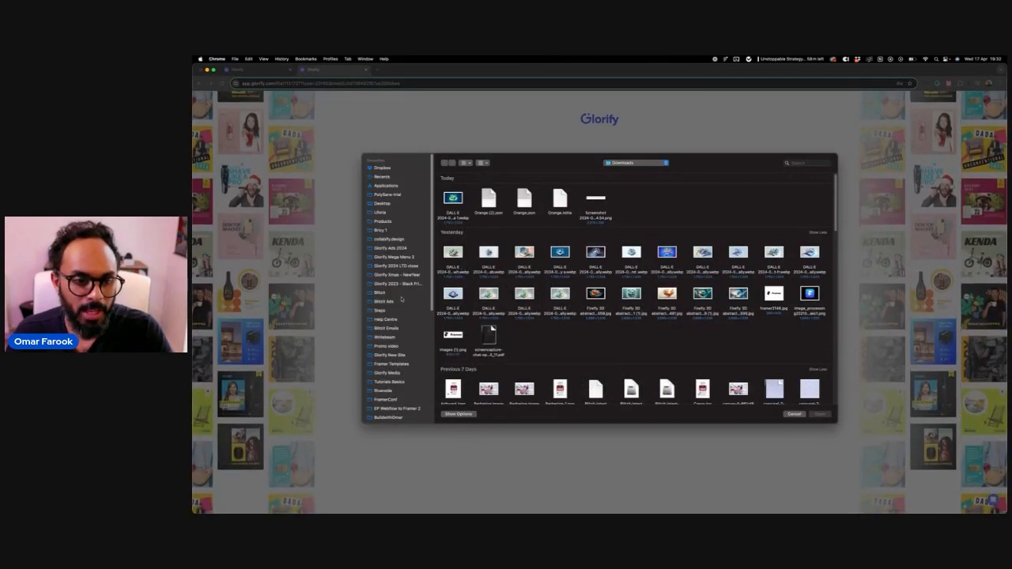
pyautogui.click(382, 221)
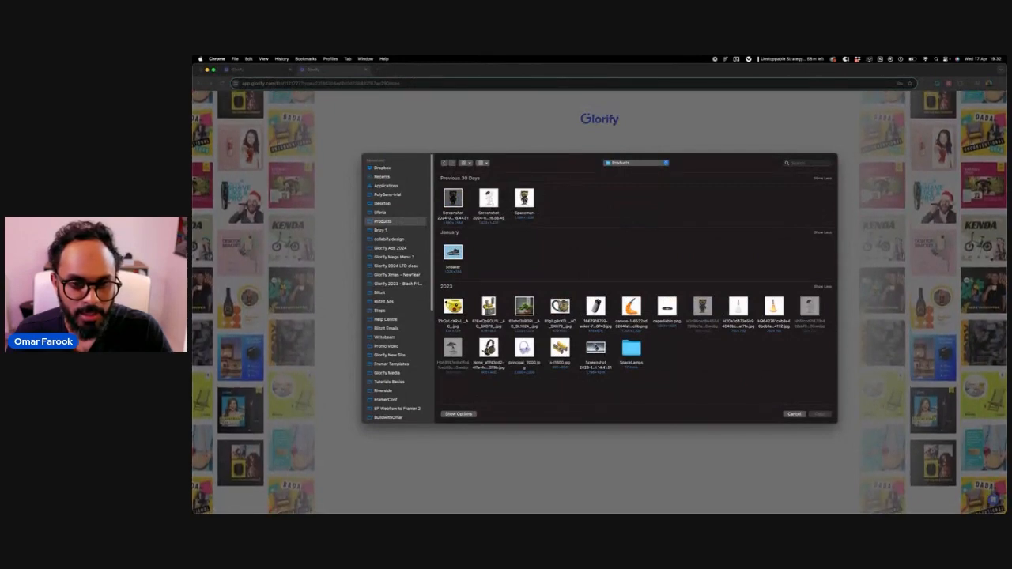
pyautogui.click(524, 198)
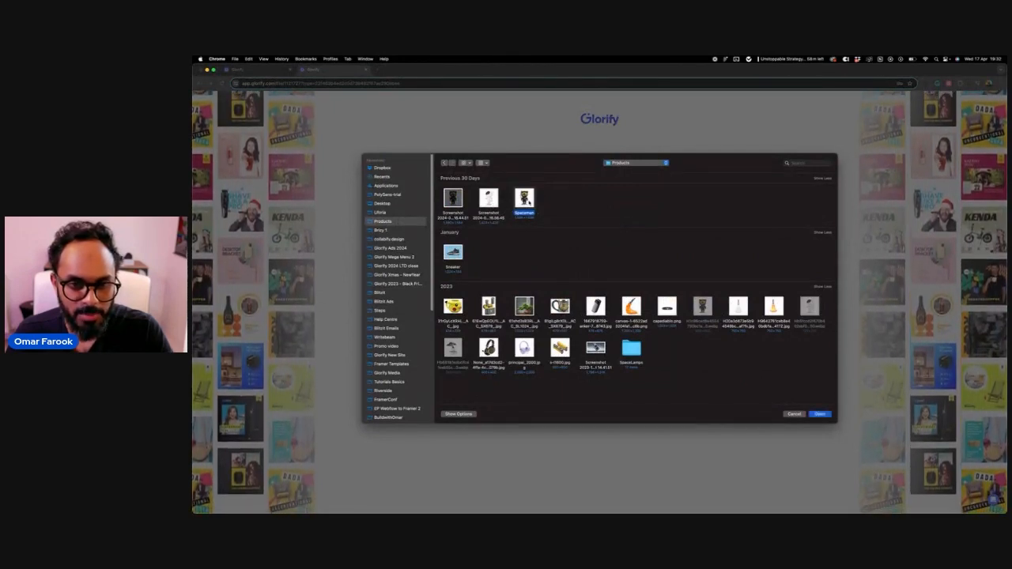
pyautogui.click(819, 413)
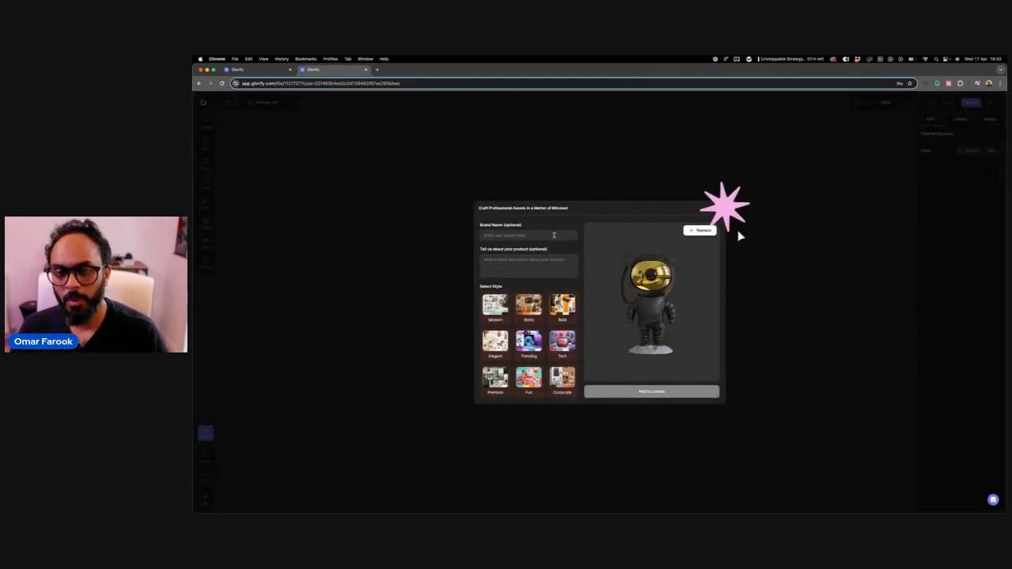
# Enter the SpaceGeek brand name and a short figure description, then add designs to canvas.
pyautogui.click(528, 235)
pyautogui.write('Space')
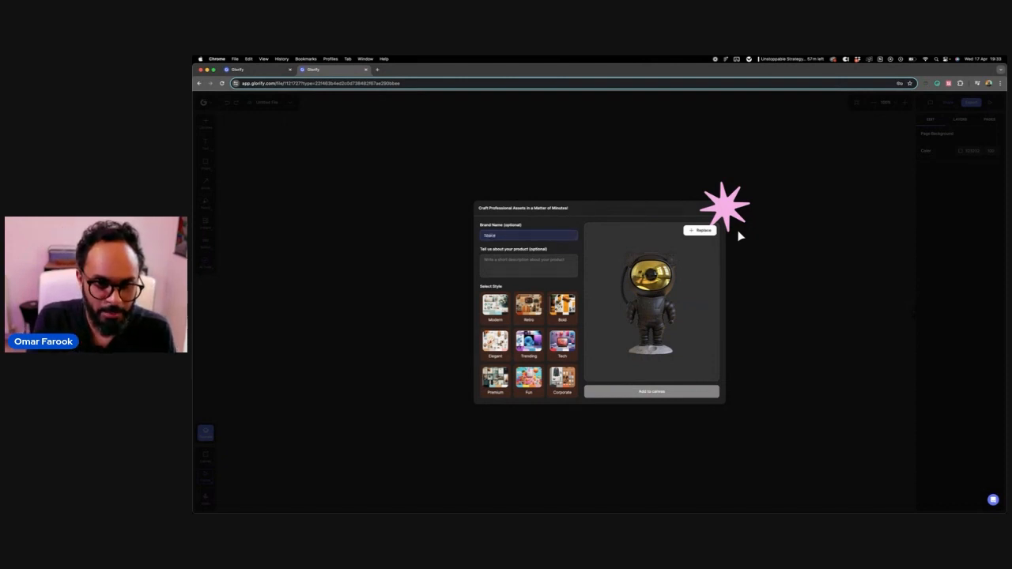
pyautogui.write('Funk')
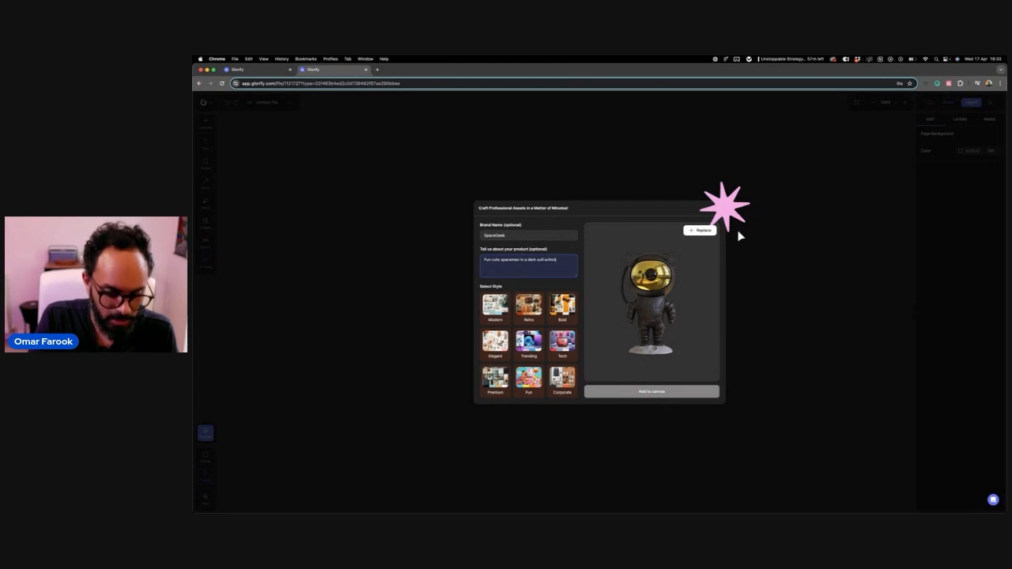
pyautogui.write('figure collectible.')
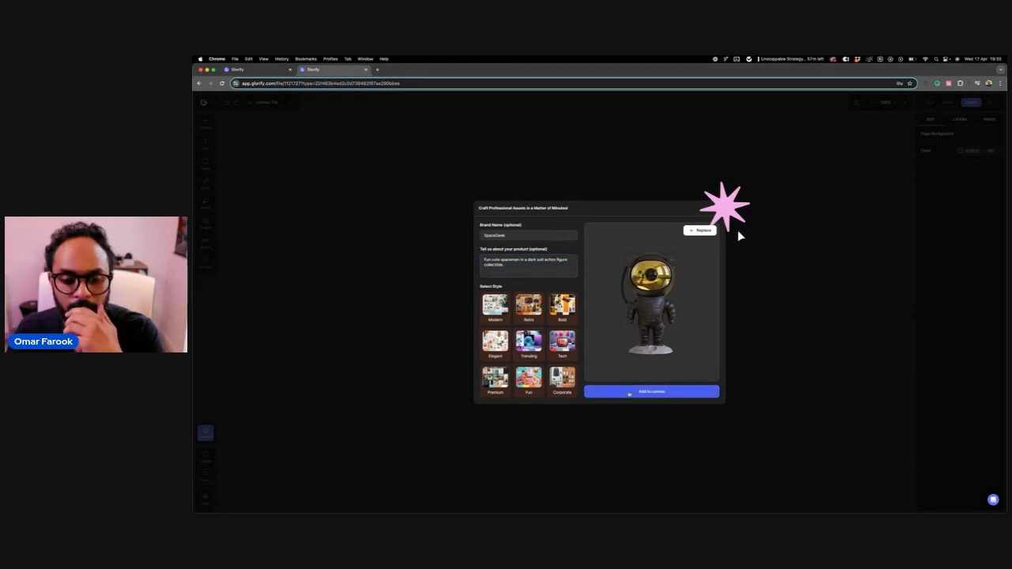
pyautogui.click(650, 391)
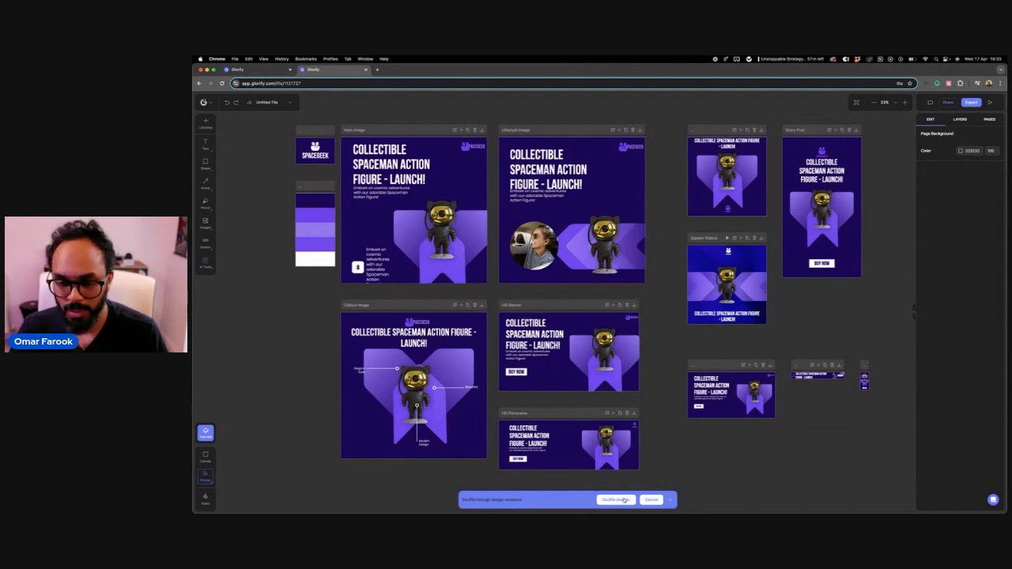
pyautogui.click(616, 499)
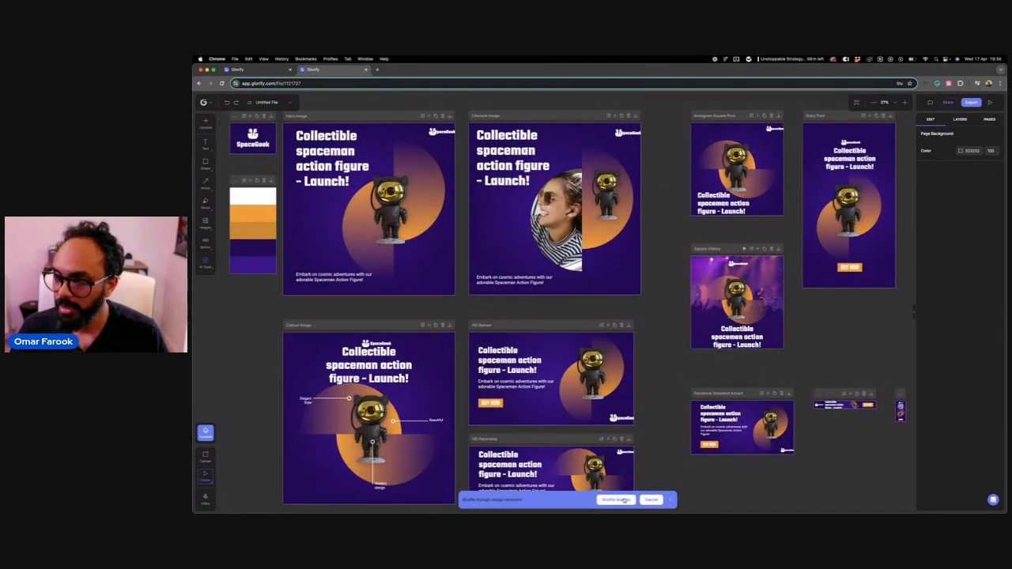
pyautogui.click(615, 499)
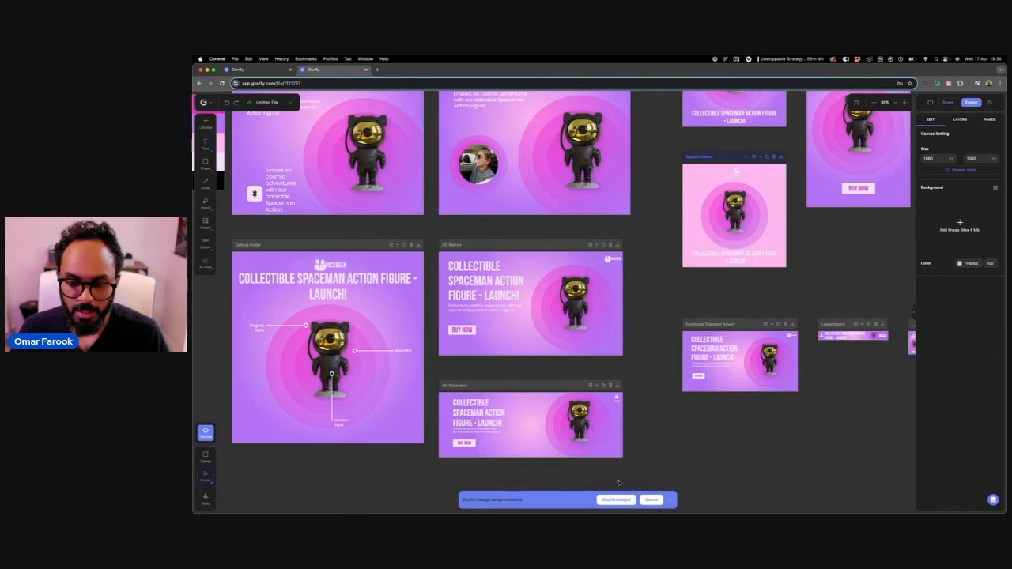
pyautogui.click(615, 499)
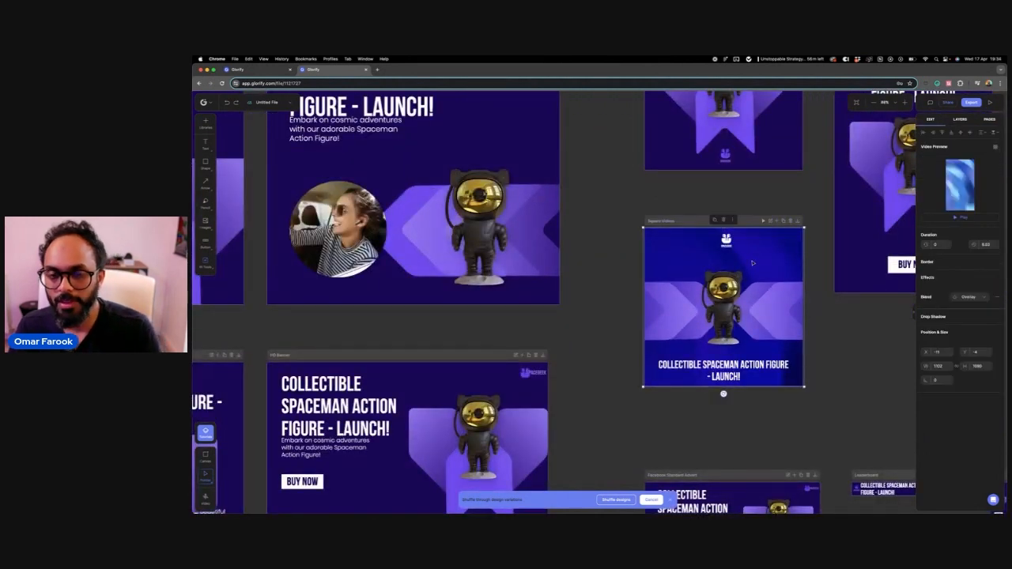
pyautogui.click(205, 128)
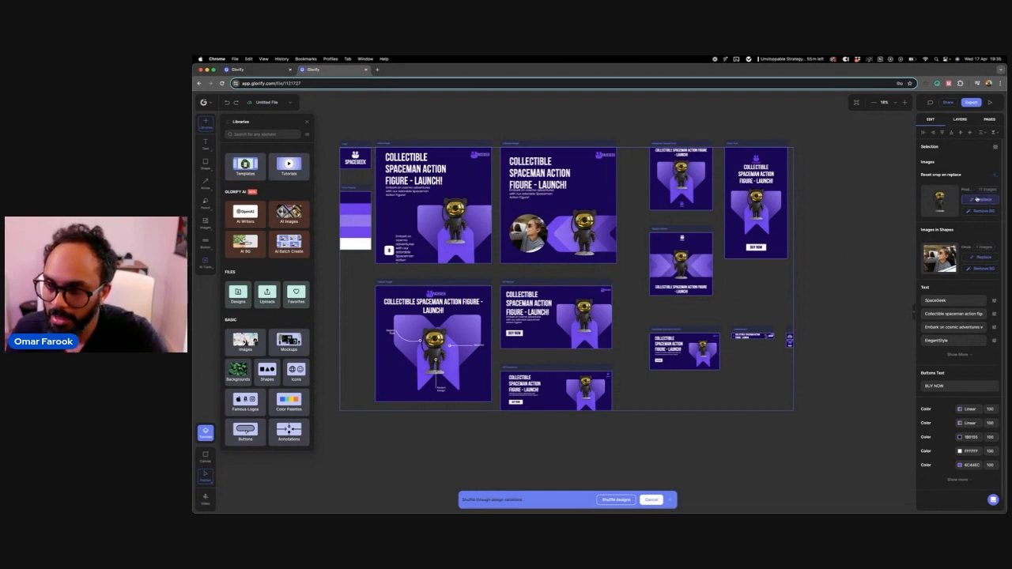
# Replace the product image with the white spaceman upload and remove its background.
pyautogui.click(980, 199)
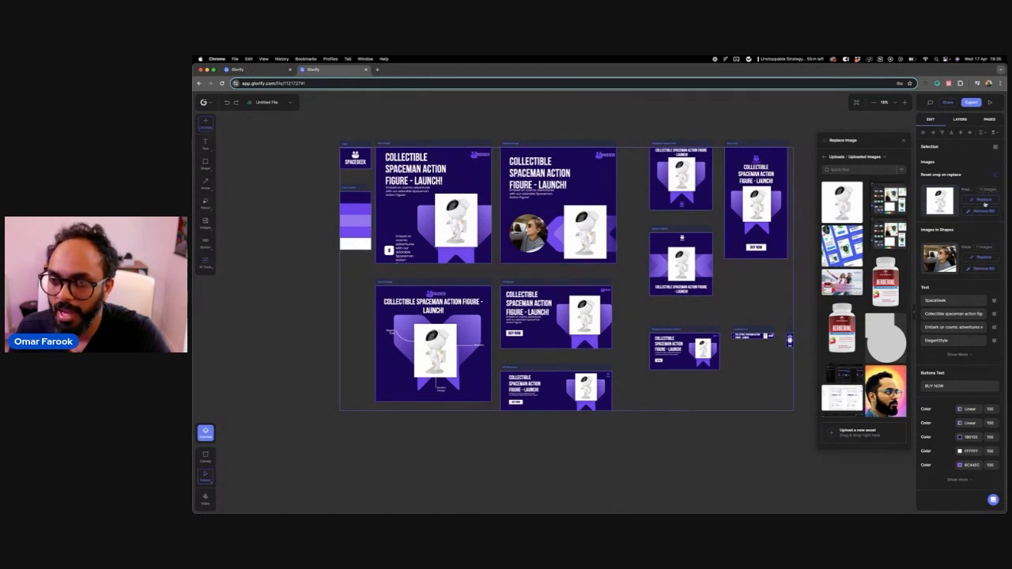
pyautogui.click(981, 211)
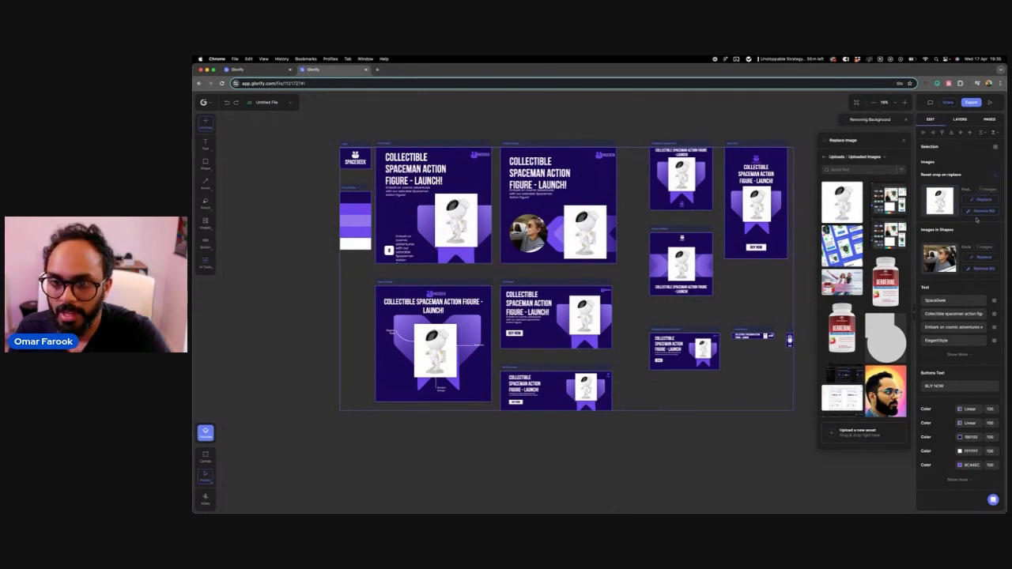
pyautogui.click(982, 211)
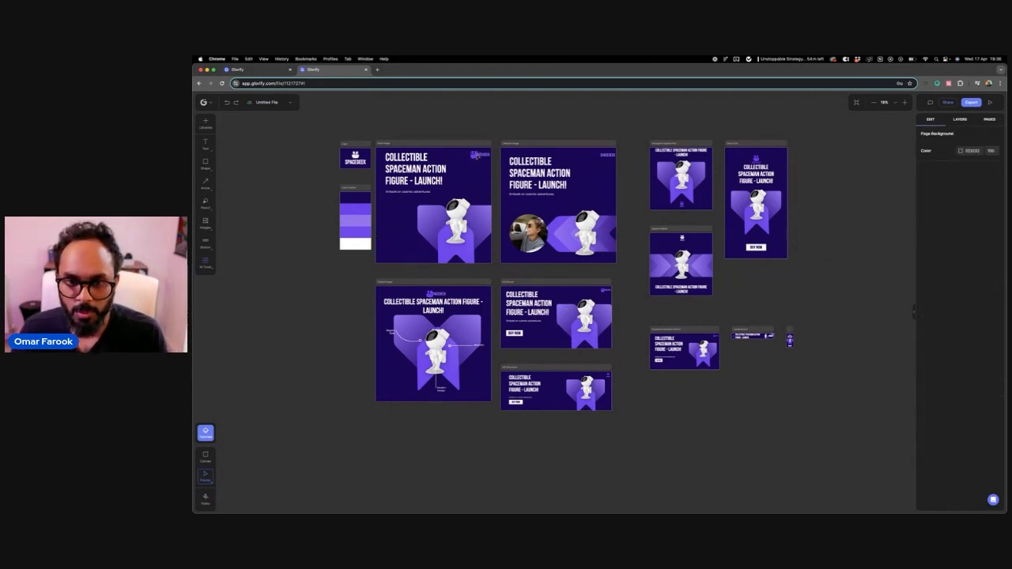
# Swap the SpaceGeek logo's icon for an icon from The Noun Project.
pyautogui.click(472, 155)
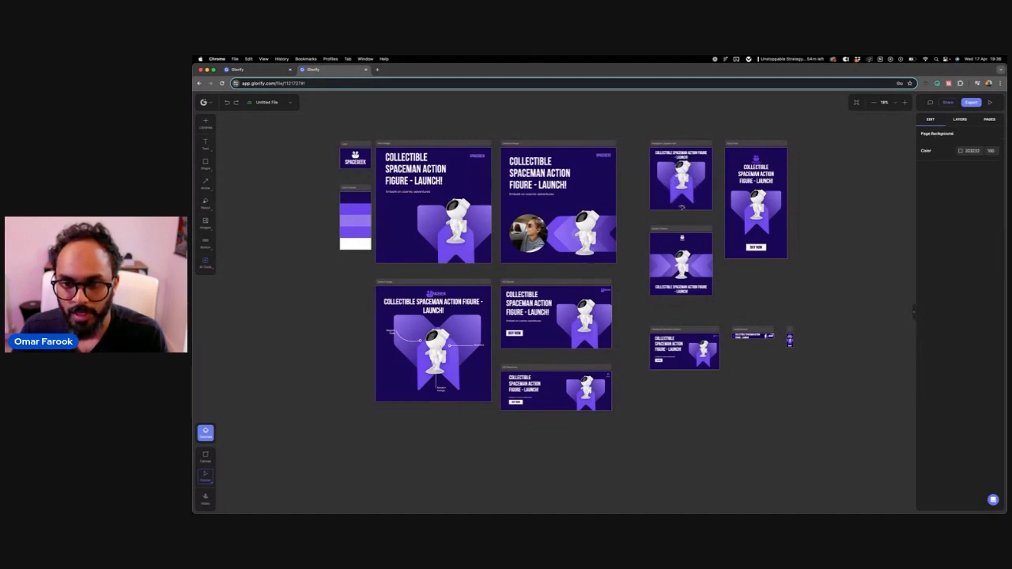
pyautogui.click(681, 201)
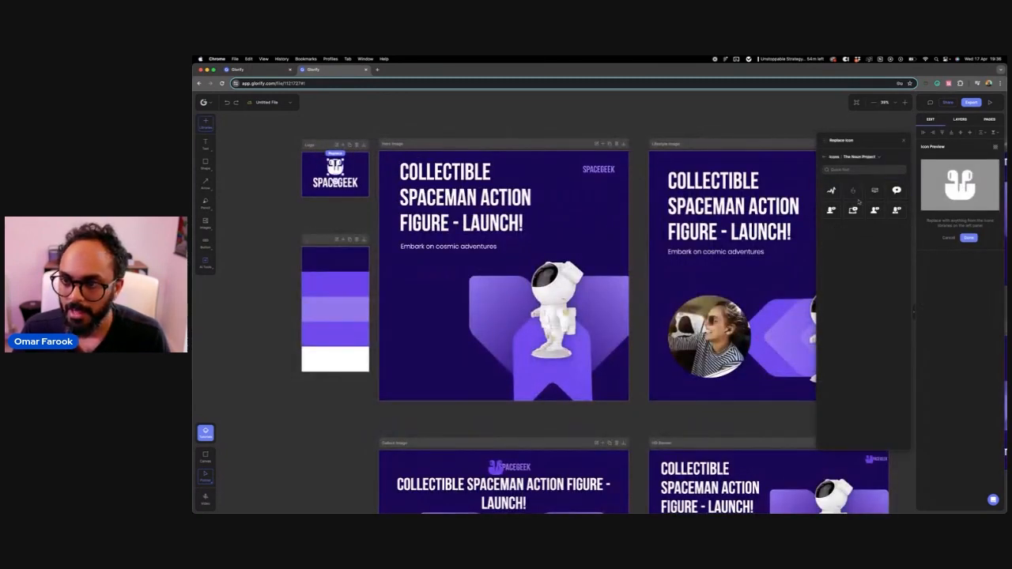
pyautogui.click(862, 169)
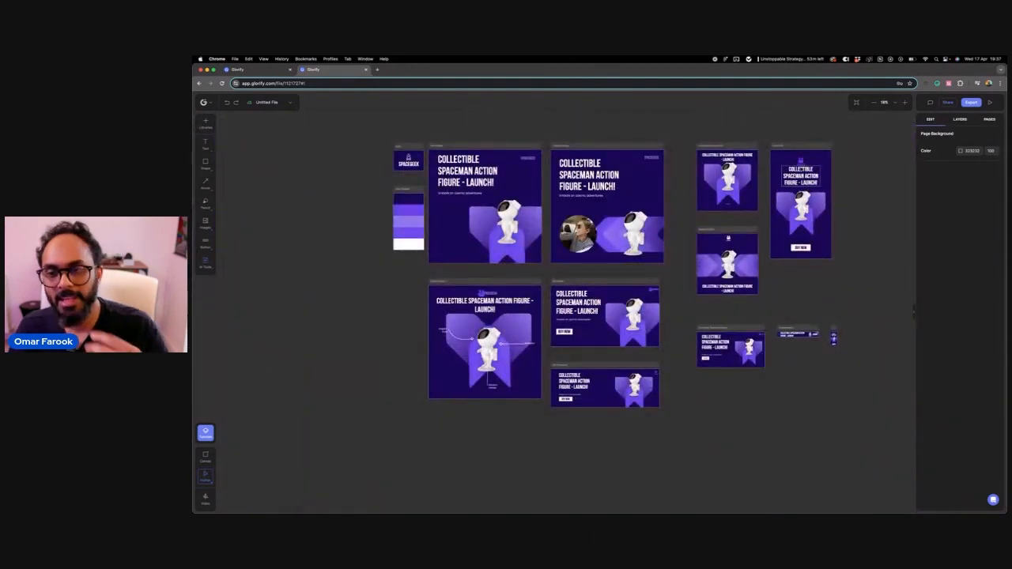
# Replace the woman's portrait with a galaxy photo from a Pexels 'space' search.
pyautogui.click(799, 162)
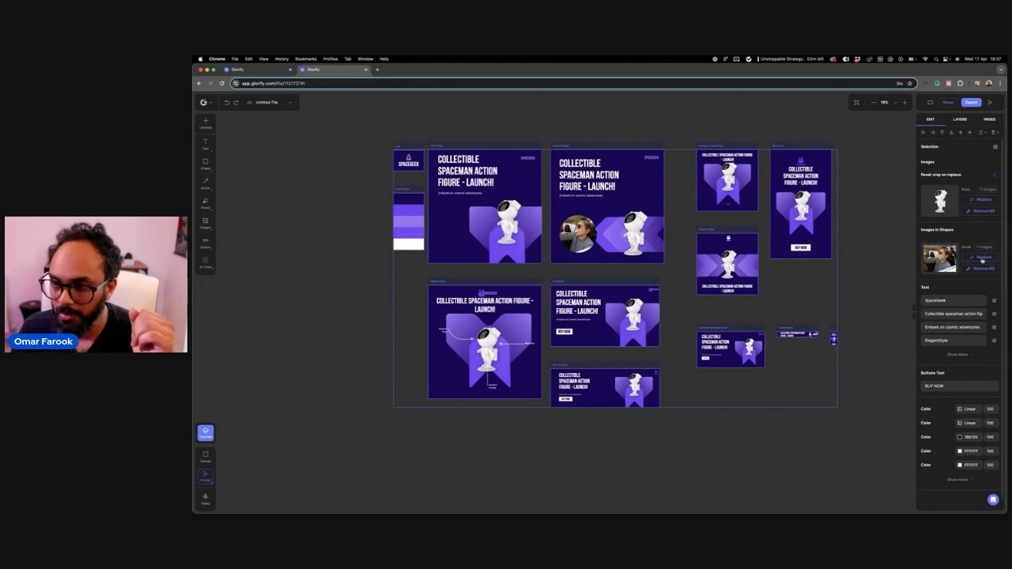
pyautogui.click(983, 199)
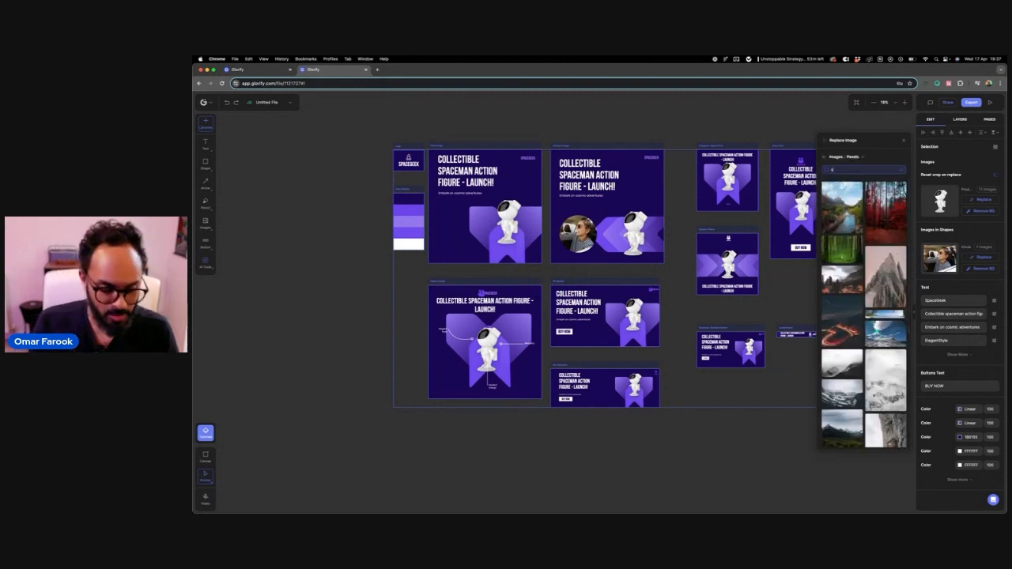
pyautogui.write('space')
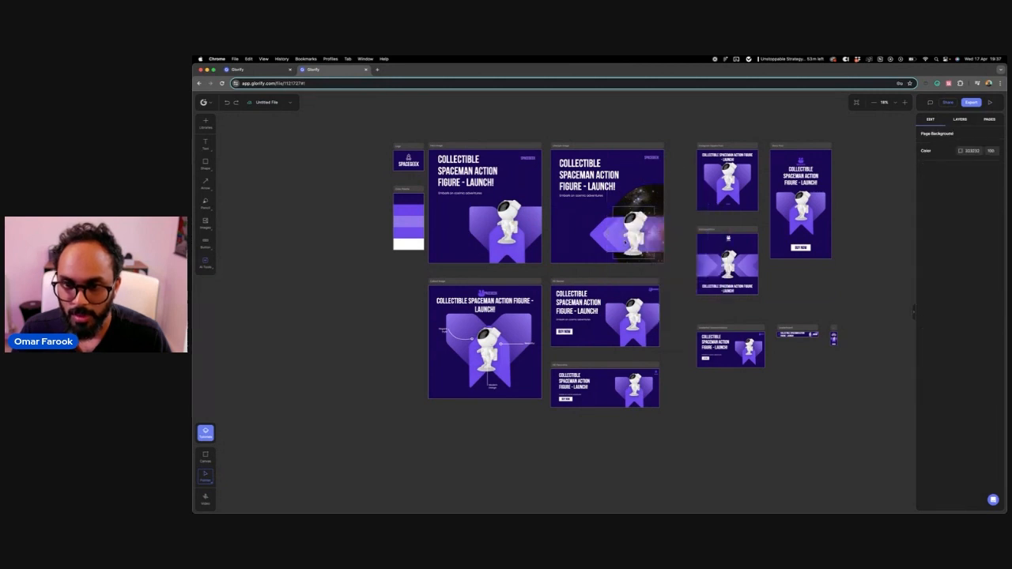
pyautogui.click(624, 222)
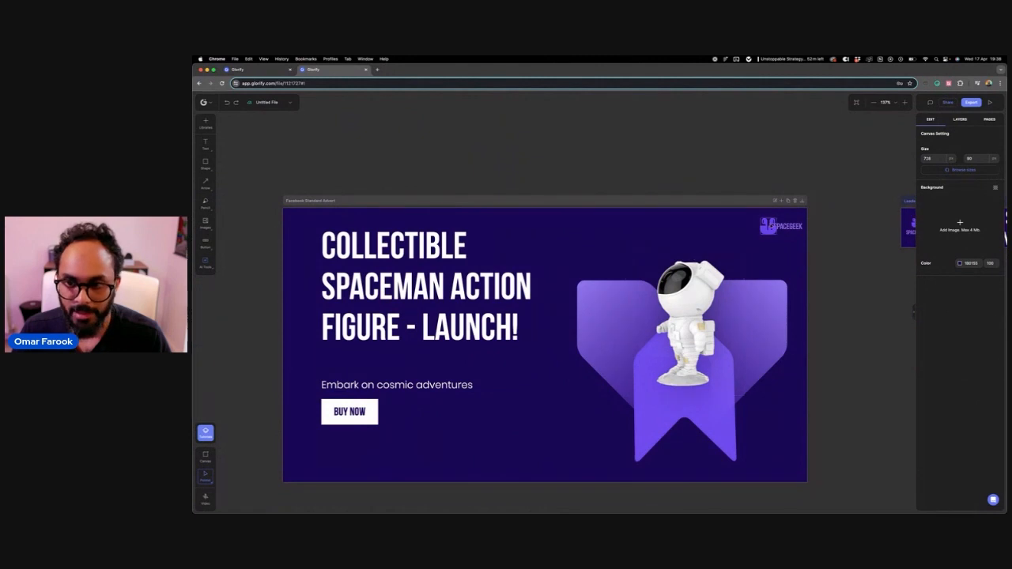
pyautogui.click(778, 226)
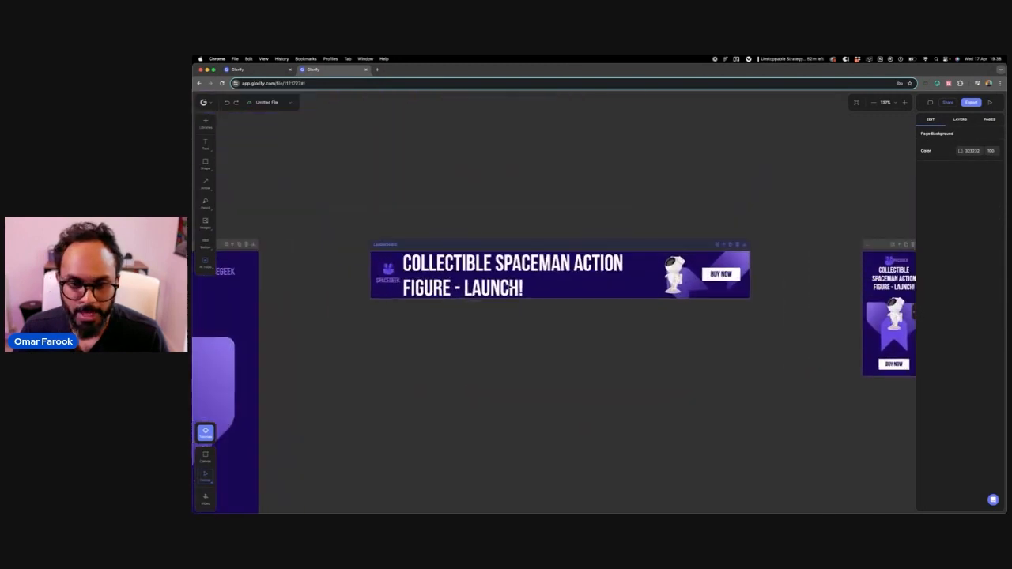
# Lower the leaderboard headline's font size and scale up the SpaceGeek wordmark.
pyautogui.click(512, 275)
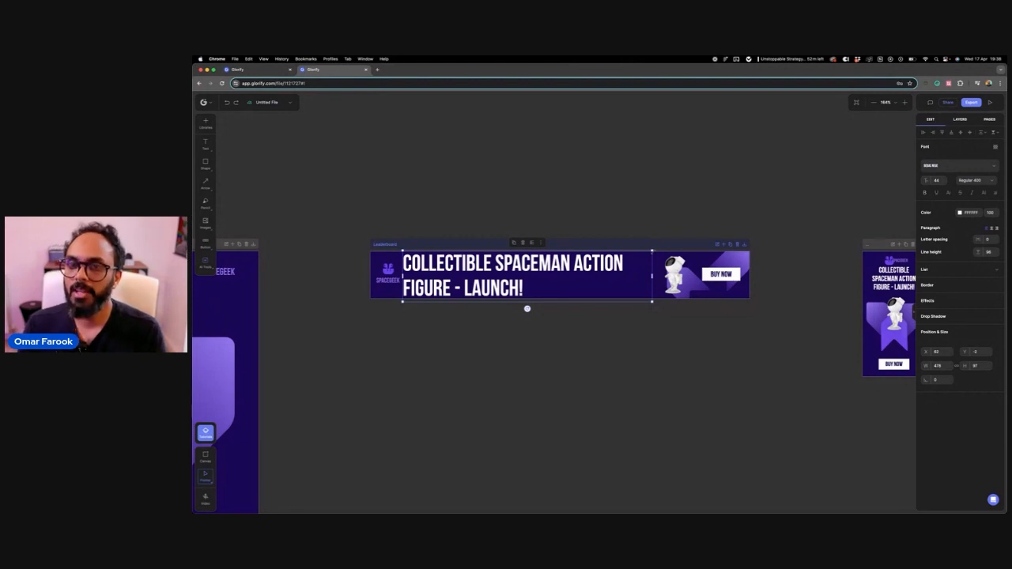
pyautogui.moveTo(581, 238)
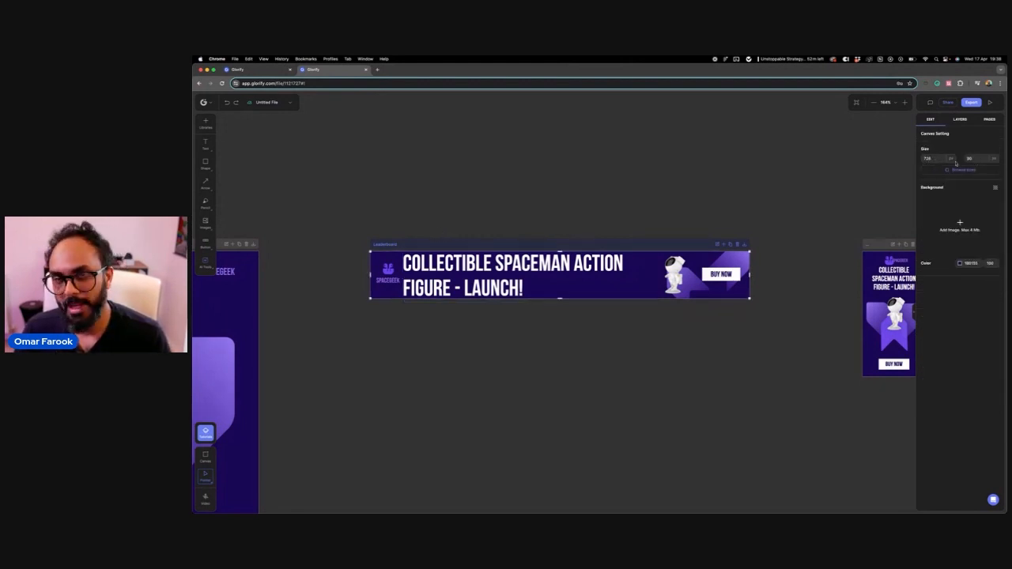
pyautogui.click(512, 274)
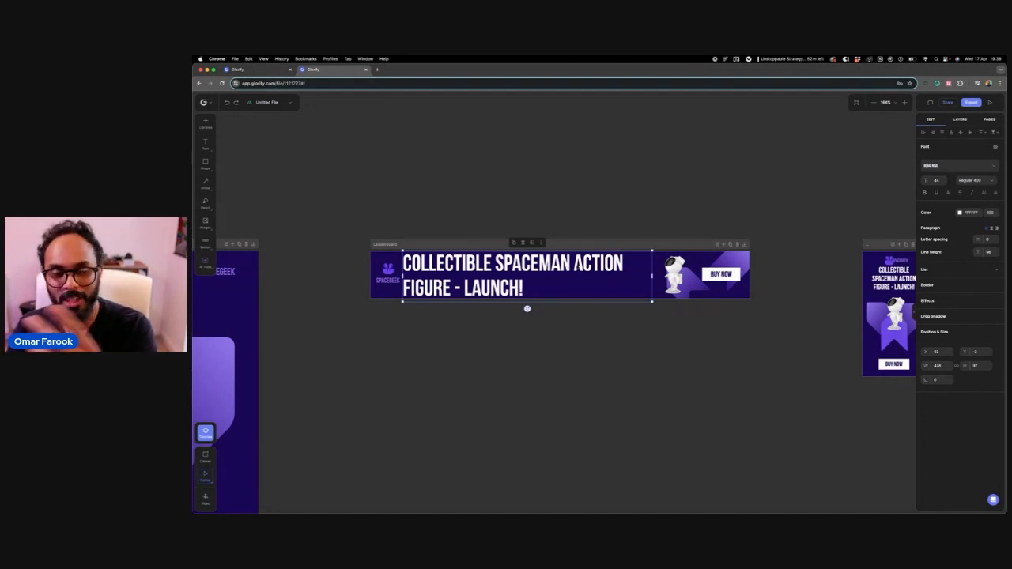
pyautogui.moveTo(651, 323)
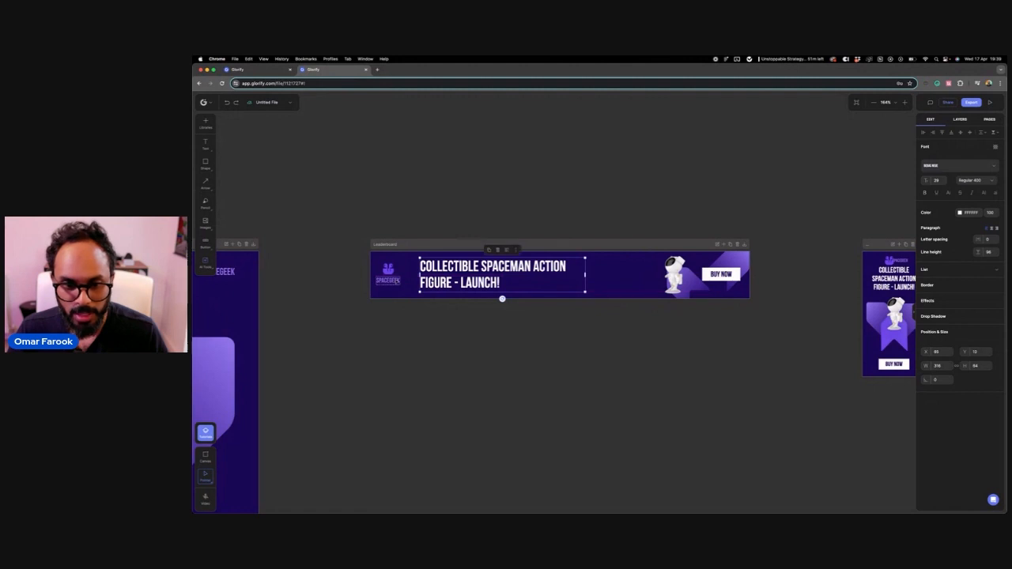
pyautogui.click(388, 277)
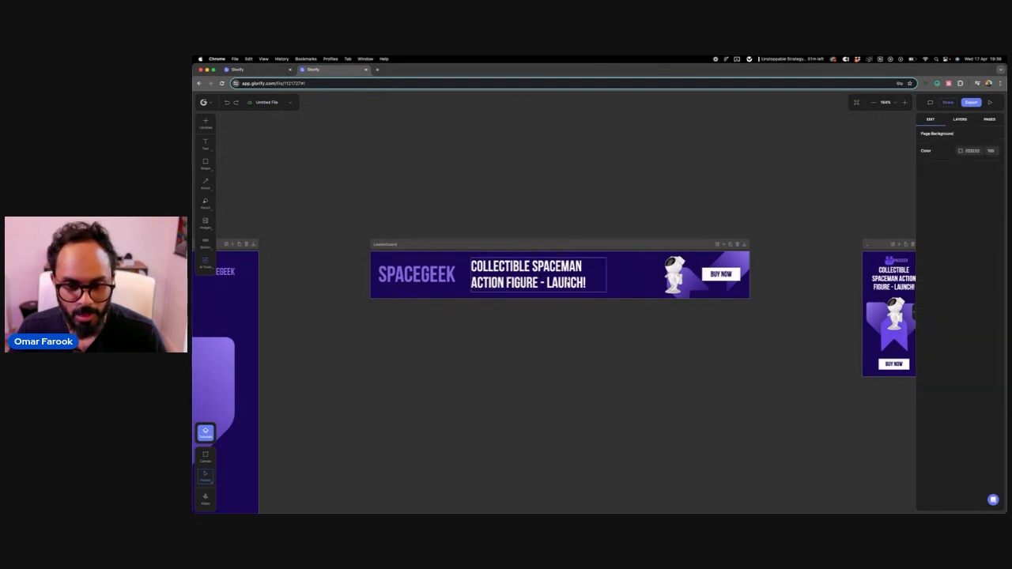
# Reposition and enlarge the astronaut figure, and make the Buy Now button bigger.
pyautogui.click(673, 275)
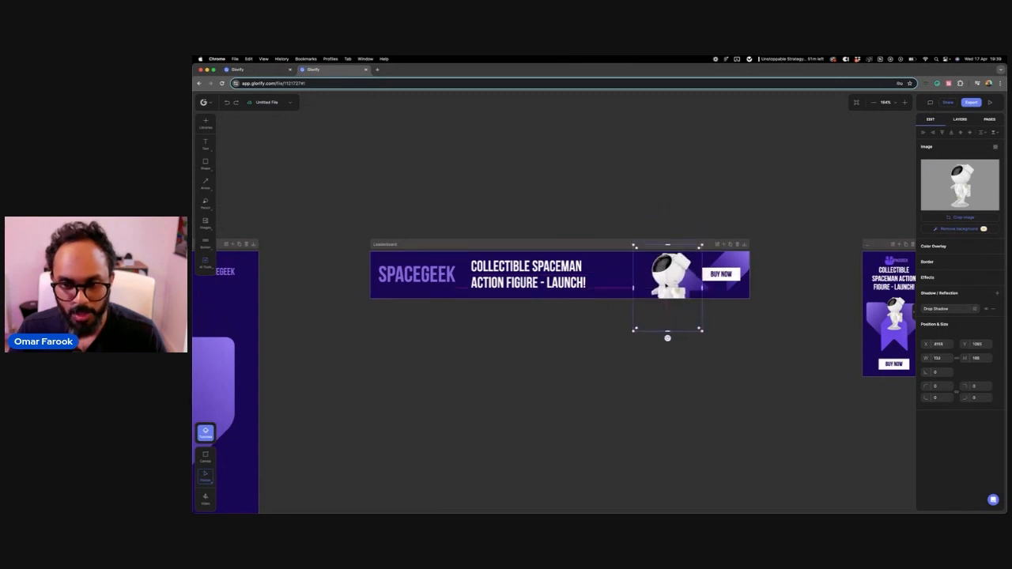
pyautogui.click(720, 274)
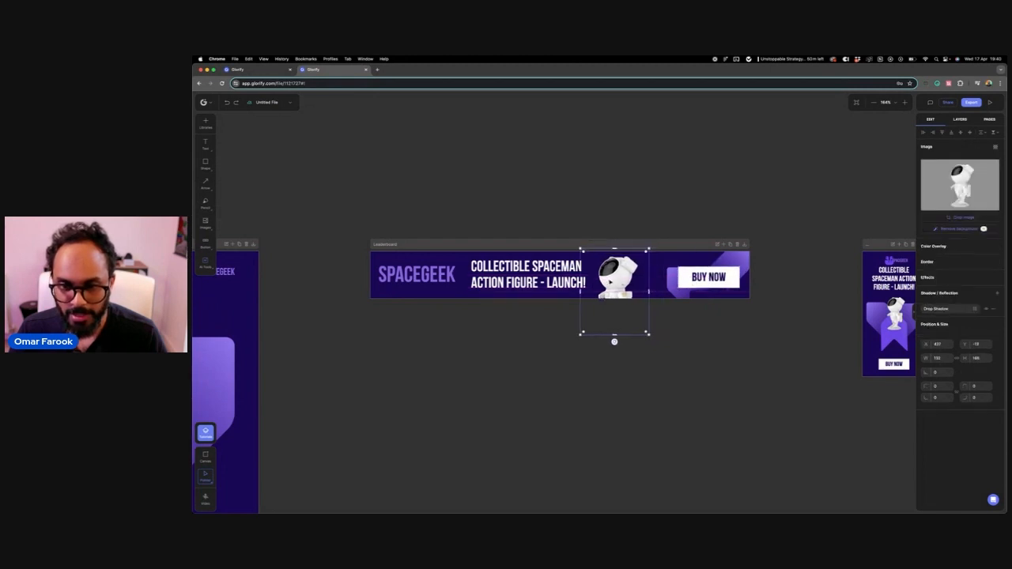
pyautogui.click(707, 276)
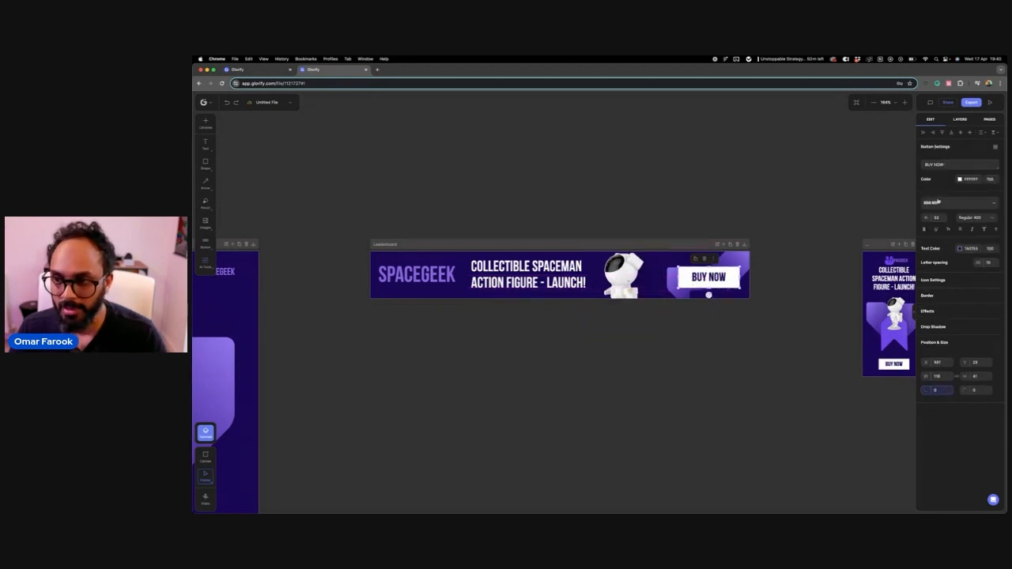
pyautogui.click(673, 345)
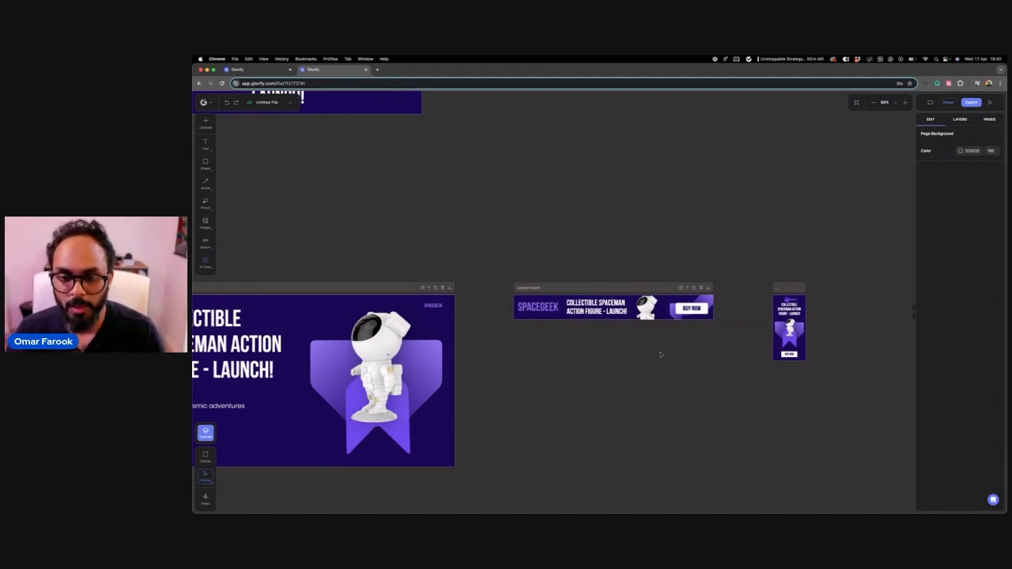
pyautogui.click(645, 306)
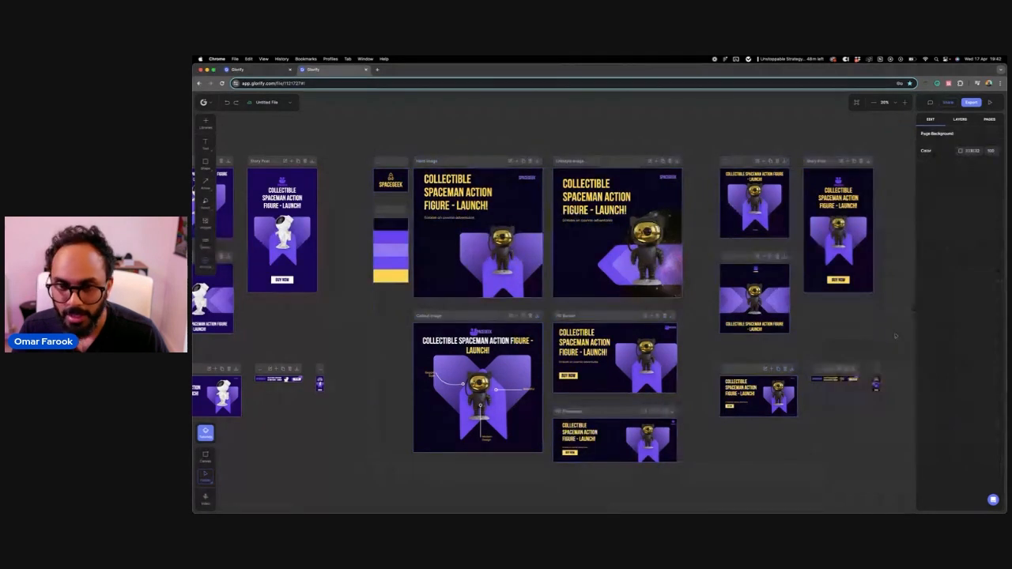
pyautogui.click(589, 201)
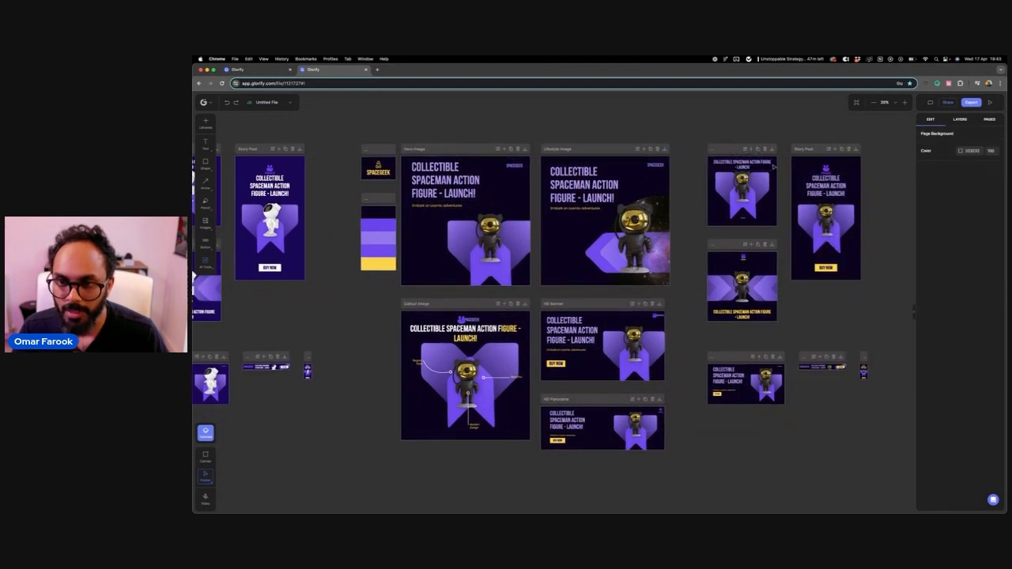
pyautogui.click(739, 164)
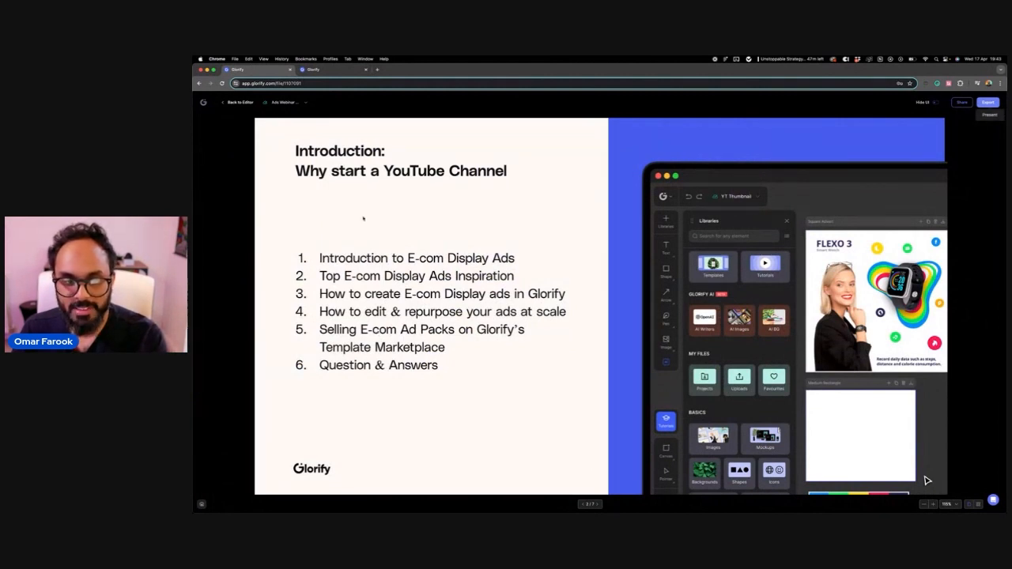
# Return from the presentation to the spaceman ad, then to the files dashboard.
pyautogui.click(332, 69)
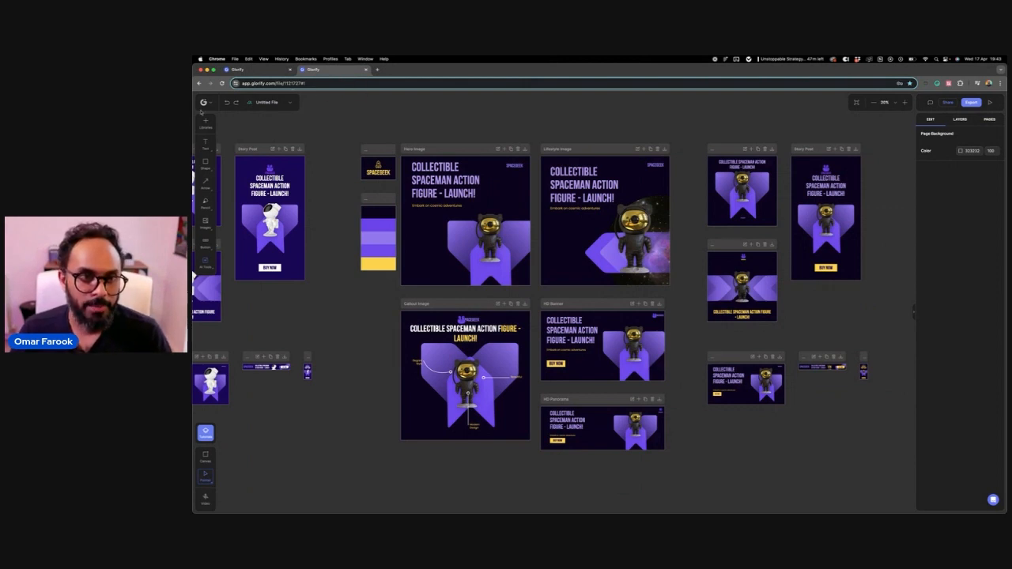
pyautogui.click(205, 102)
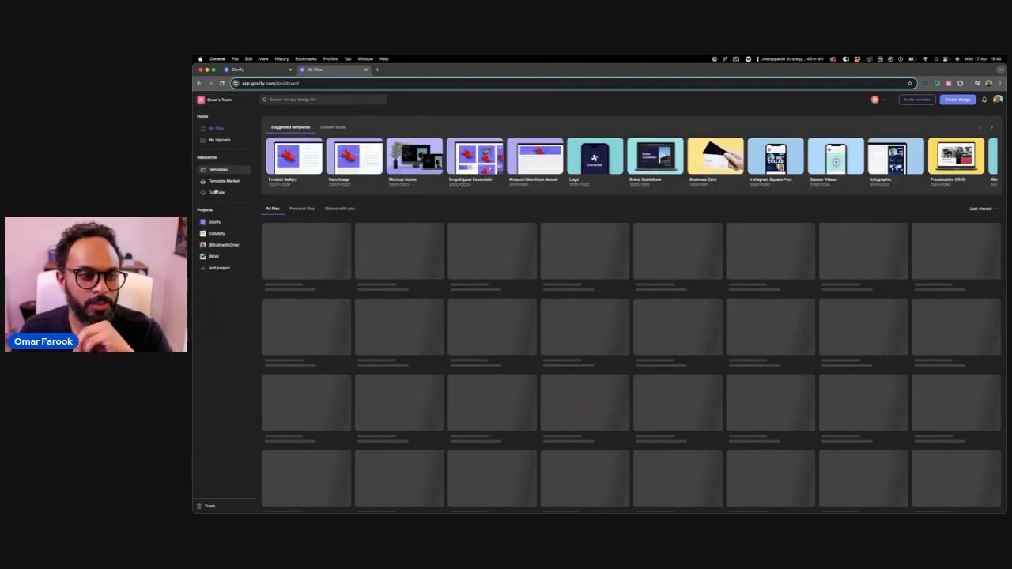
# Open the template marketplace and browse down through the pack listings.
pyautogui.click(225, 181)
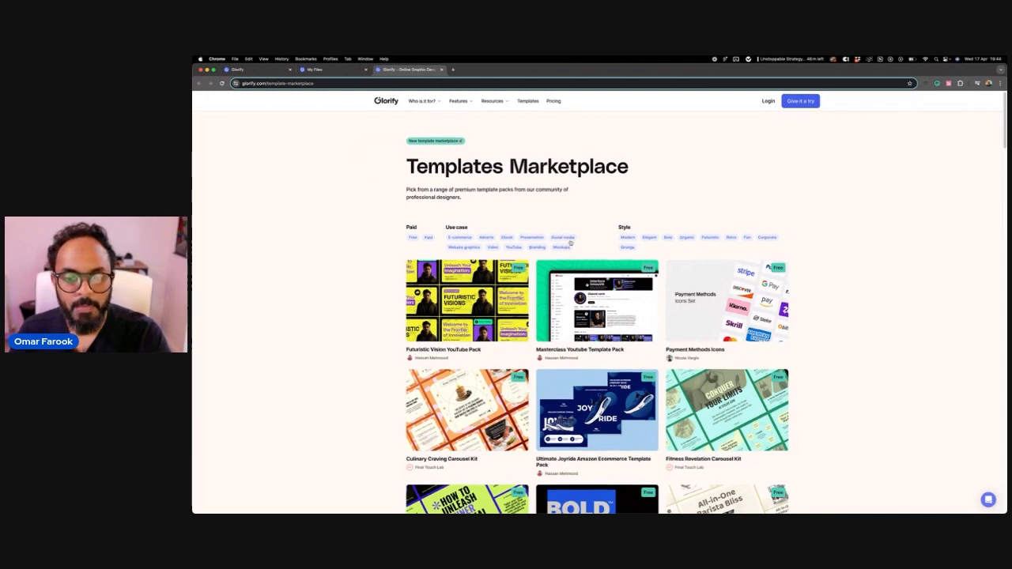
pyautogui.scroll(-3)
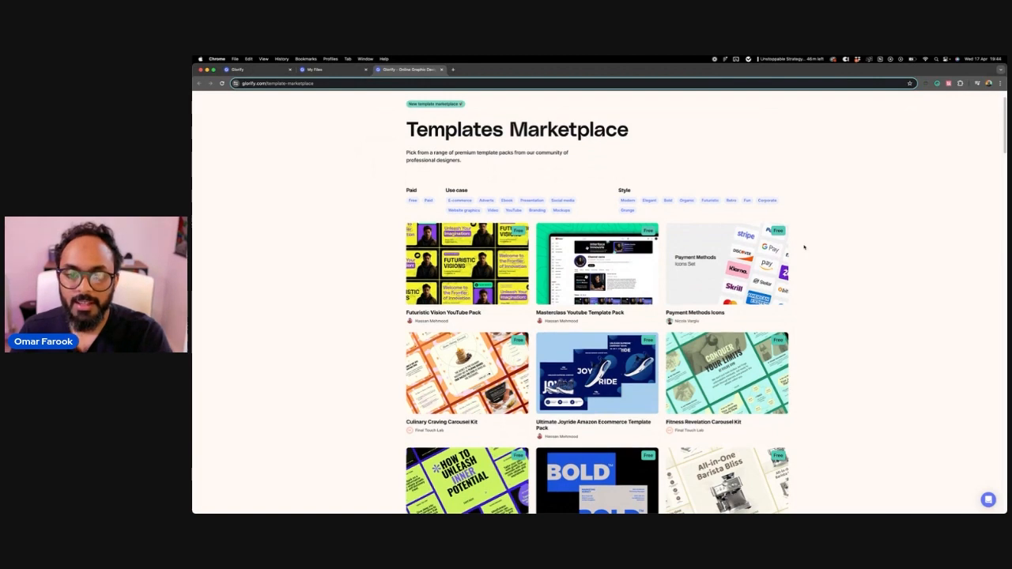
pyautogui.scroll(-3)
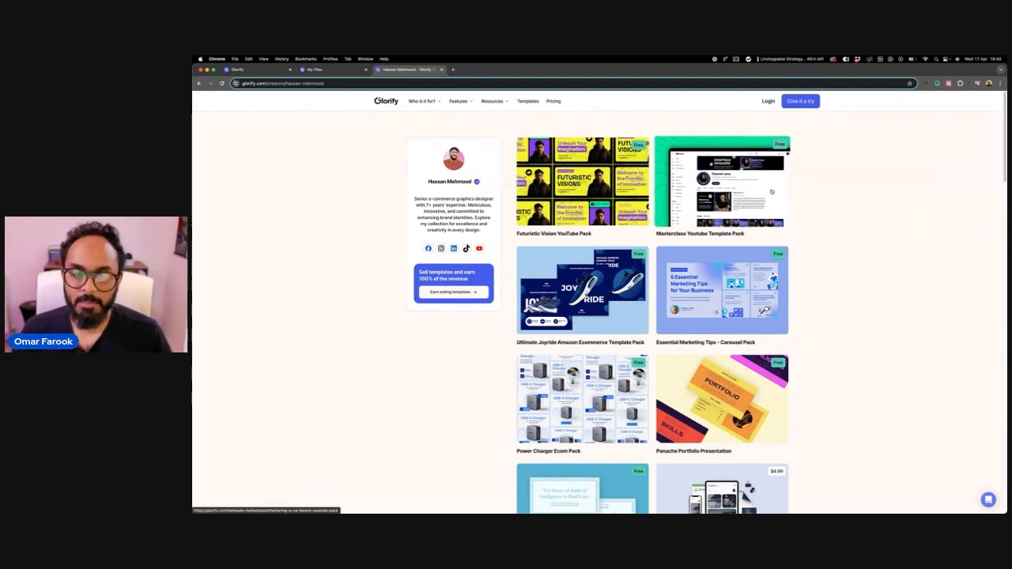
pyautogui.moveTo(582, 180)
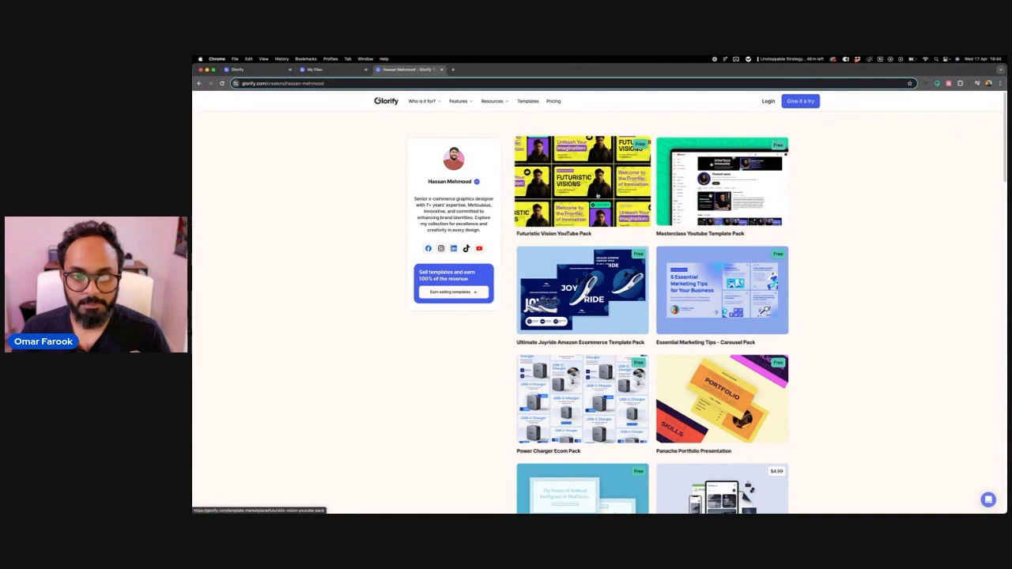
pyautogui.moveTo(598, 196)
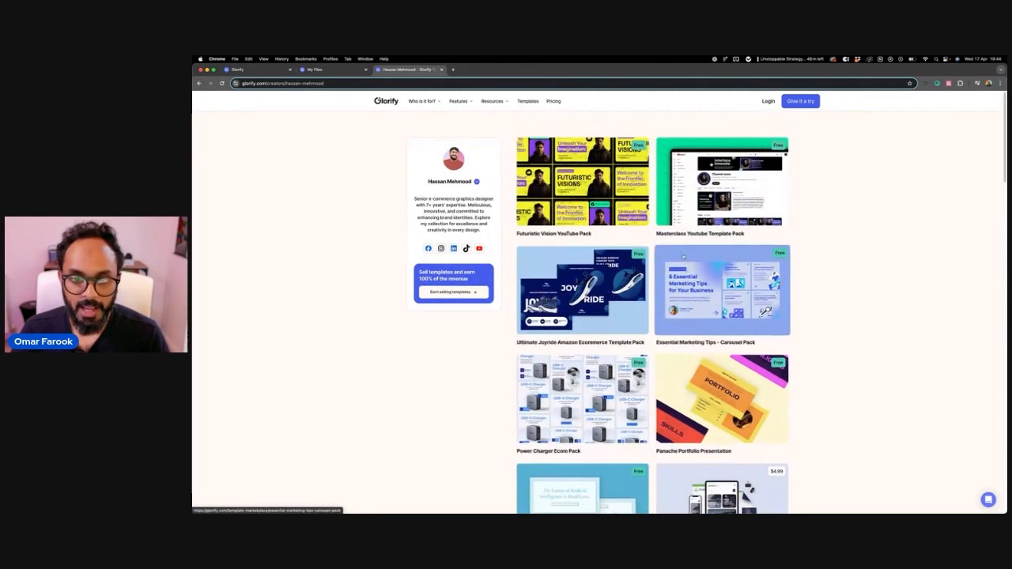
pyautogui.scroll(-3)
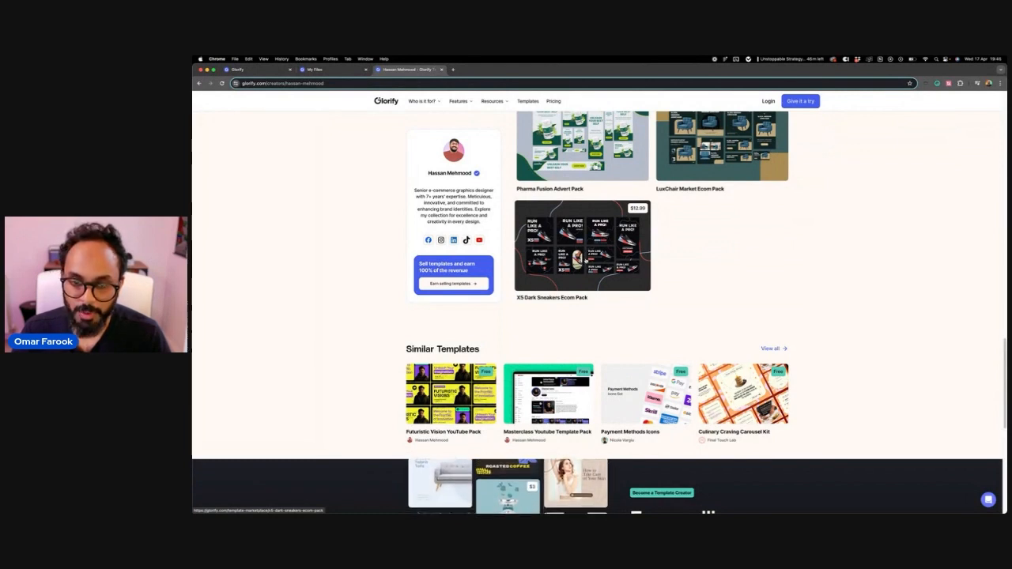
# Preview the X5 Dark Sneakers Ecom Pack, then scroll to the Henly Sweatshirt pack card.
pyautogui.click(581, 245)
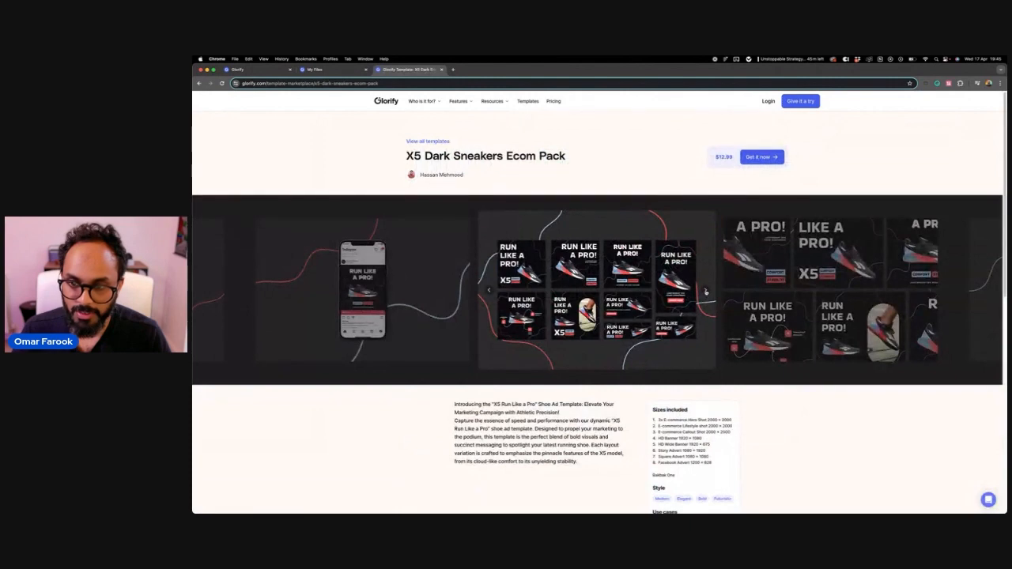
pyautogui.click(705, 290)
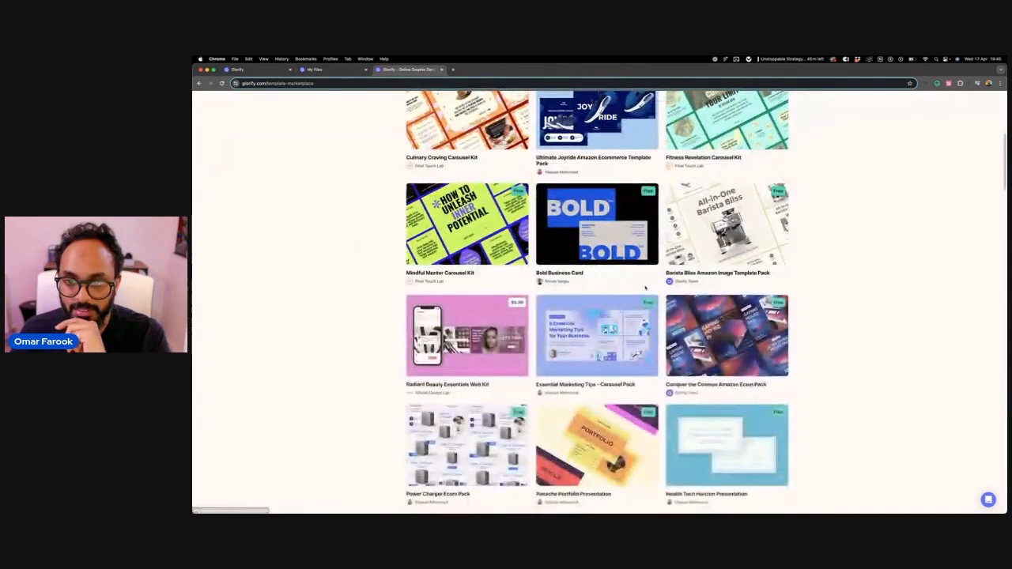
pyautogui.scroll(-3)
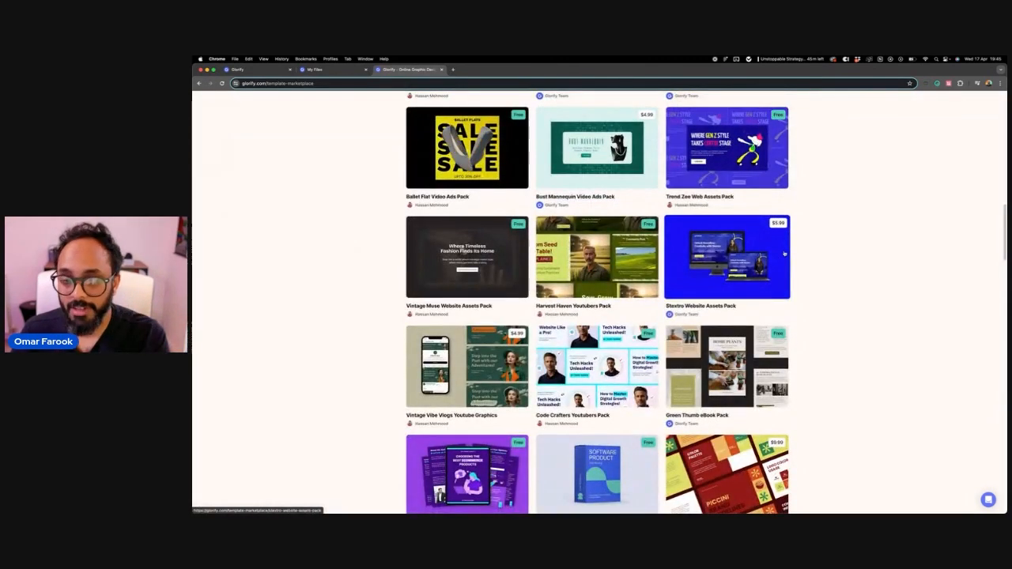
pyautogui.scroll(-3)
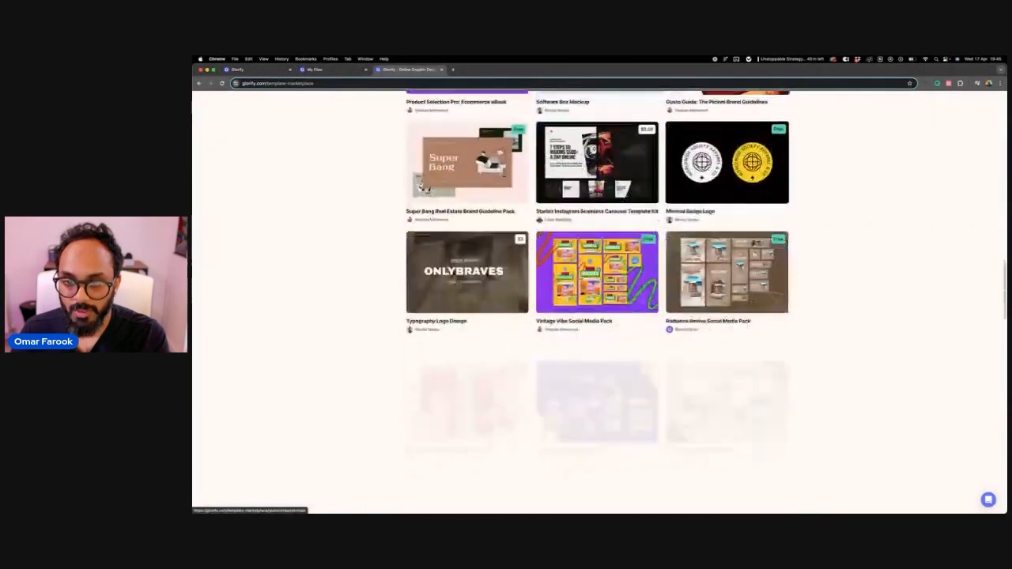
pyautogui.scroll(-3)
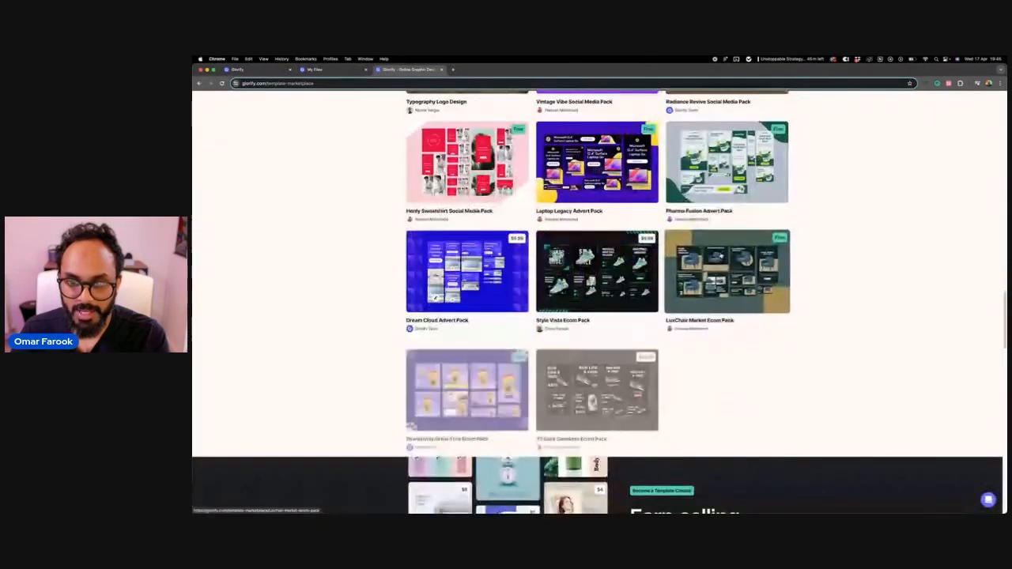
pyautogui.scroll(-3)
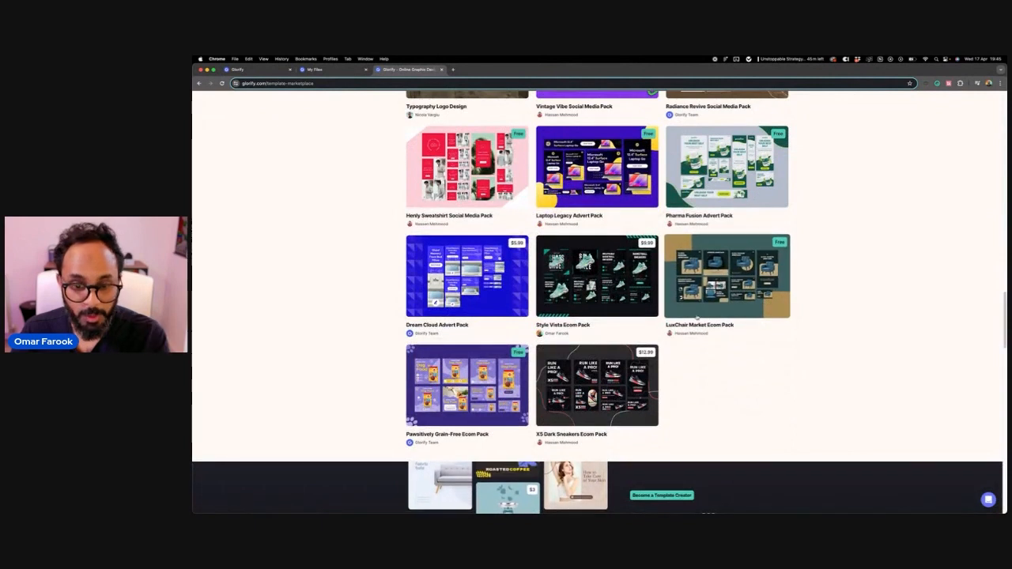
pyautogui.scroll(3)
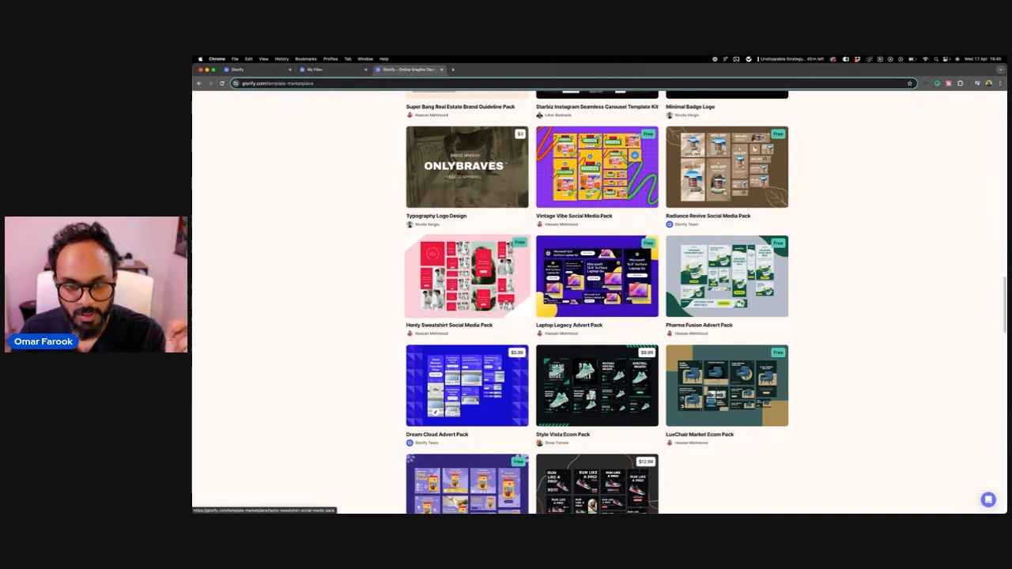
# Check out the free Henly Sweatshirt pack with an email and access the template.
pyautogui.click(466, 276)
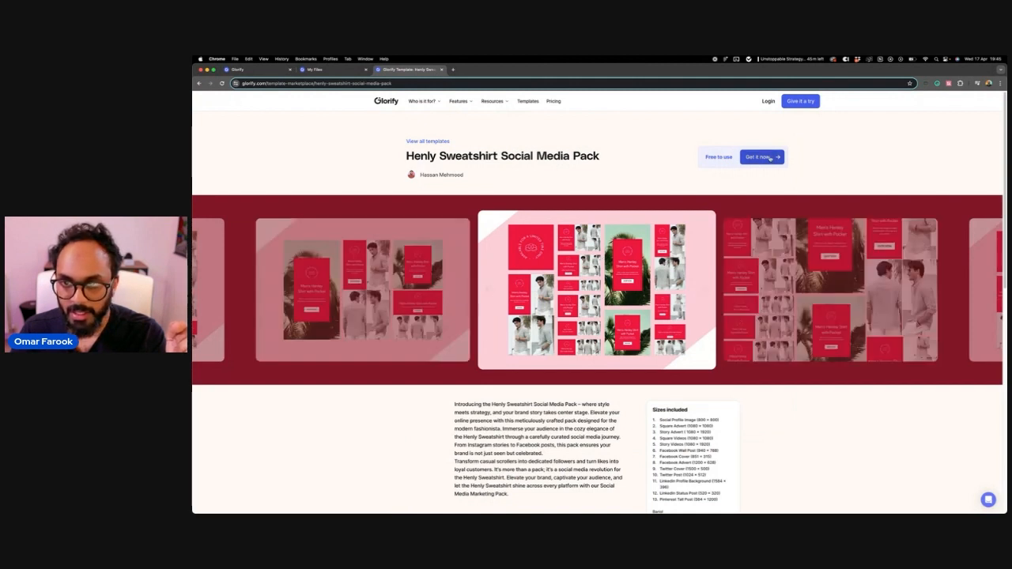
pyautogui.moveTo(751, 159)
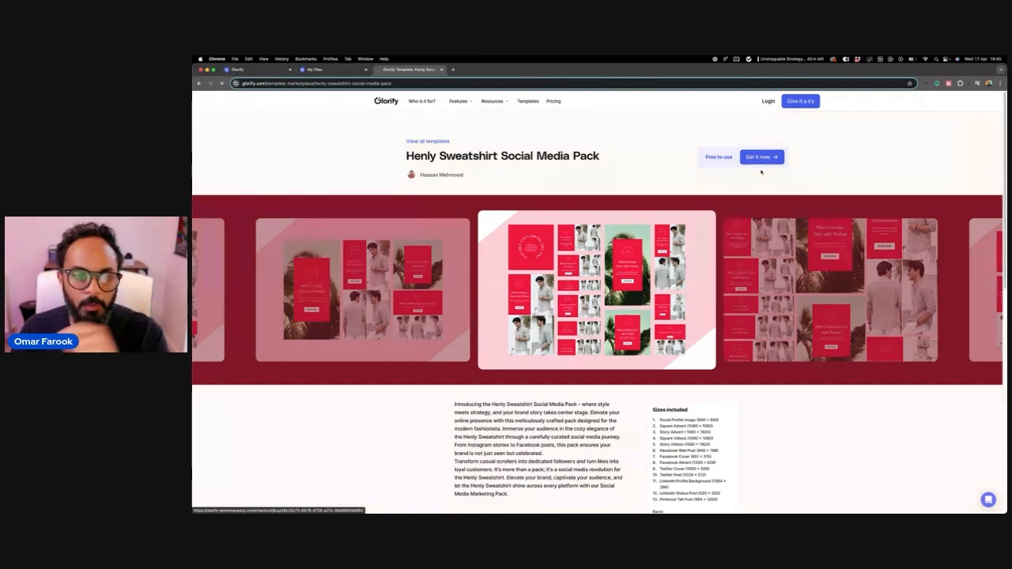
pyautogui.click(759, 156)
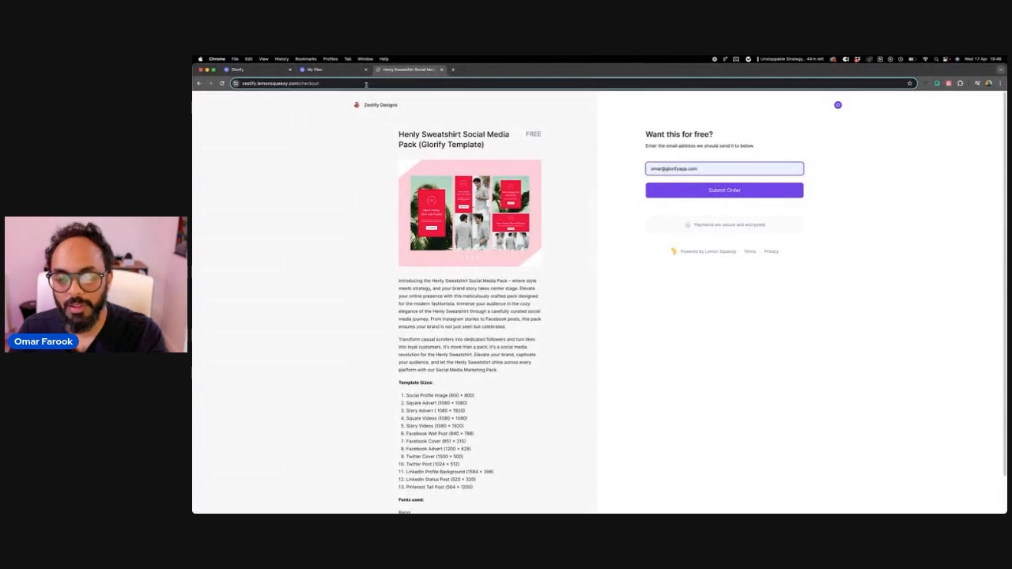
pyautogui.moveTo(573, 205)
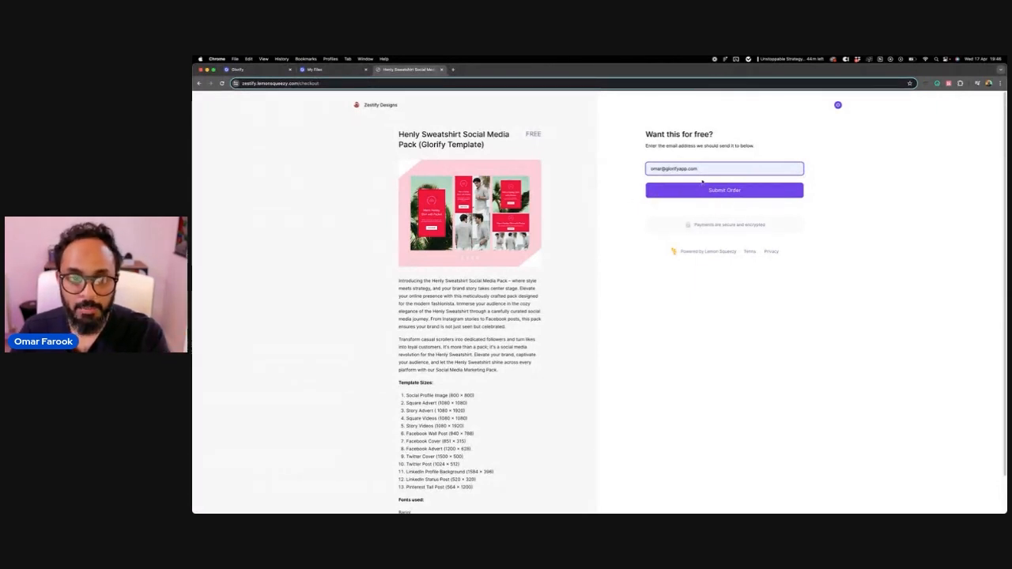
pyautogui.click(723, 190)
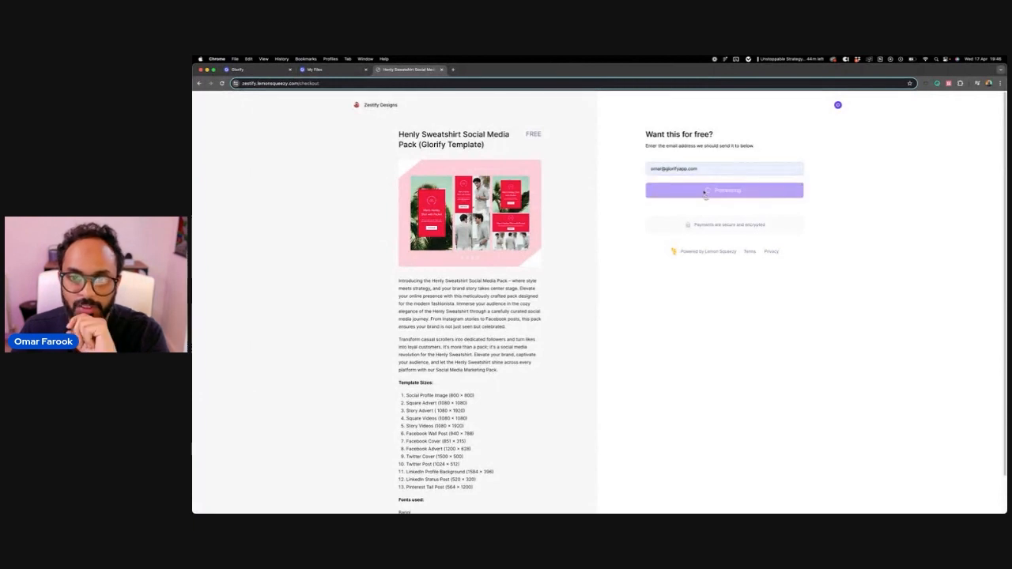
pyautogui.click(723, 190)
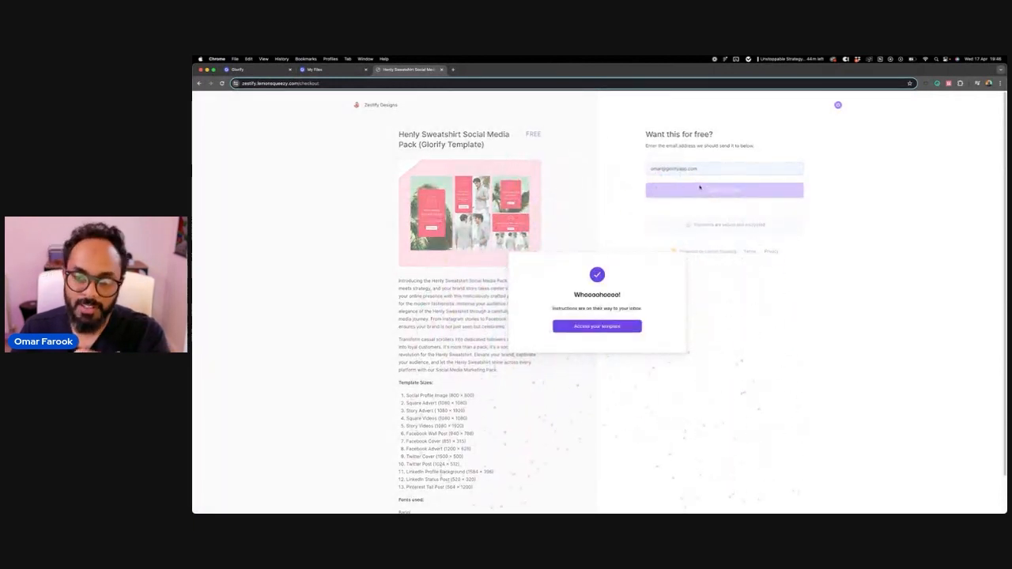
pyautogui.click(597, 326)
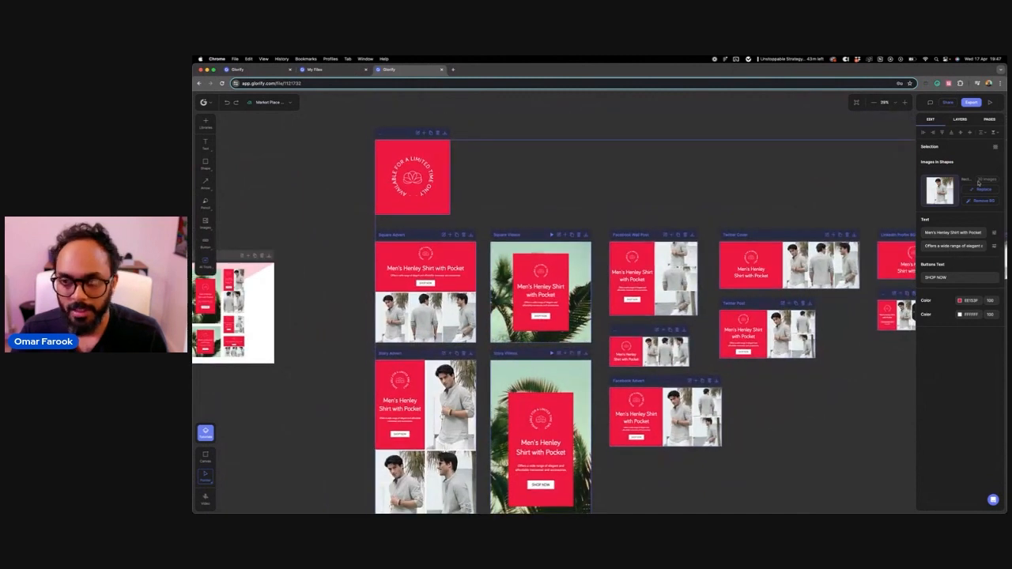
# View all artboards of the red Henley shirt pack in the editor.
pyautogui.click(981, 190)
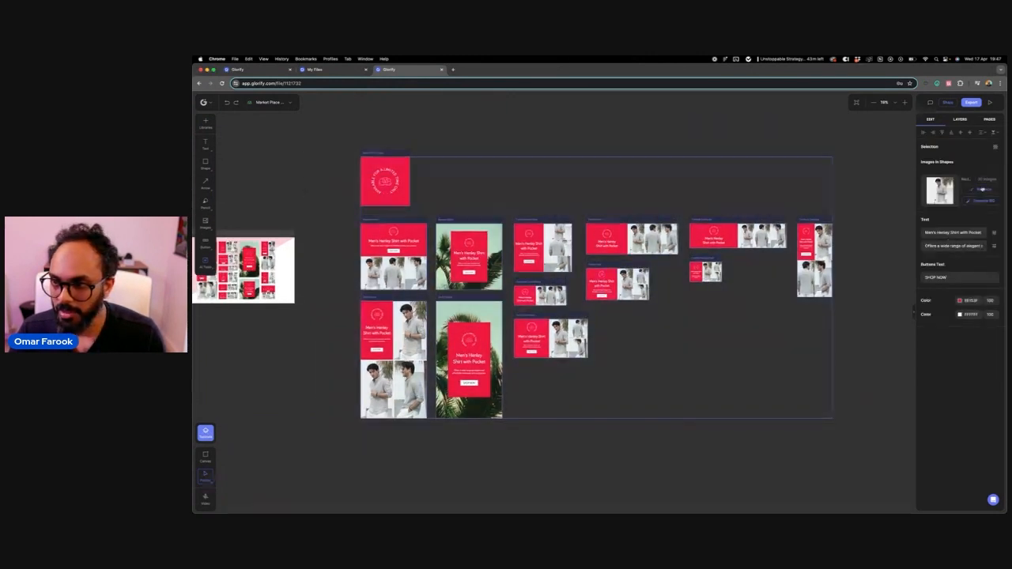
# Replace all pack photos with a Pexels 'fashion' shot and adjust the Story Advert crop.
pyautogui.click(983, 189)
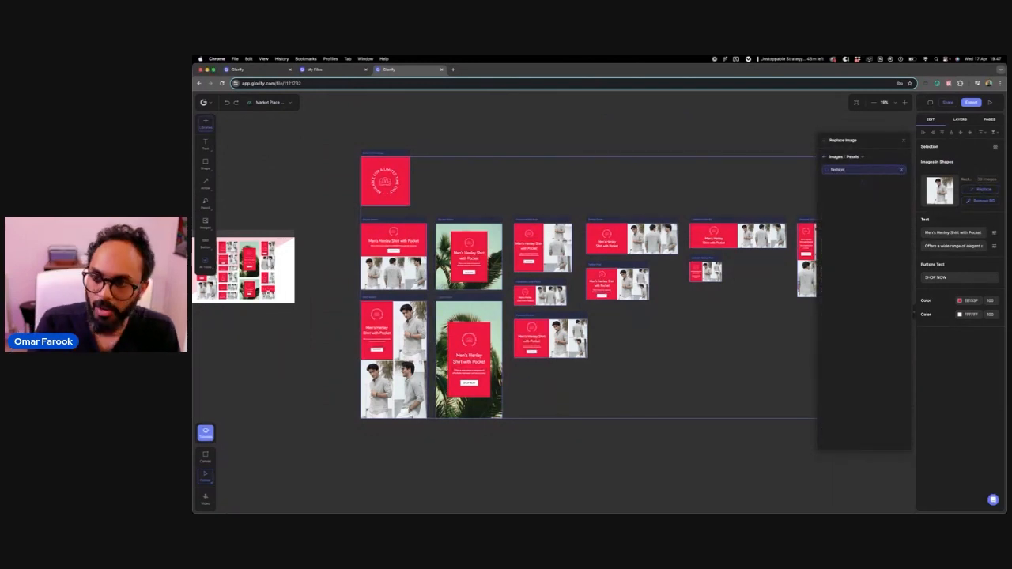
pyautogui.write('fashion')
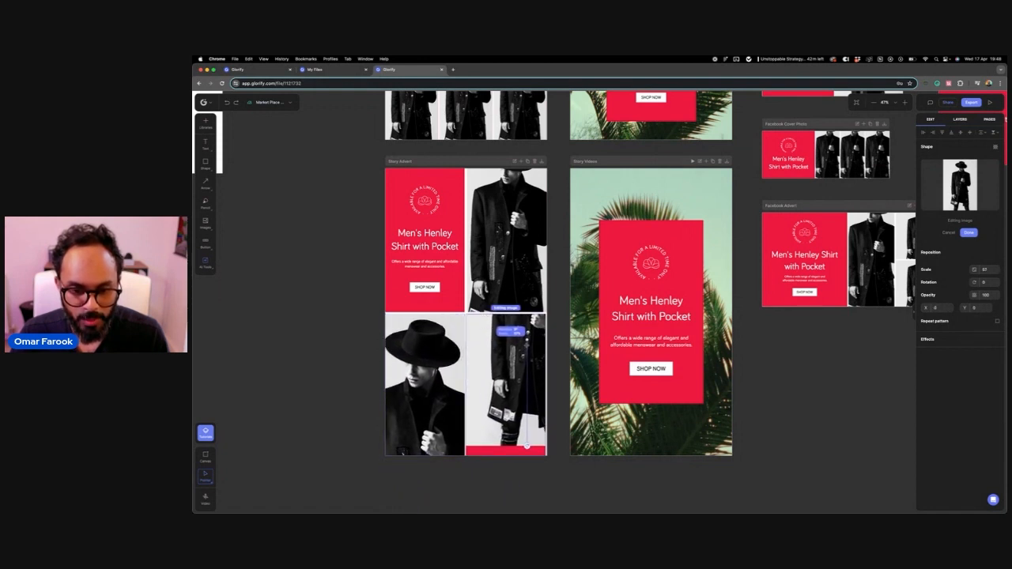
pyautogui.click(968, 231)
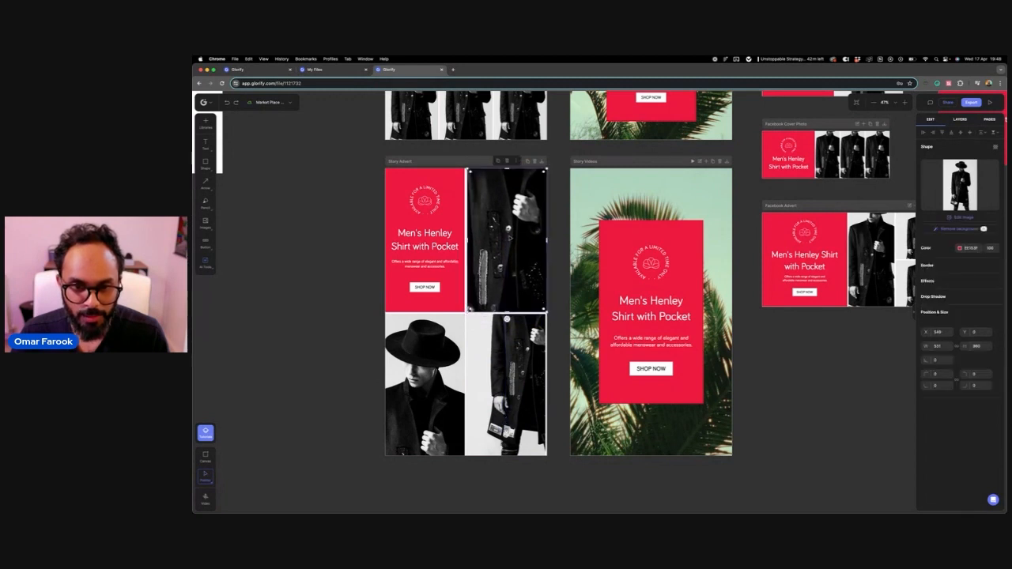
pyautogui.doubleClick(505, 241)
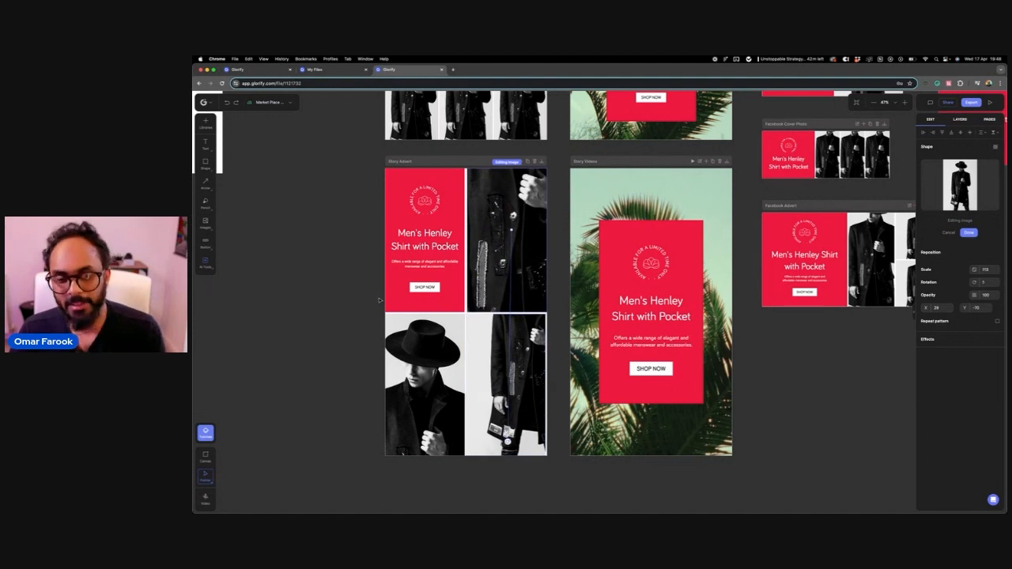
pyautogui.moveTo(333, 303)
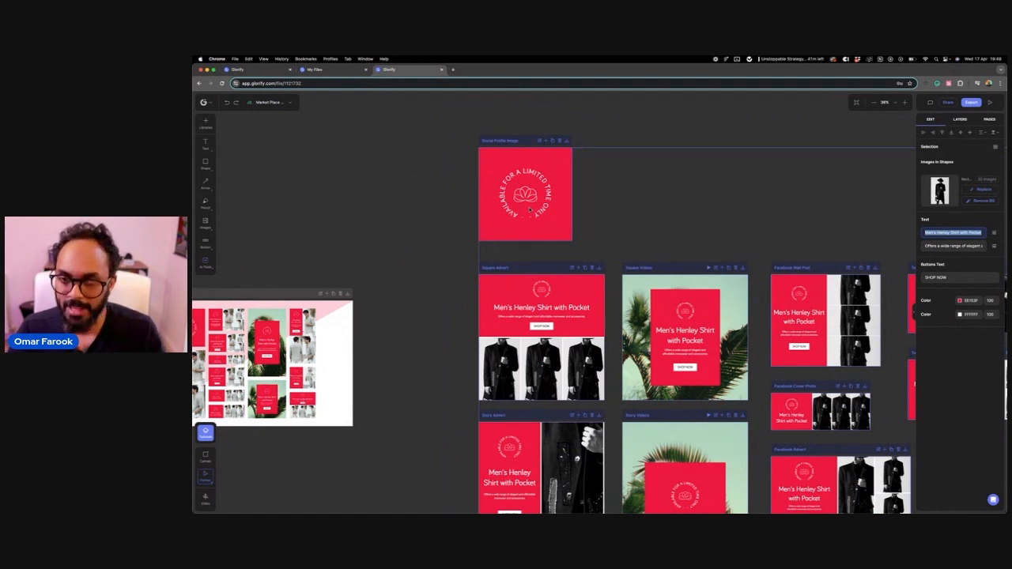
pyautogui.moveTo(818, 241)
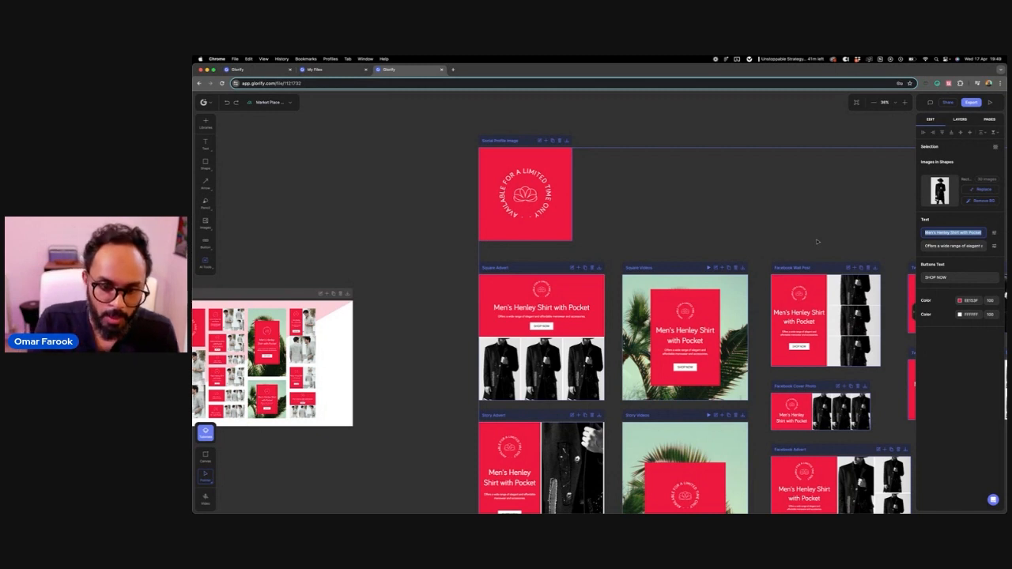
# Retitle every headline 'Dark Knight Out Collection' and apply a new serif font.
pyautogui.write('Dark knight out')
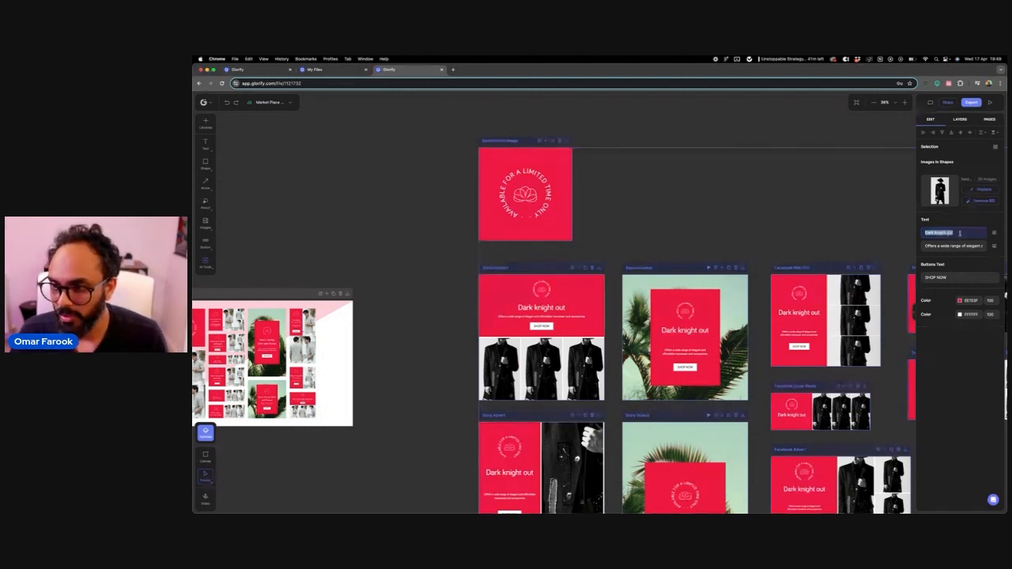
pyautogui.write('Dark Knight Out Collection')
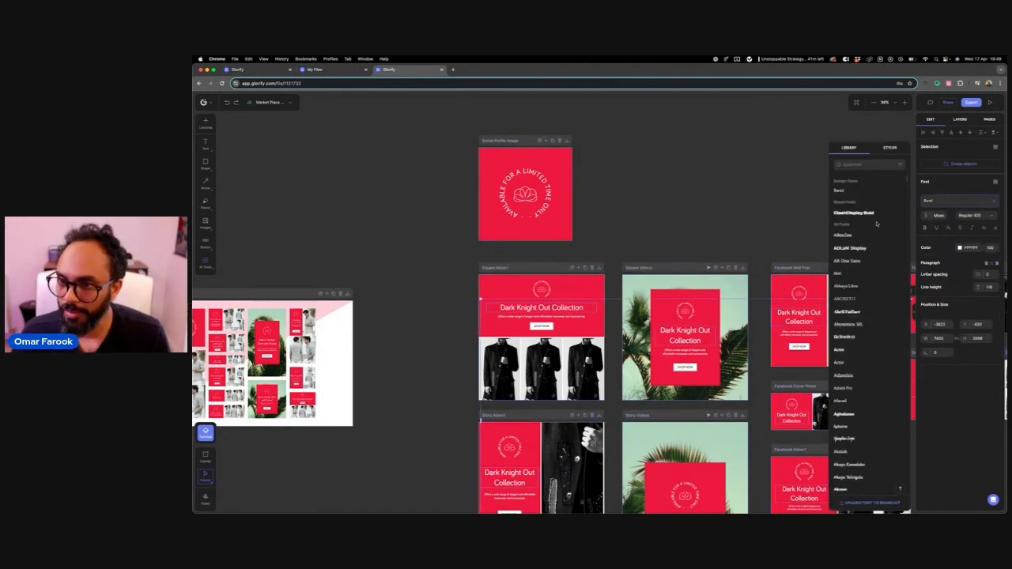
pyautogui.click(846, 298)
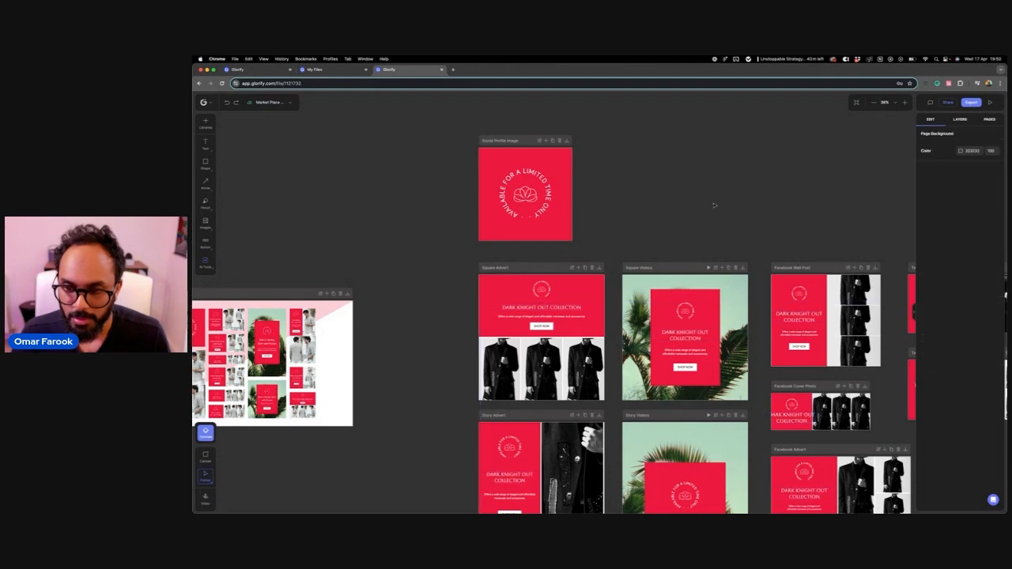
# Replace the profile image's curved 'Available for a limited time only' text with 'Dark Knight Out Collection'.
pyautogui.scroll(-3)
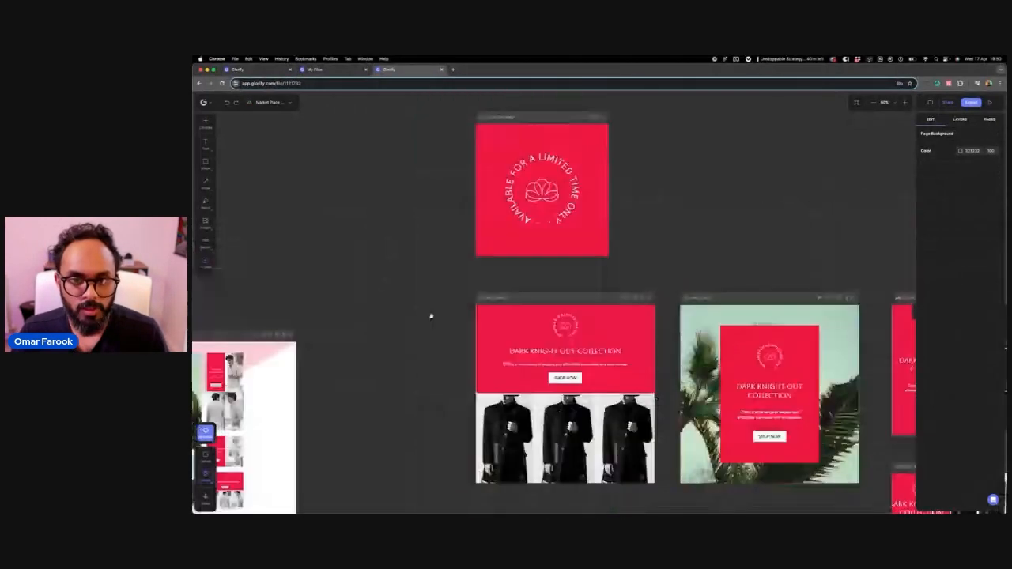
pyautogui.click(541, 190)
pyautogui.write('Dark Knight Out Collection')
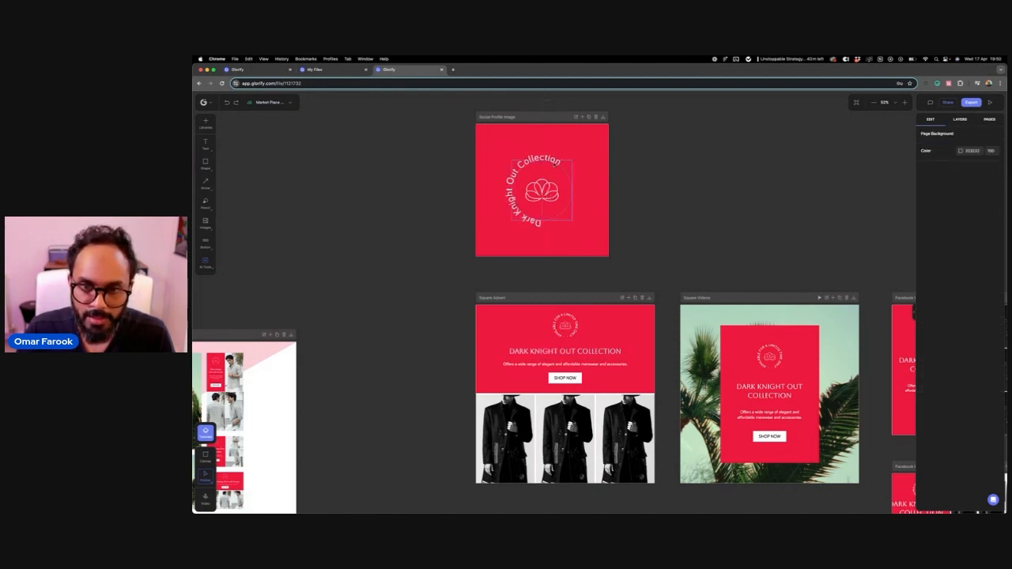
pyautogui.click(542, 190)
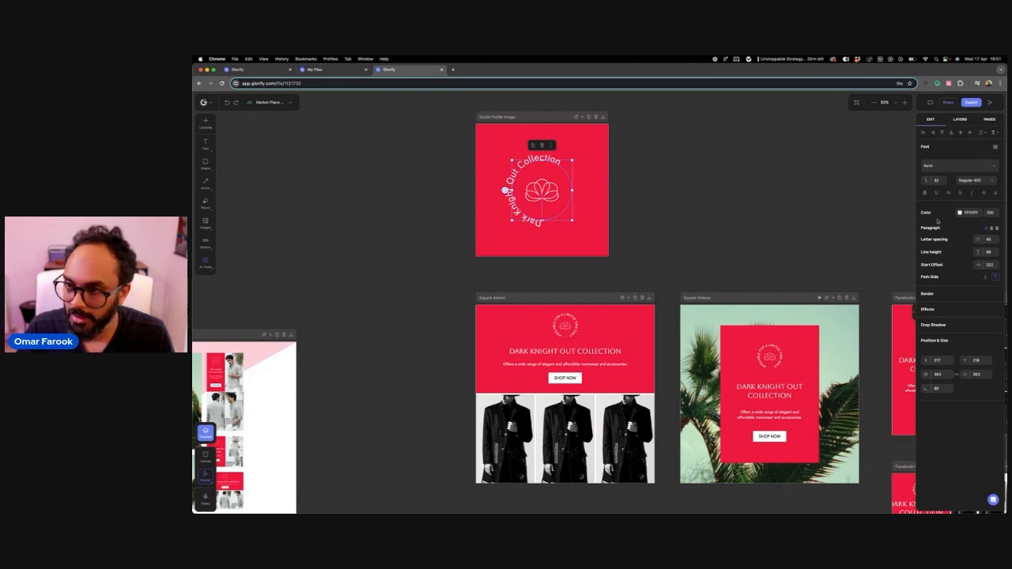
pyautogui.click(957, 165)
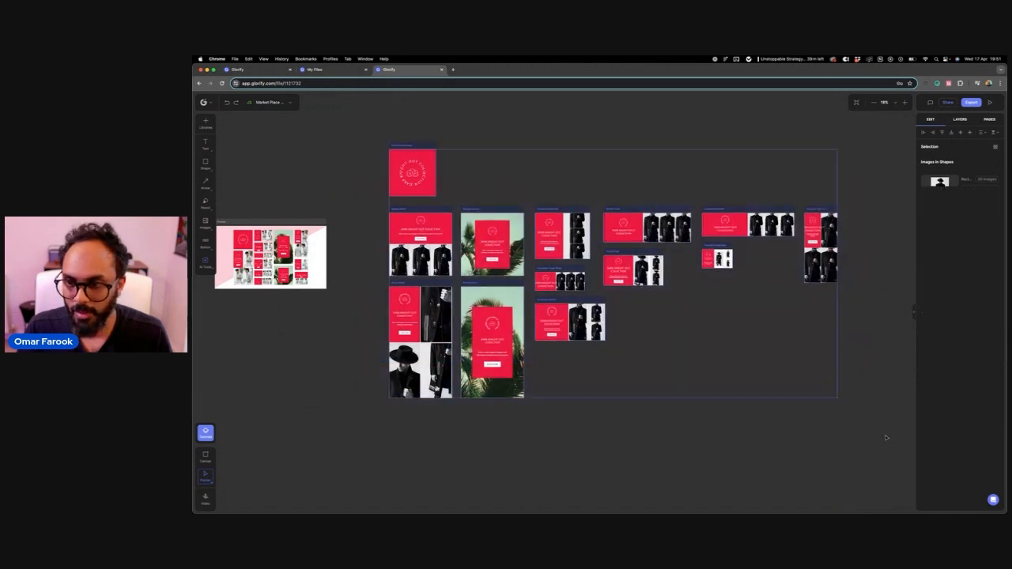
# Go through the Facebook Wall Post and Twitter Cover artboards, turning their red backgrounds black.
pyautogui.click(960, 300)
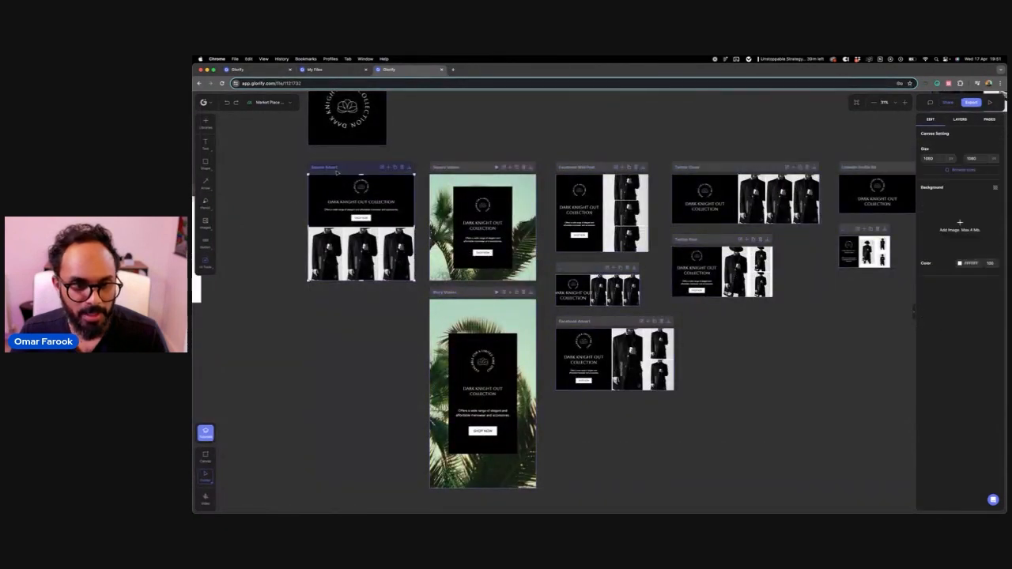
pyautogui.click(960, 262)
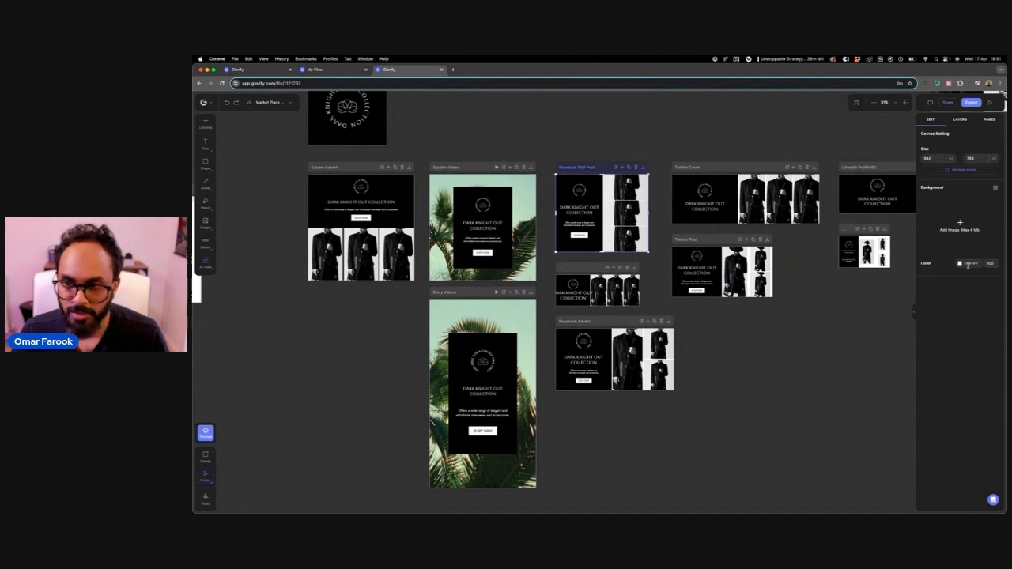
pyautogui.click(960, 263)
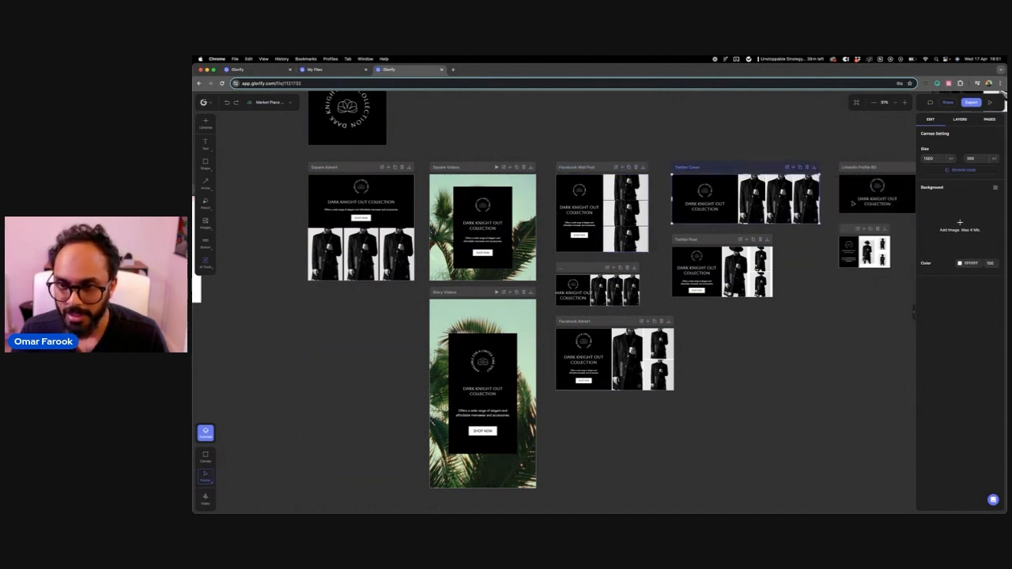
pyautogui.click(960, 263)
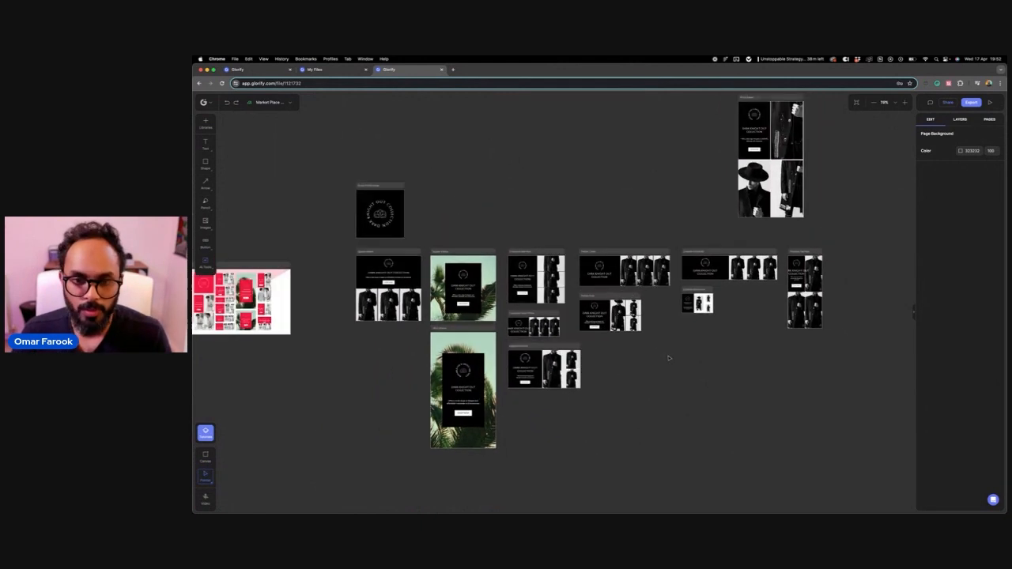
pyautogui.moveTo(493, 213)
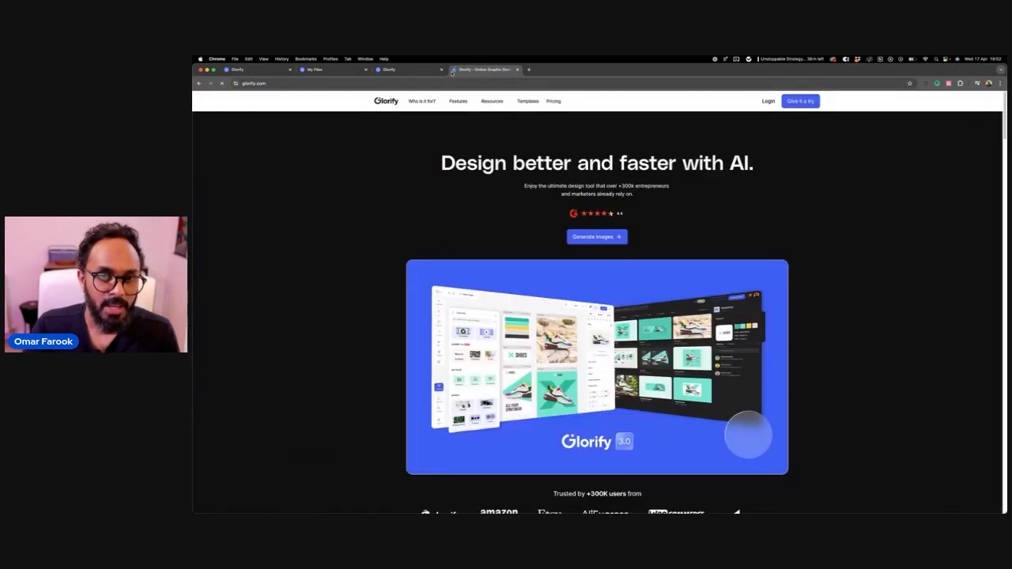
# Open the Templates Marketplace and browse through its template packs.
pyautogui.click(528, 101)
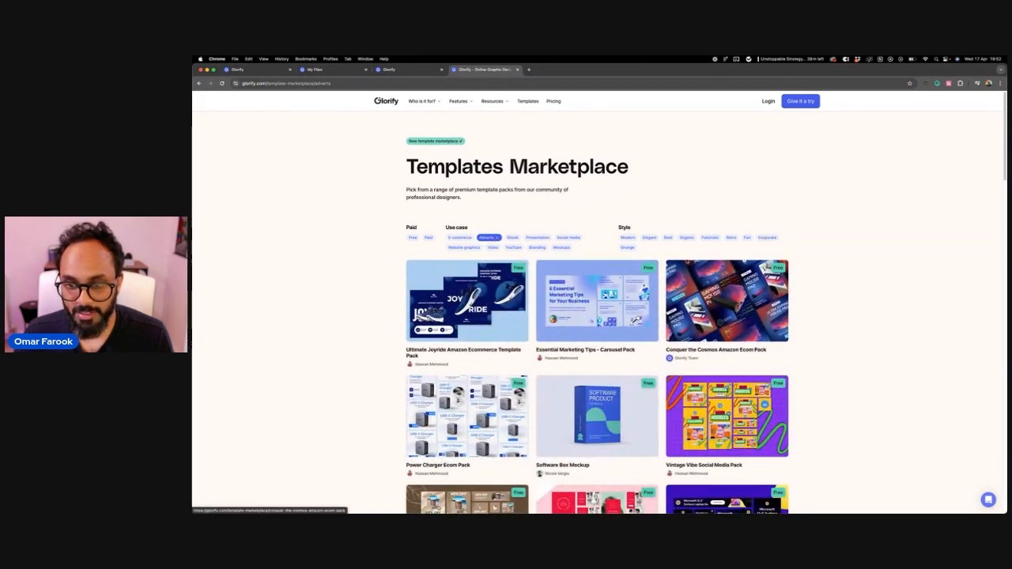
pyautogui.scroll(-3)
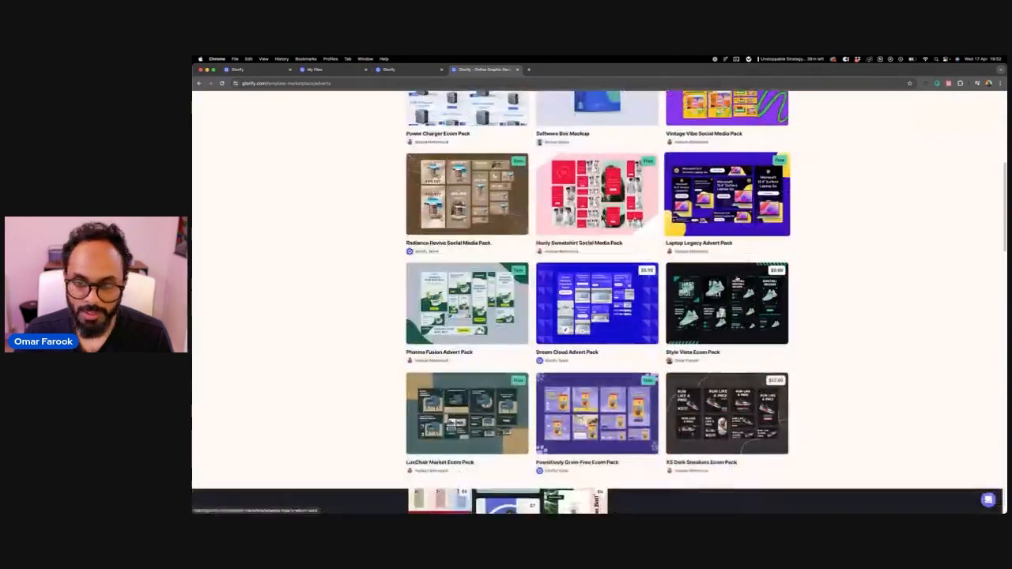
pyautogui.scroll(3)
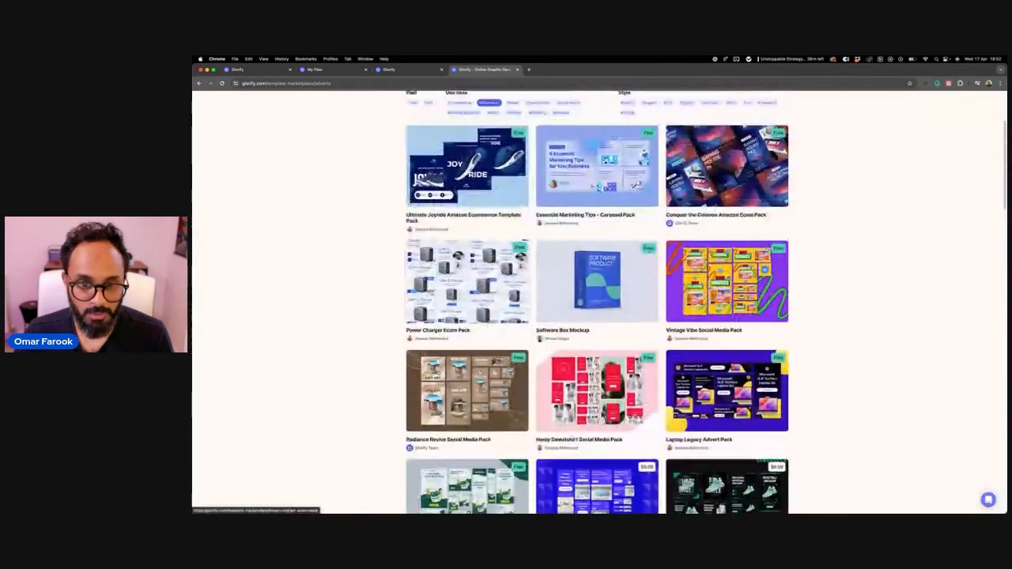
pyautogui.click(466, 280)
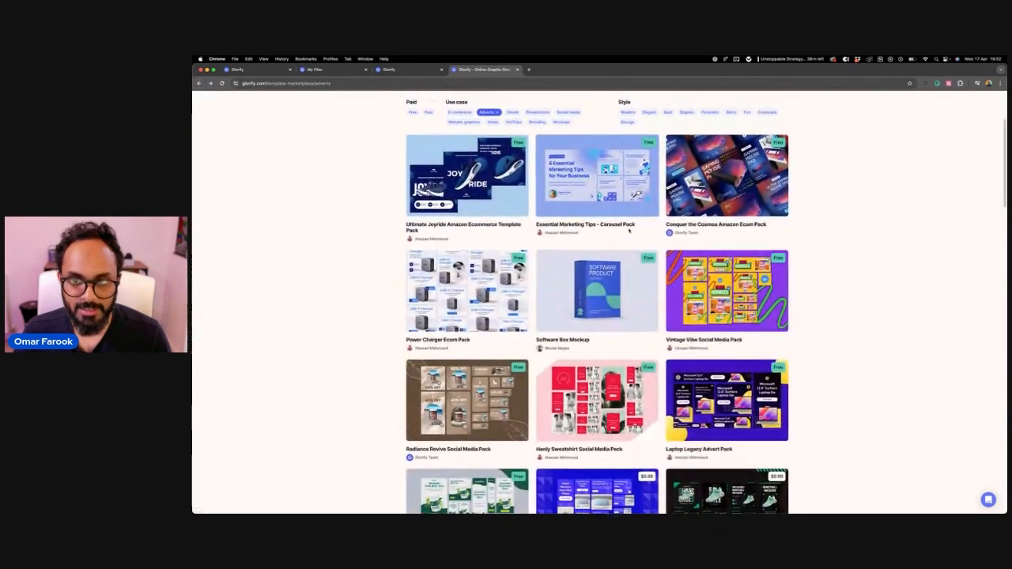
pyautogui.click(725, 175)
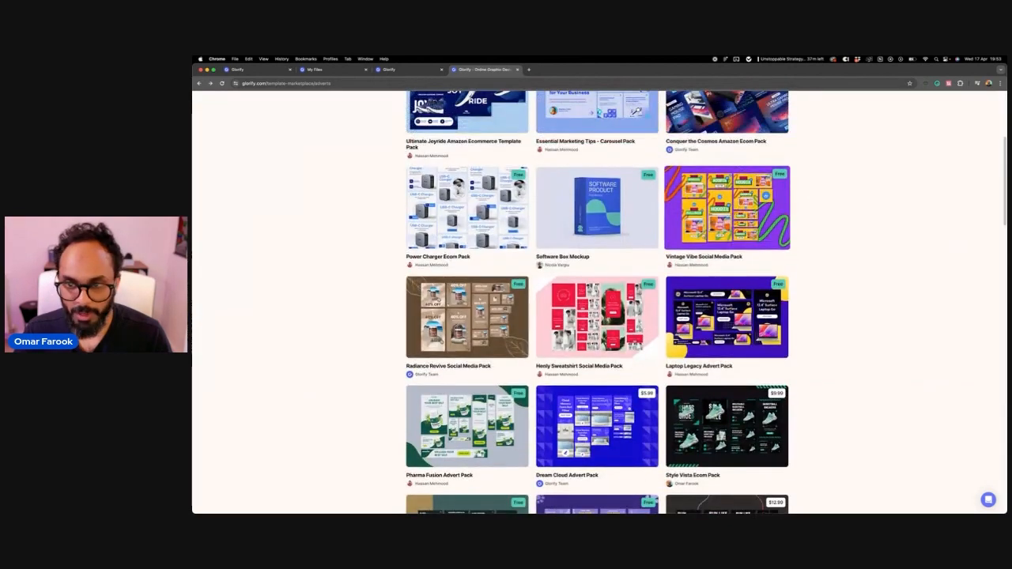
pyautogui.scroll(3)
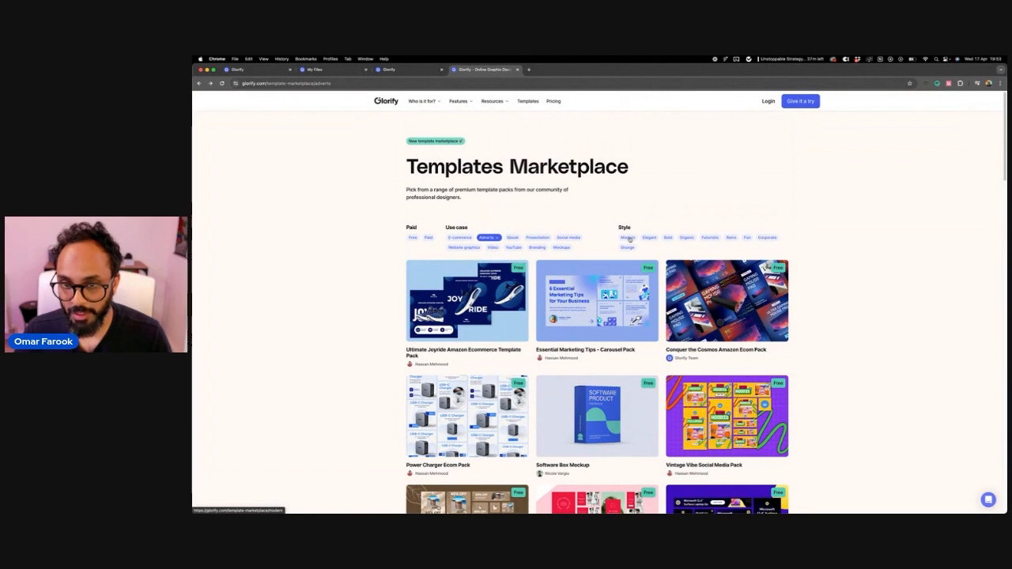
# Filter the template packs by the Bold and Futuristic styles and scroll the results.
pyautogui.click(667, 237)
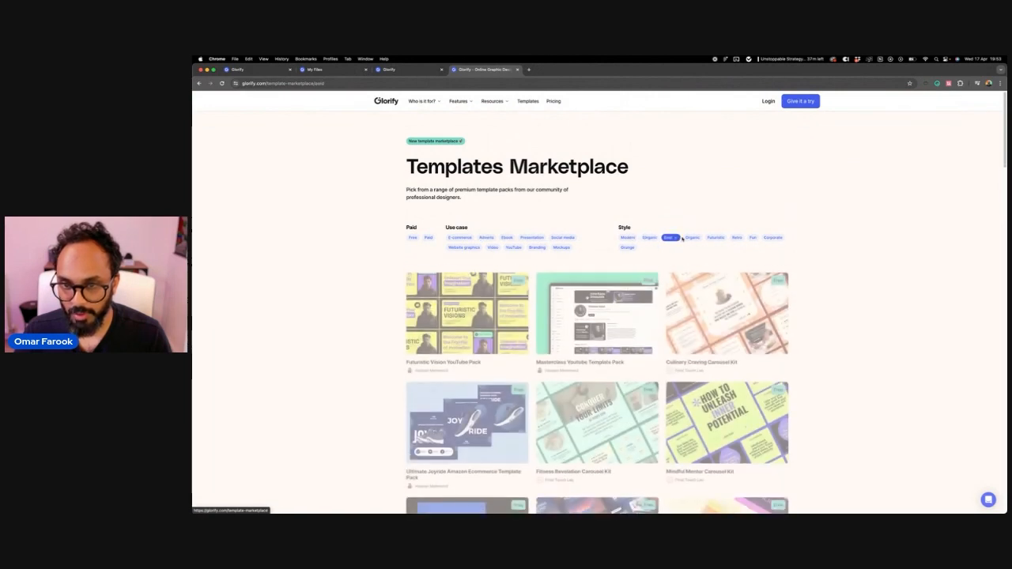
pyautogui.click(710, 237)
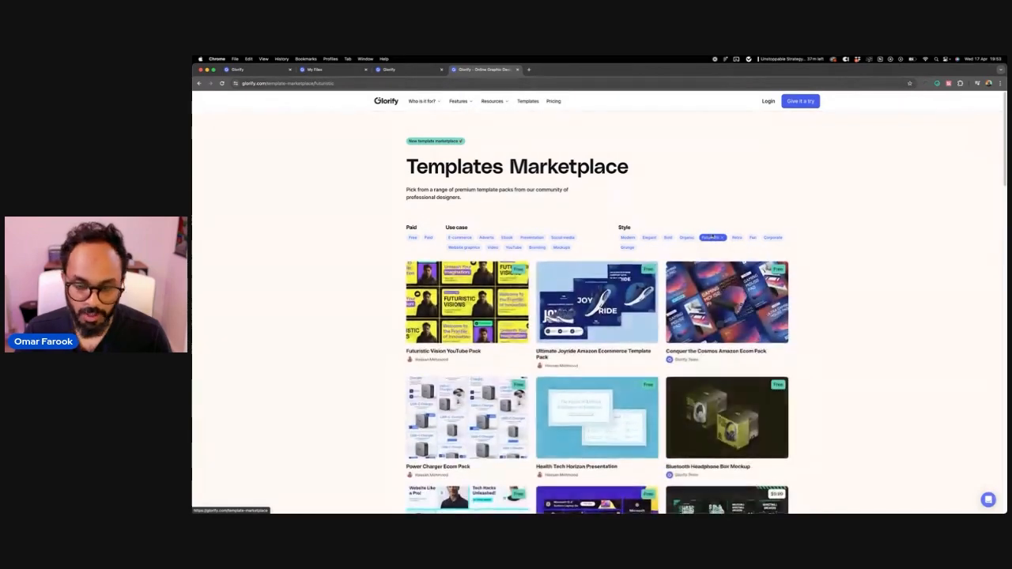
pyautogui.scroll(-3)
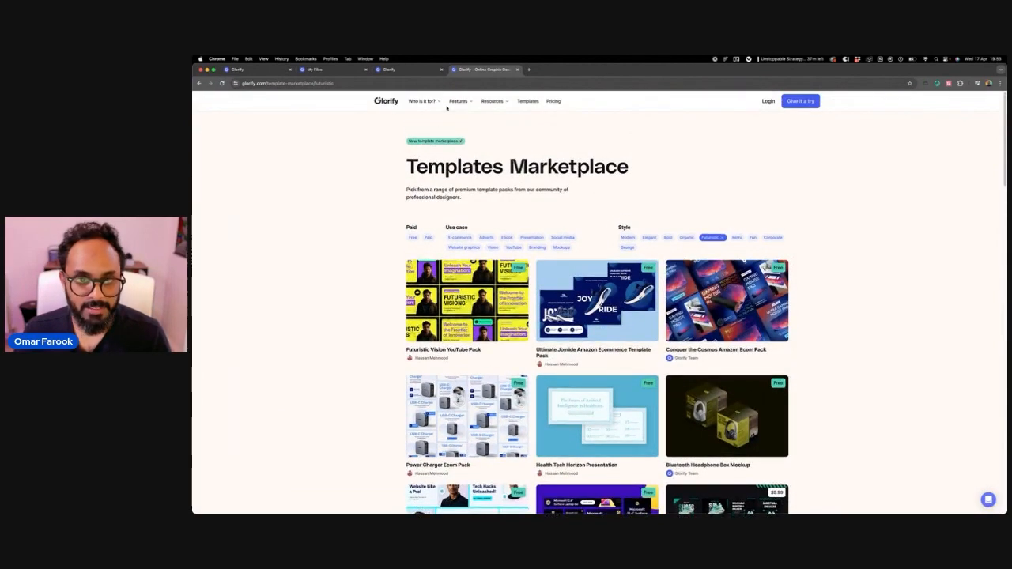
pyautogui.scroll(-3)
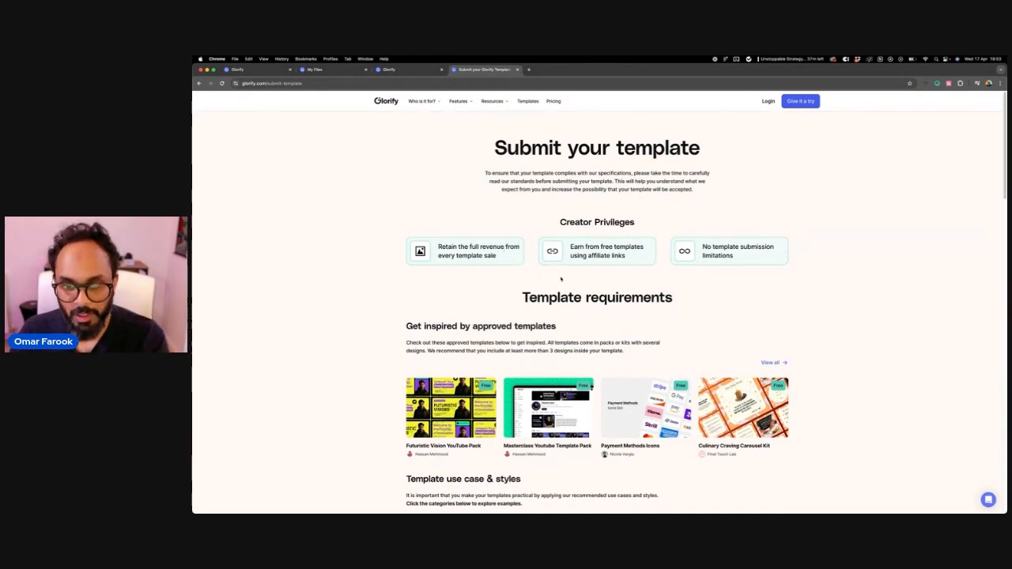
pyautogui.moveTo(707, 263)
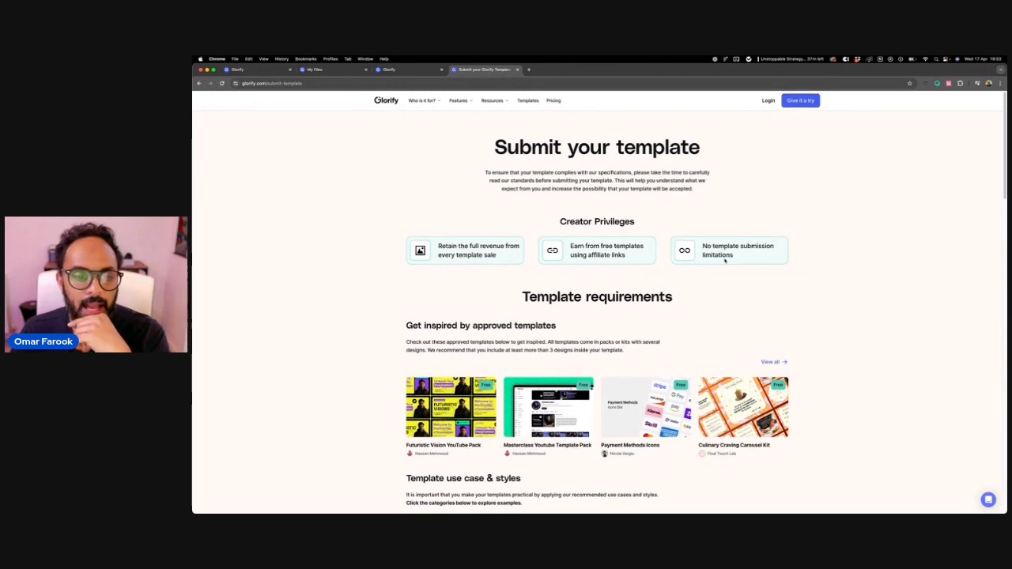
# Scroll the Submit your template page down to the Template Name requirements.
pyautogui.scroll(-3)
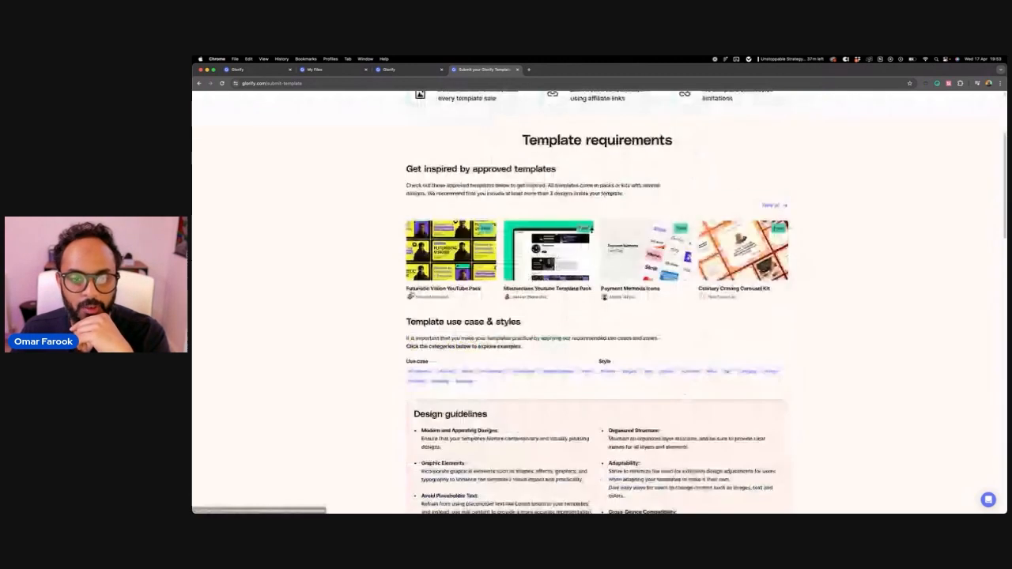
pyautogui.scroll(-3)
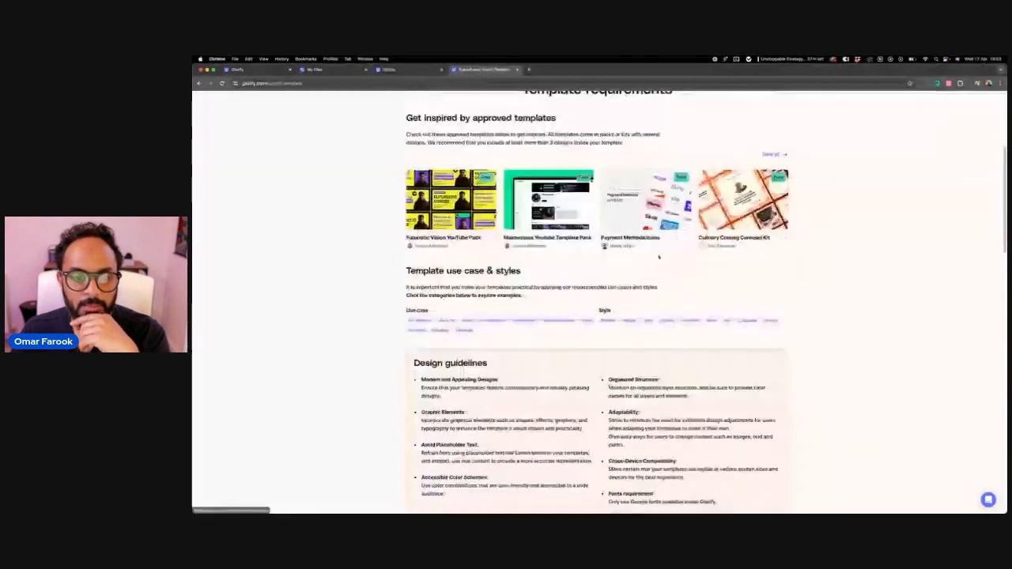
pyautogui.scroll(-3)
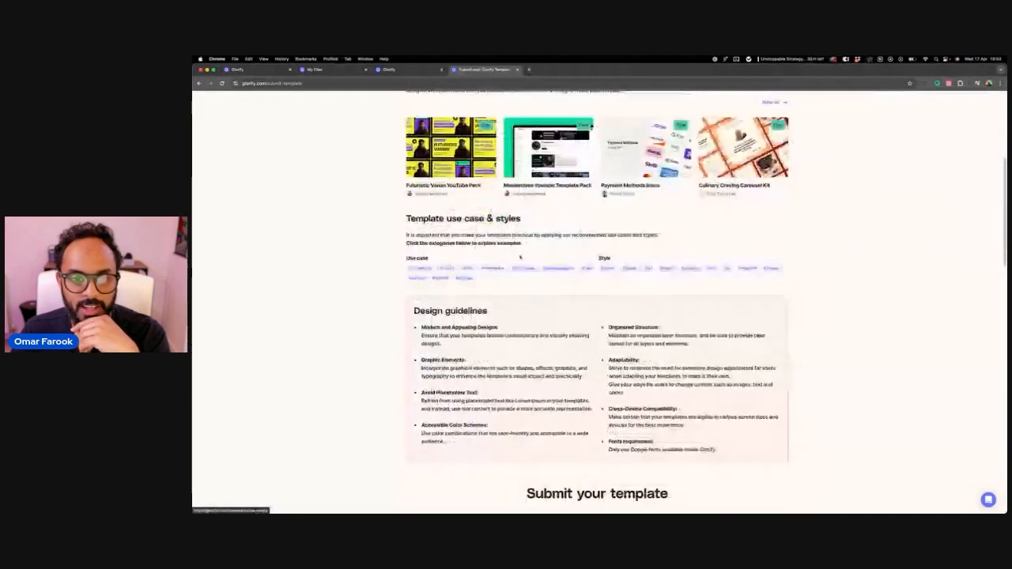
pyautogui.scroll(-3)
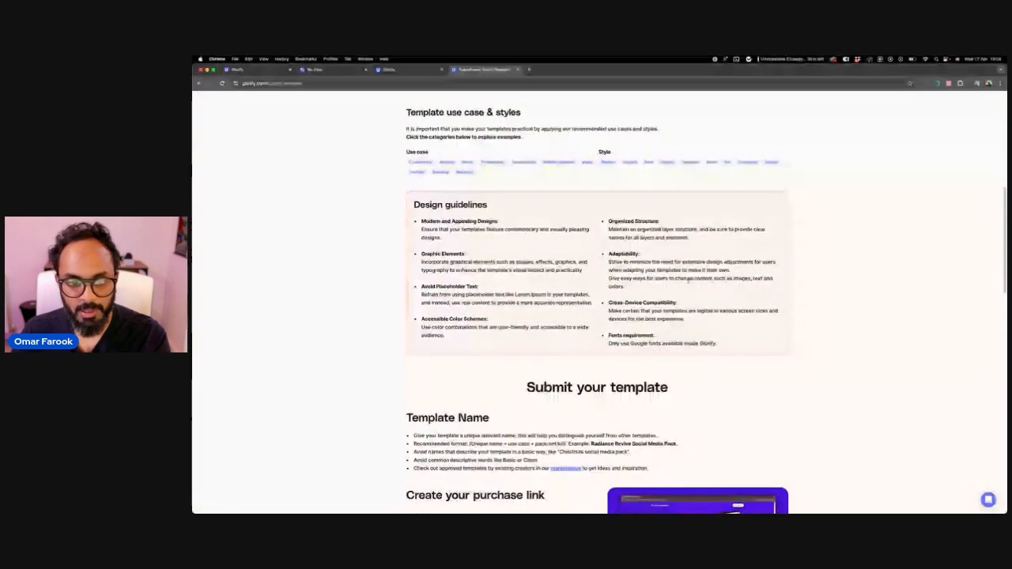
pyautogui.scroll(-3)
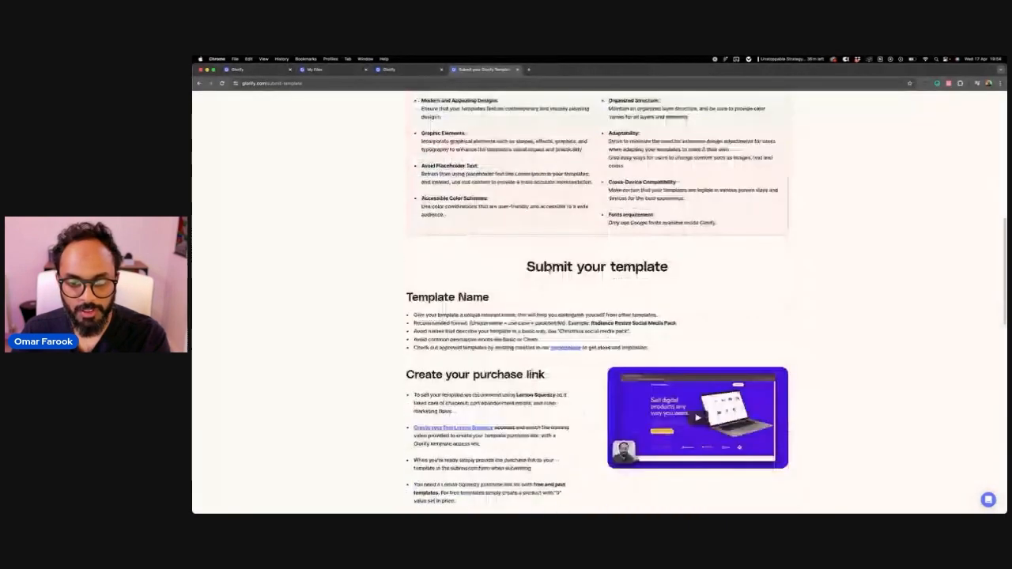
pyautogui.scroll(-3)
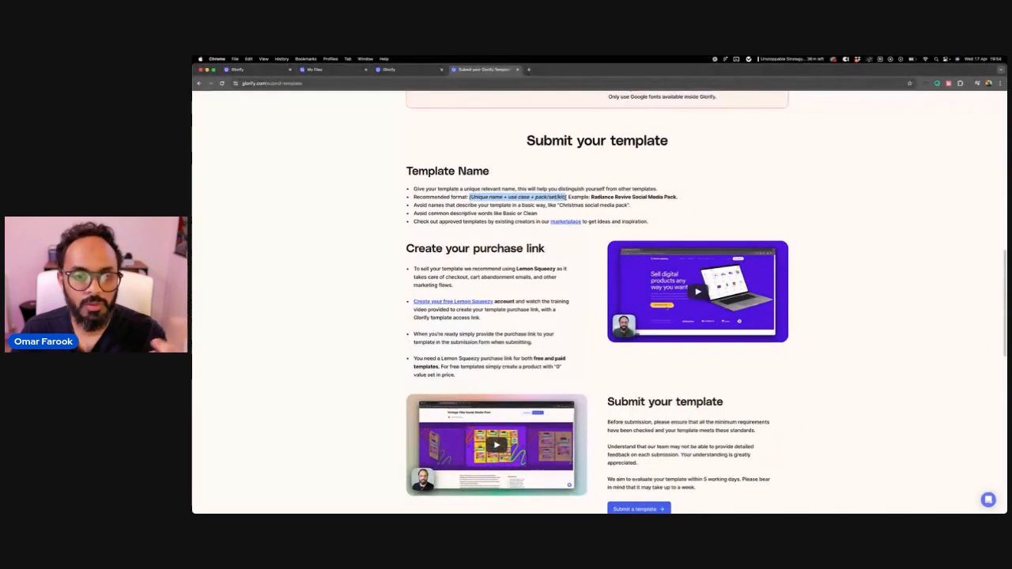
pyautogui.scroll(-3)
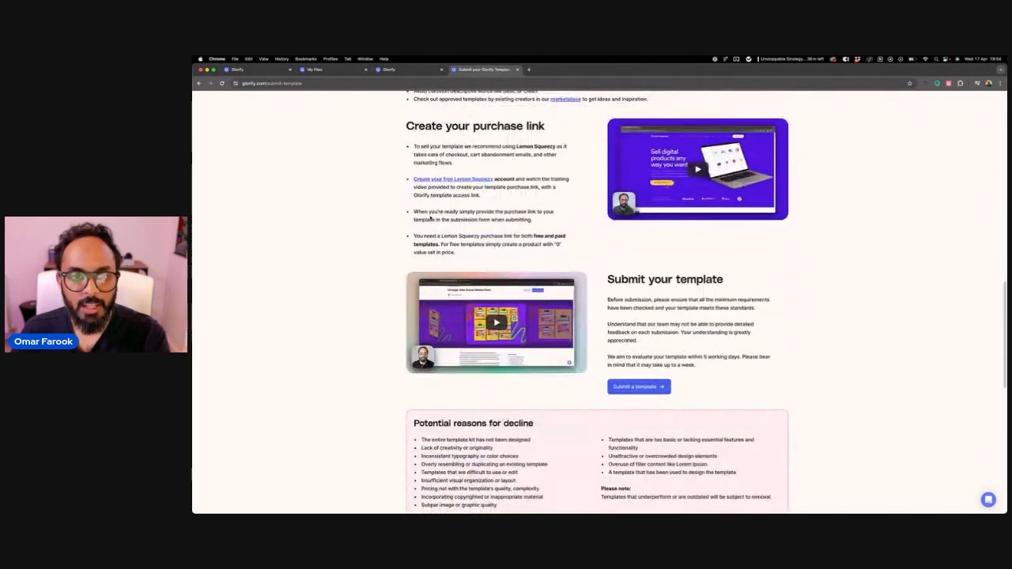
pyautogui.scroll(-3)
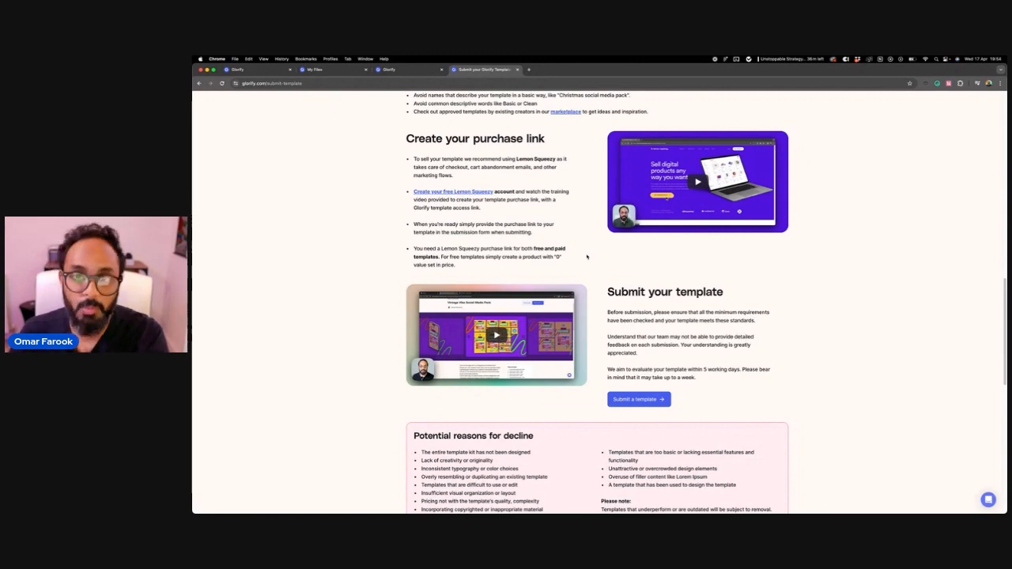
pyautogui.scroll(-3)
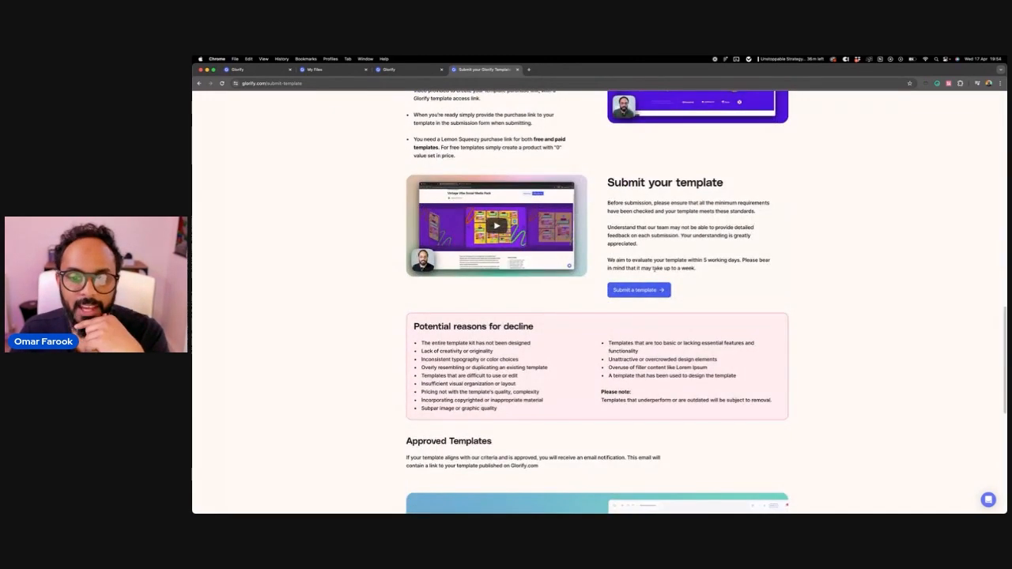
# Review the purchase-link and decline-reason sections, with the Slack team chat brought up.
pyautogui.click(633, 290)
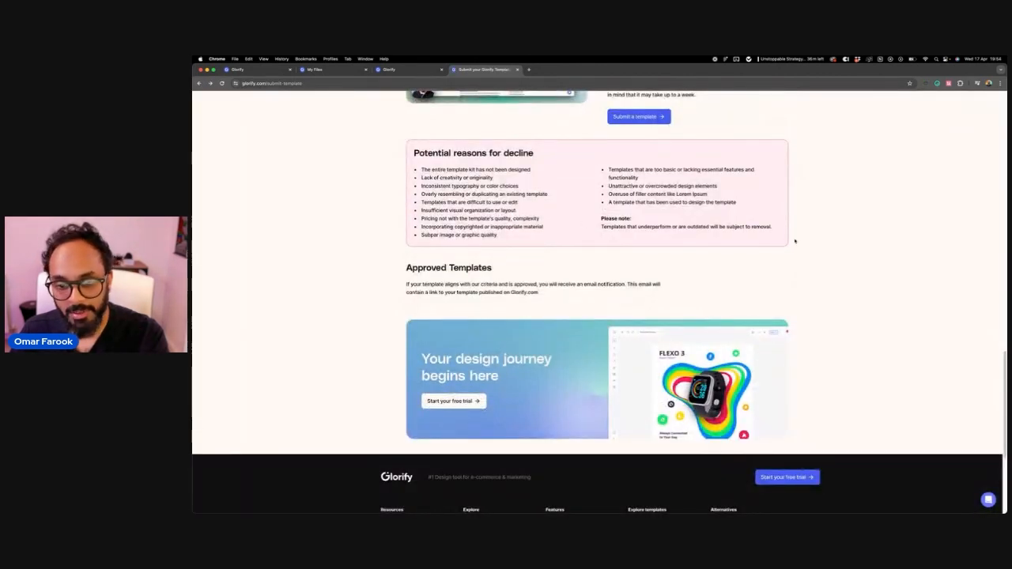
pyautogui.scroll(3)
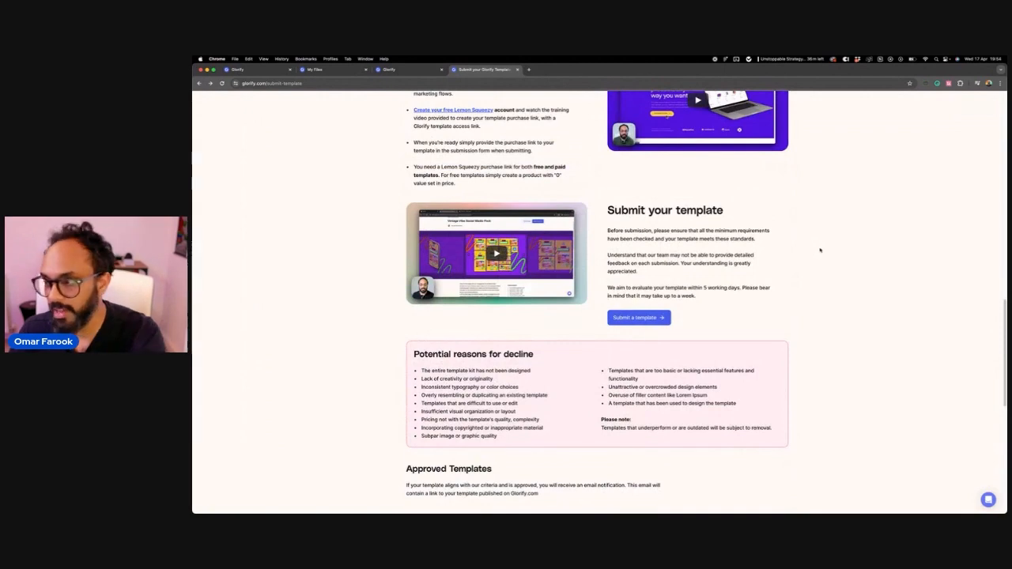
pyautogui.scroll(3)
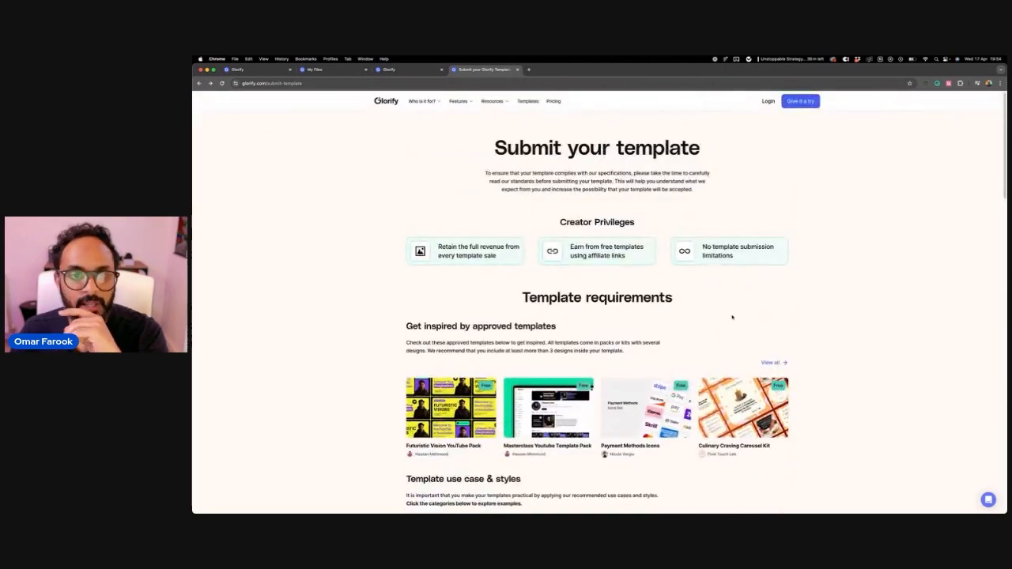
pyautogui.scroll(-3)
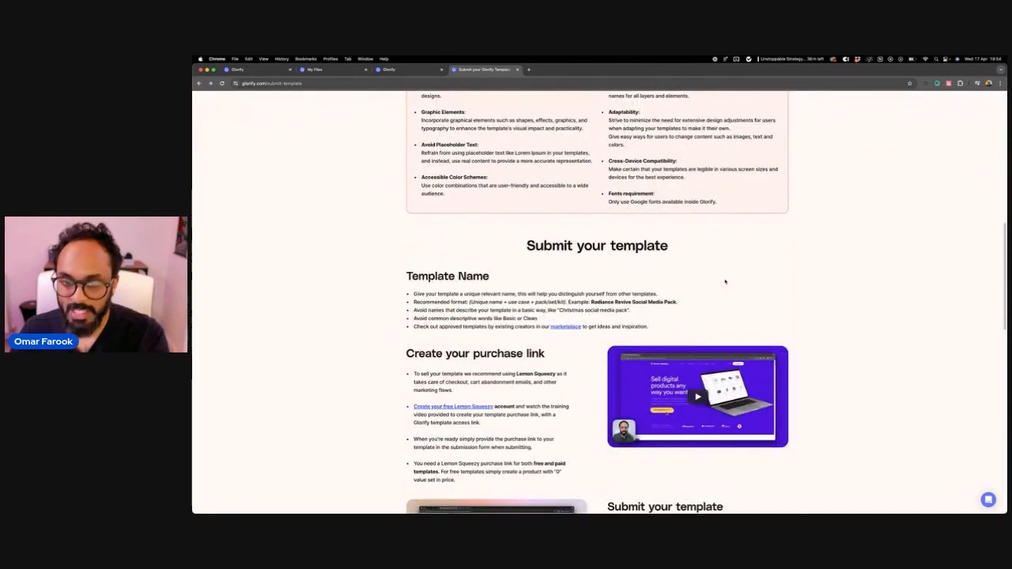
pyautogui.moveTo(565, 327)
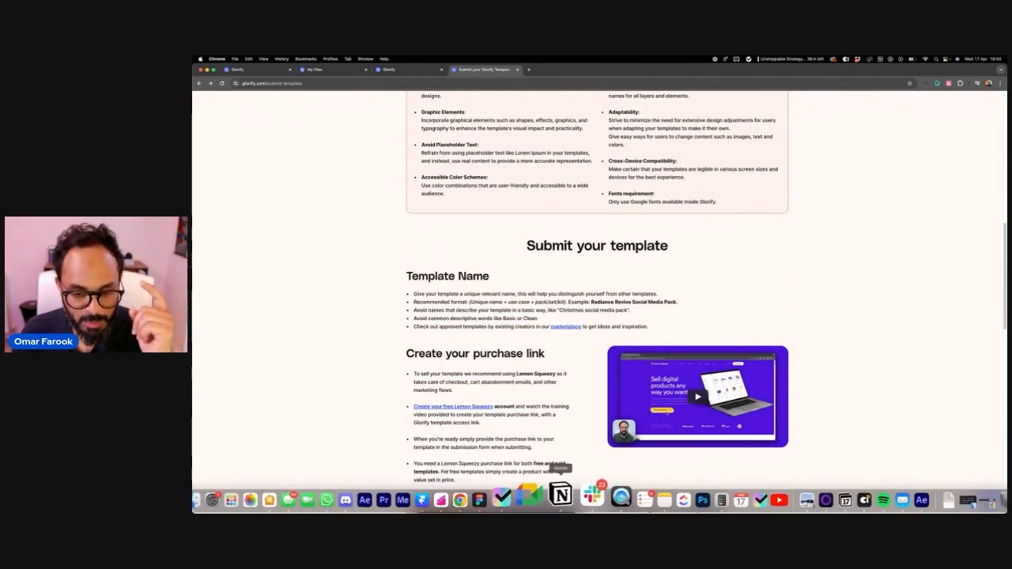
pyautogui.scroll(-3)
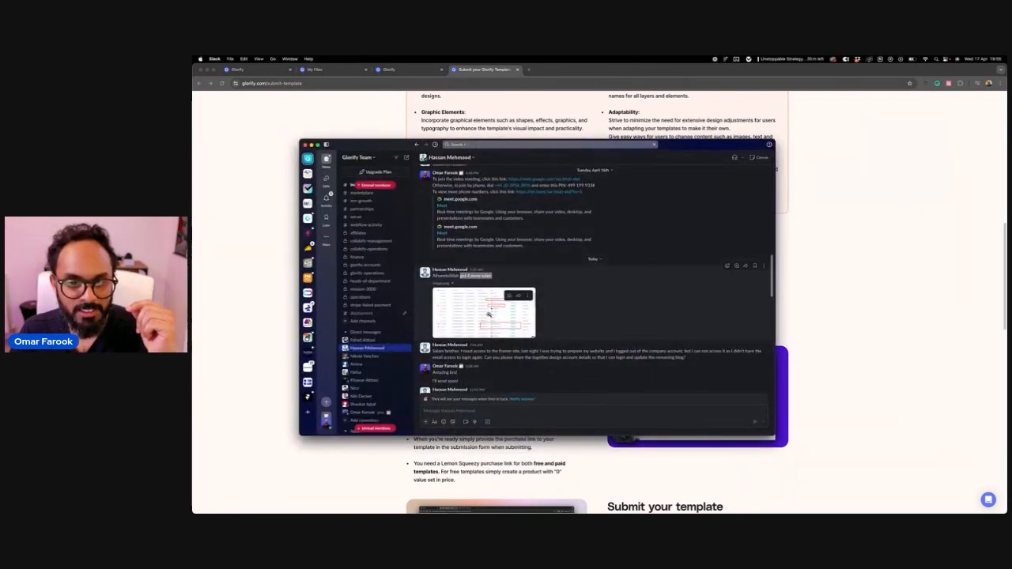
# Hide Slack and return to the Submit your template page in Chrome.
pyautogui.click(483, 312)
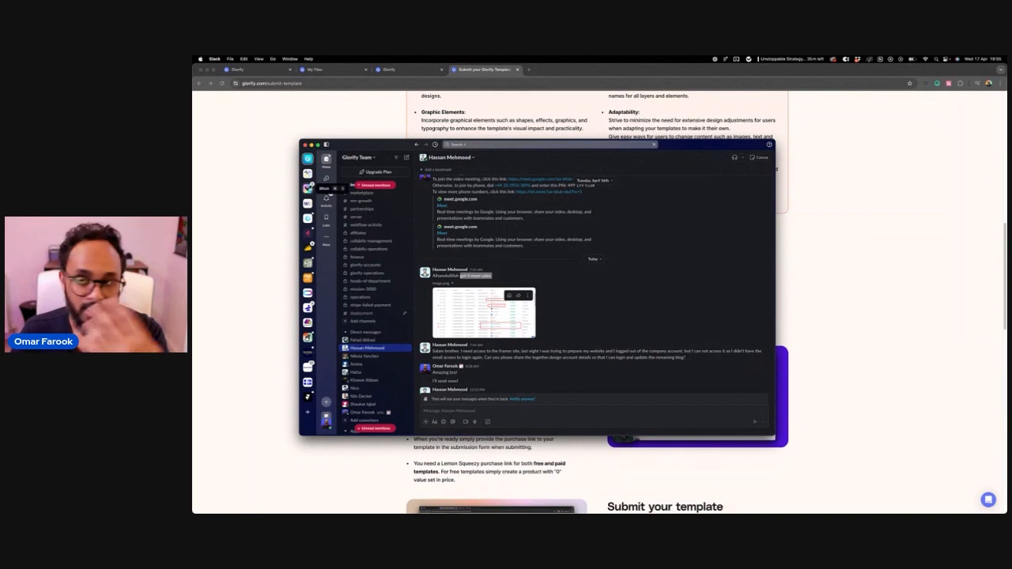
pyautogui.moveTo(272, 195)
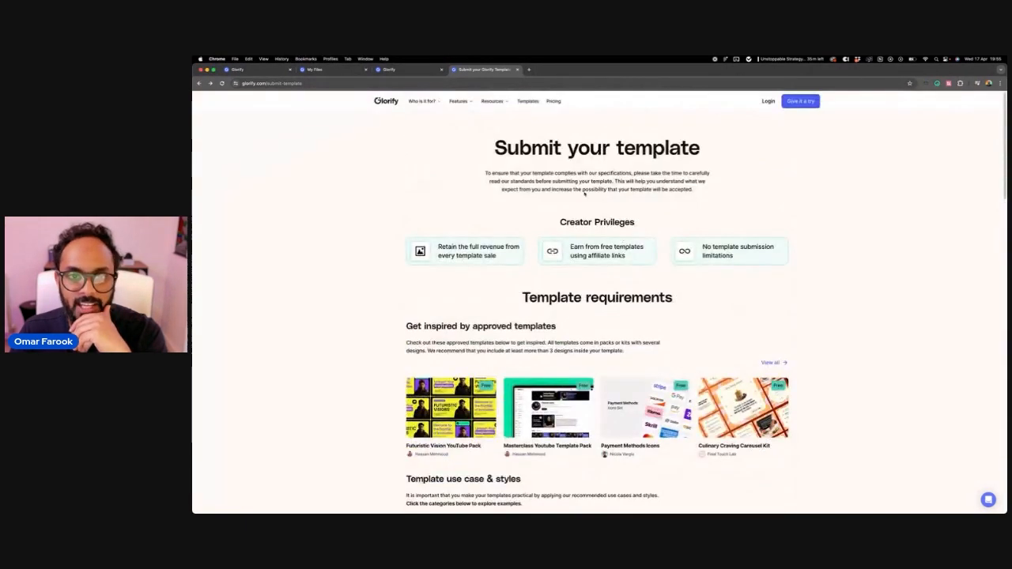
# Reopen the black-and-white Dark Knight Out Collection design file in the editor tab.
pyautogui.click(527, 101)
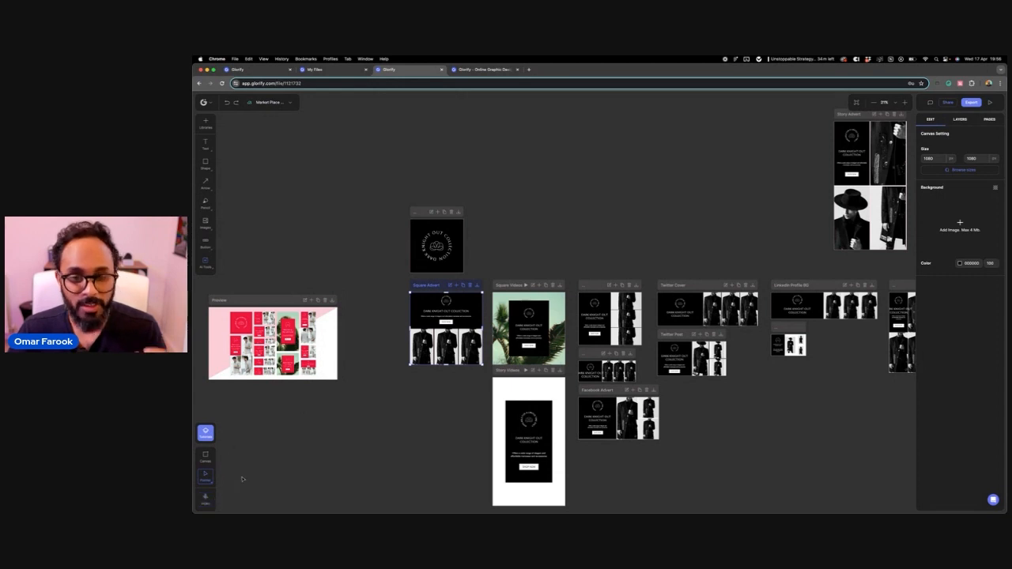
# Launch the animated front.glorify editor demo in a new tab and dismiss the Start transition popup.
pyautogui.click(603, 69)
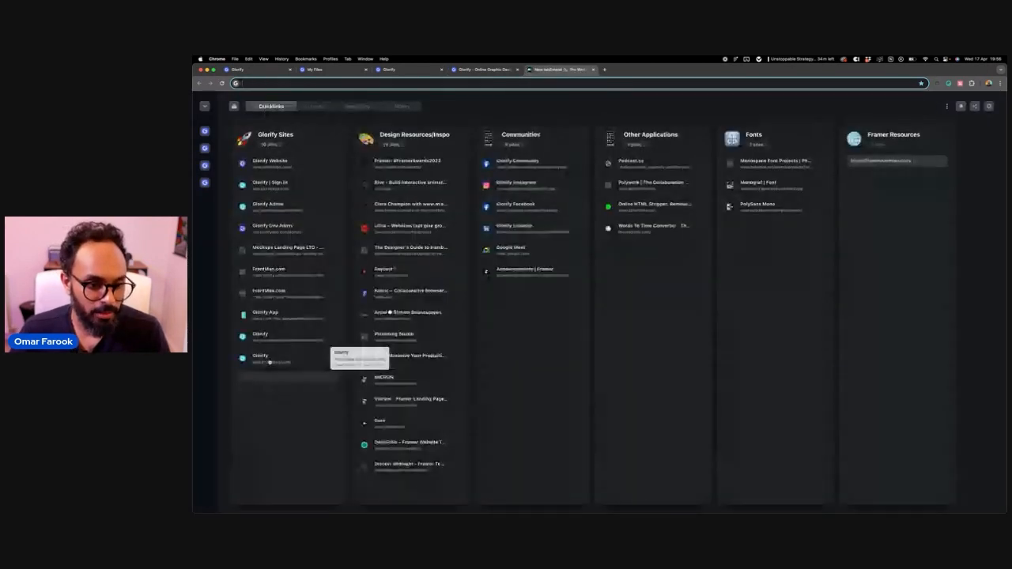
pyautogui.click(605, 68)
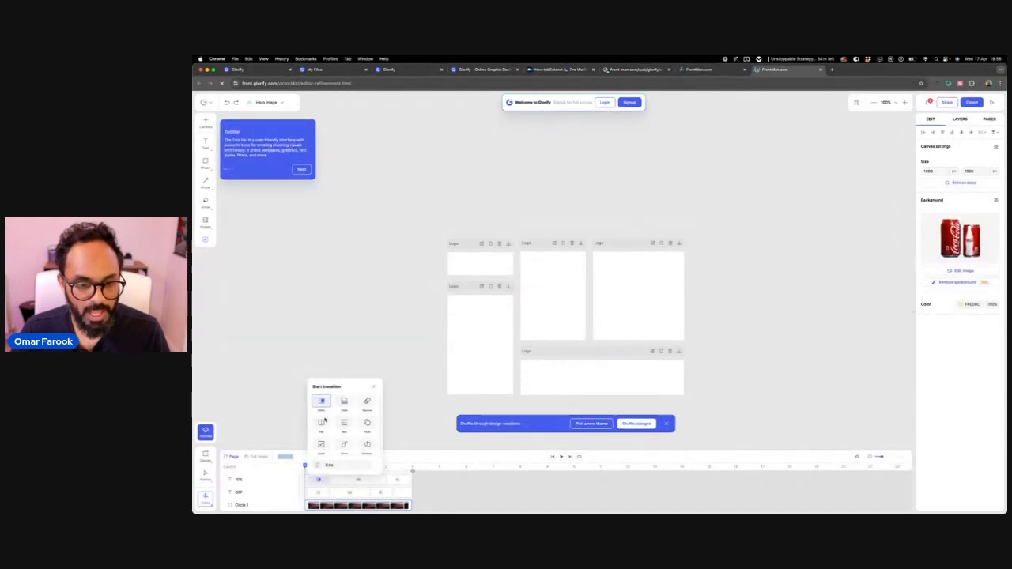
pyautogui.click(344, 401)
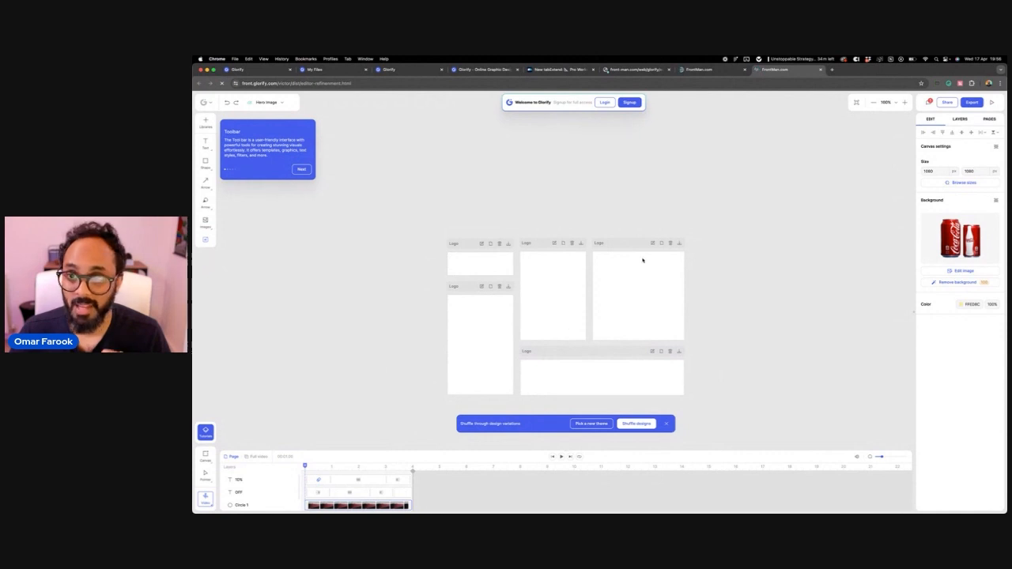
pyautogui.moveTo(816, 148)
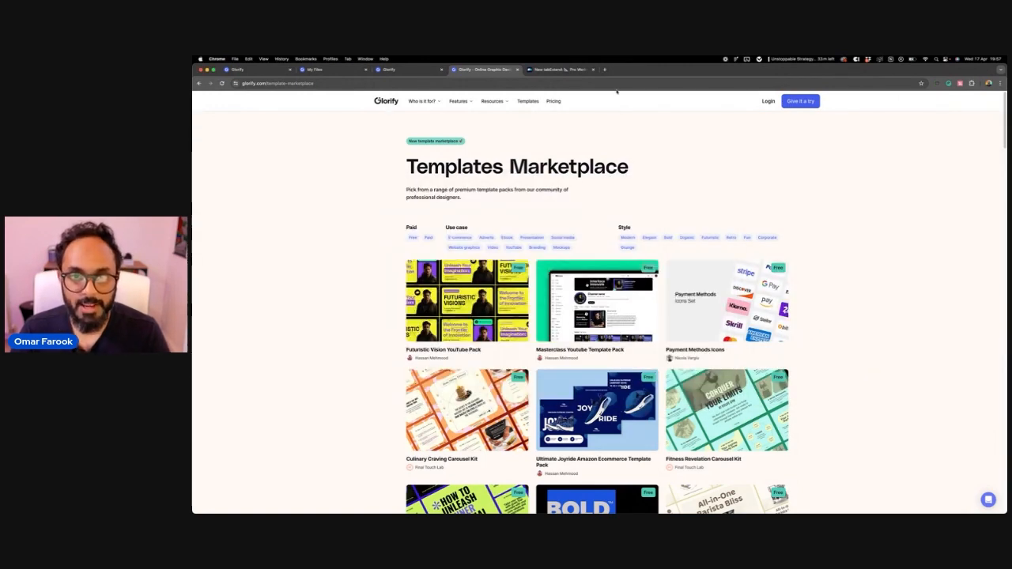
# Scroll through the Glorify App Pinterest profile's created pins.
pyautogui.click(561, 69)
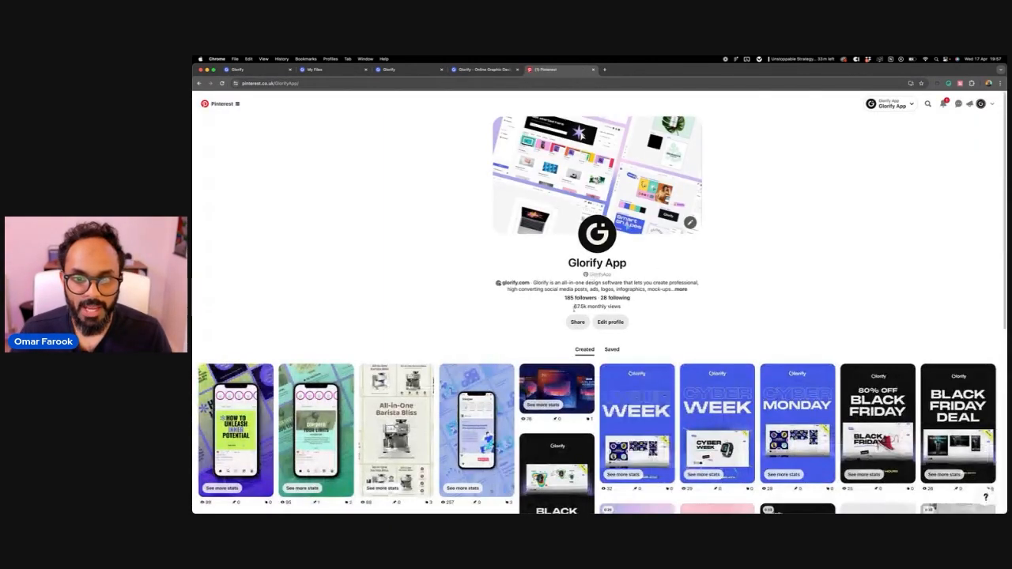
pyautogui.scroll(-3)
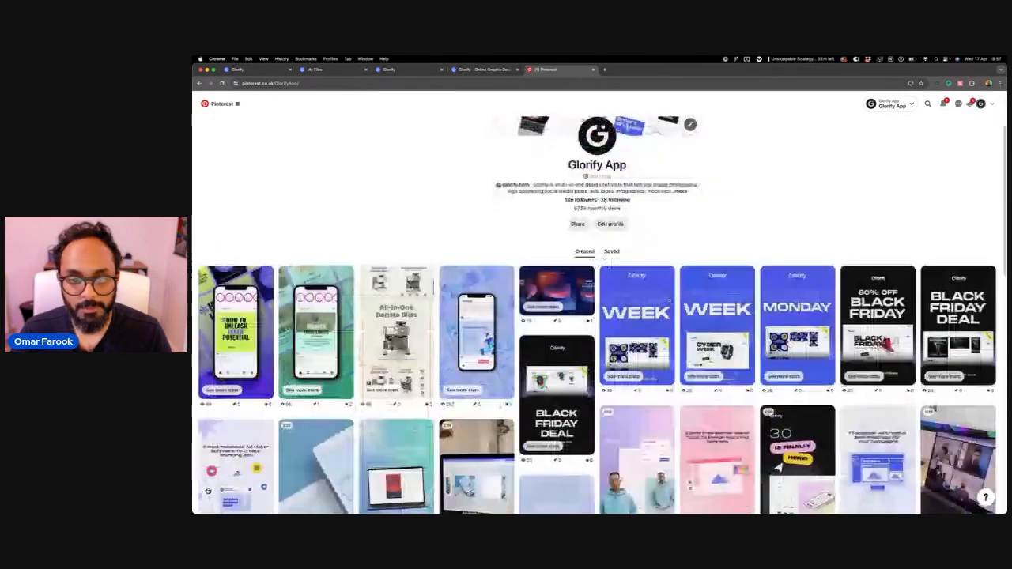
pyautogui.scroll(-3)
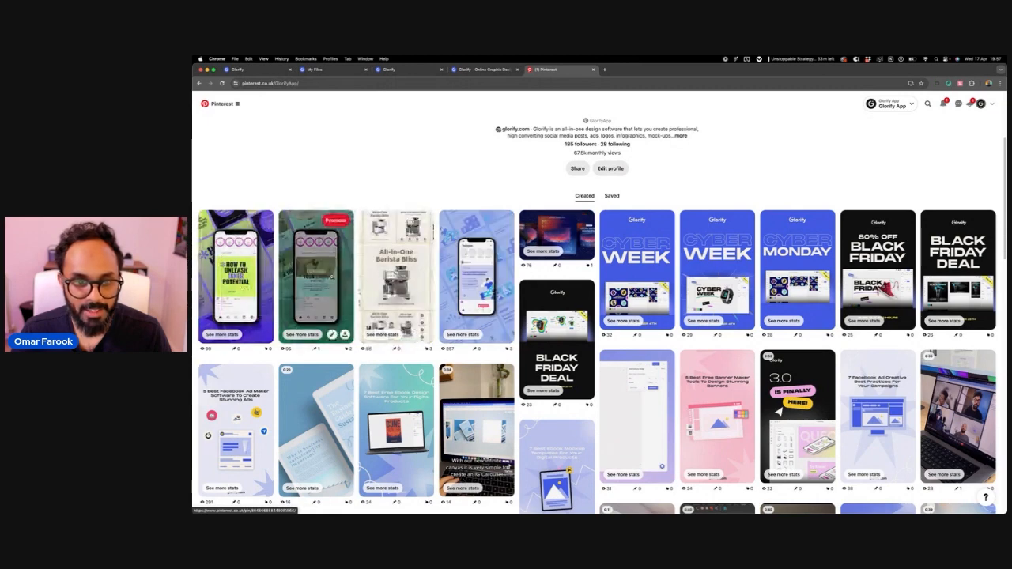
pyautogui.scroll(-3)
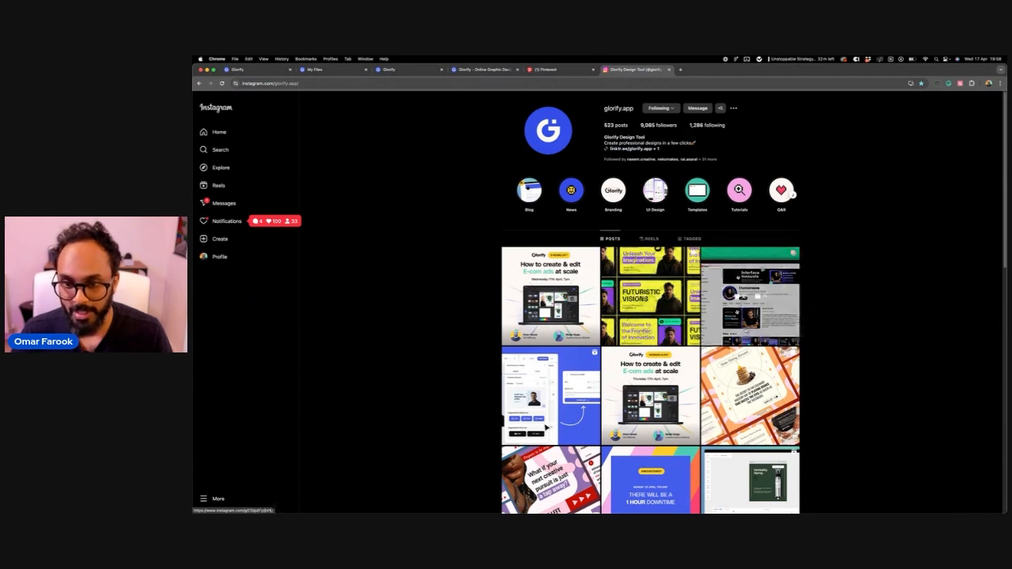
# Open and close the glorify.app post about the E-com ads at scale webinar.
pyautogui.click(750, 298)
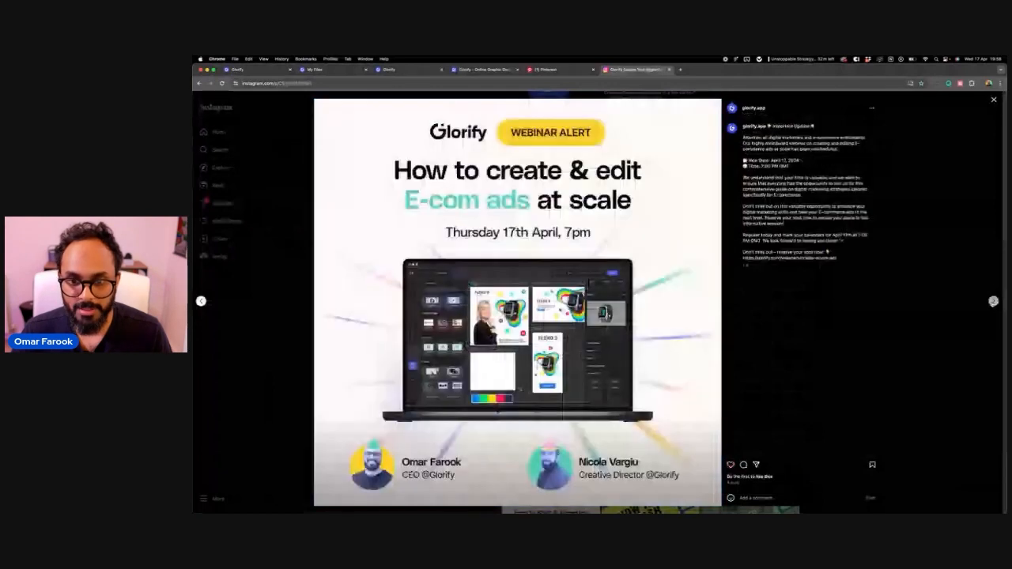
pyautogui.click(993, 301)
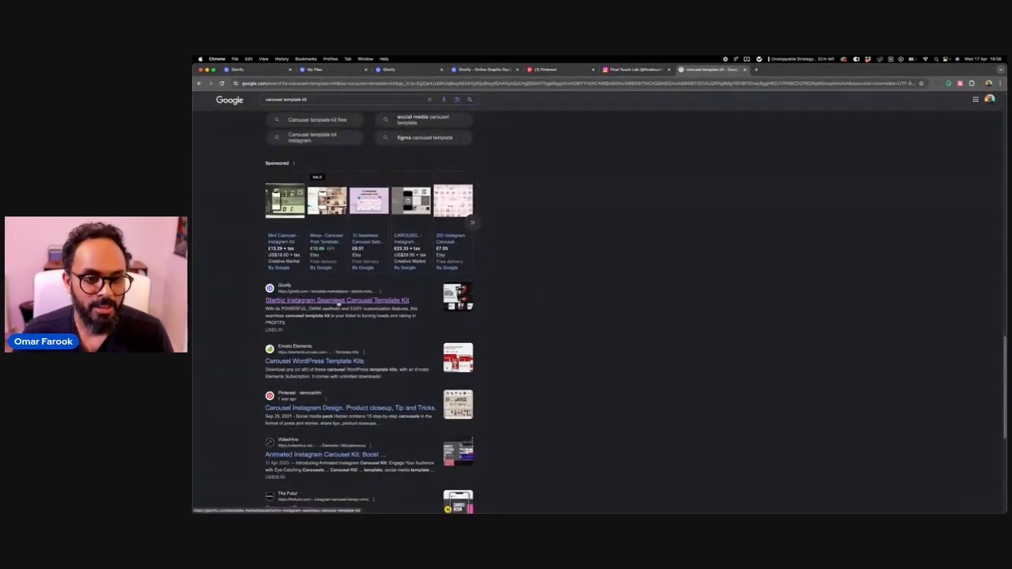
# Show Google Images results for 'carousel template kit' and scroll through them.
pyautogui.click(338, 299)
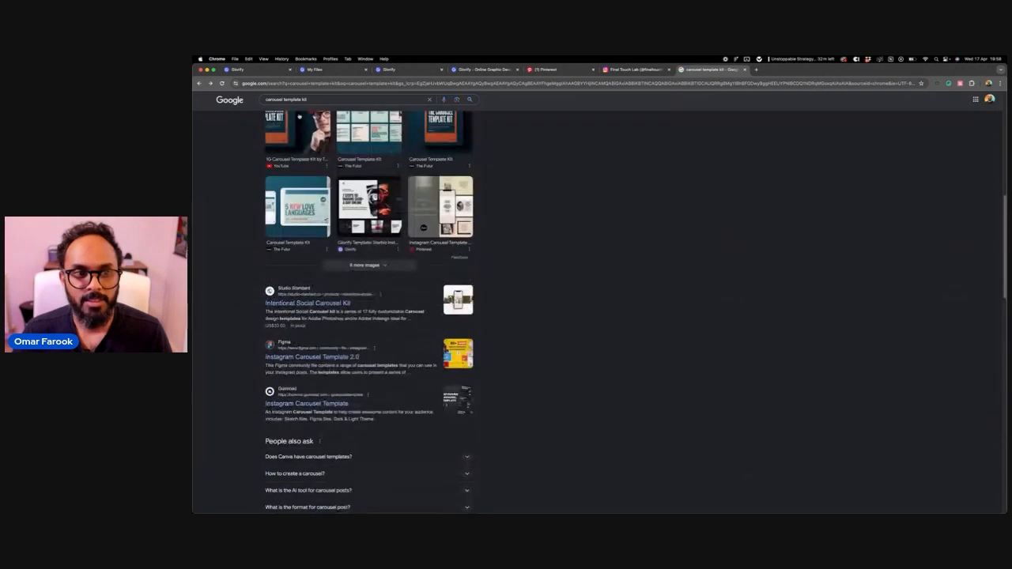
pyautogui.click(271, 124)
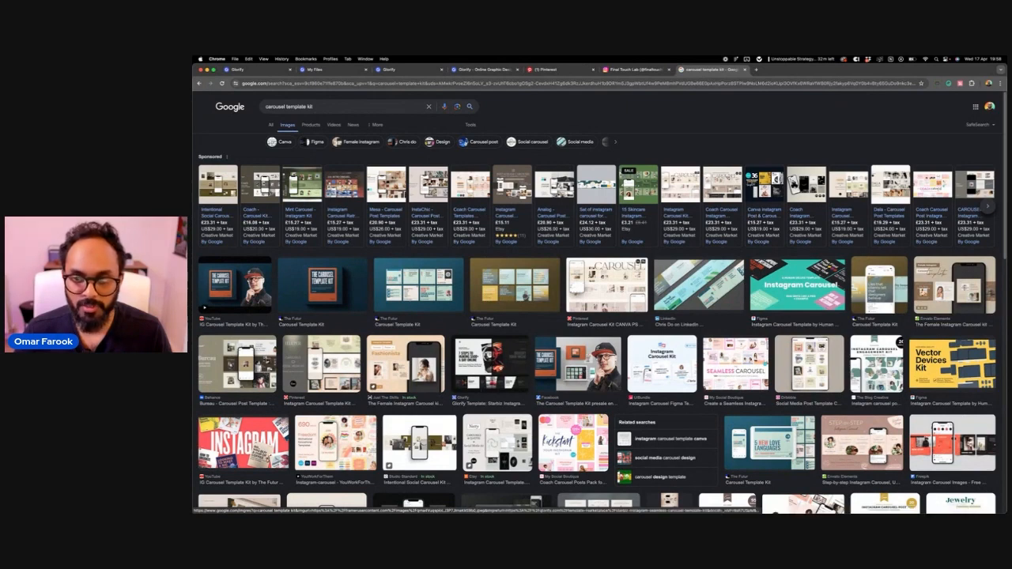
pyautogui.scroll(-3)
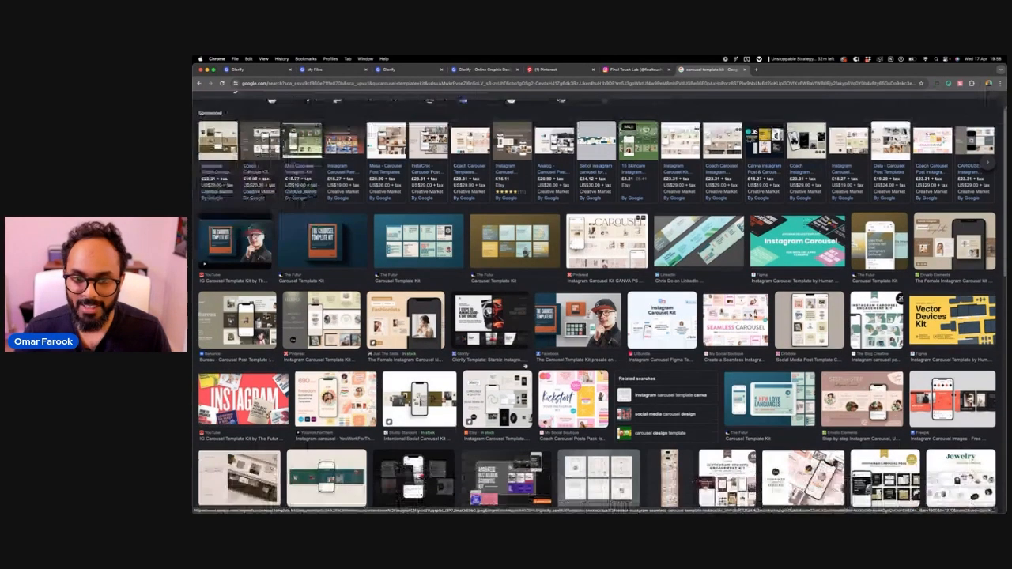
pyautogui.scroll(-3)
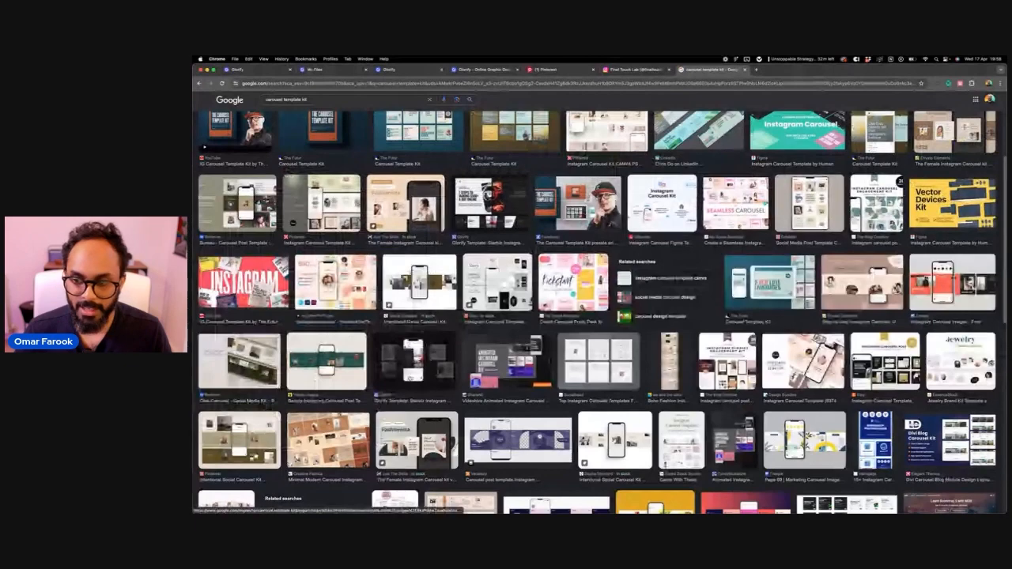
pyautogui.scroll(-3)
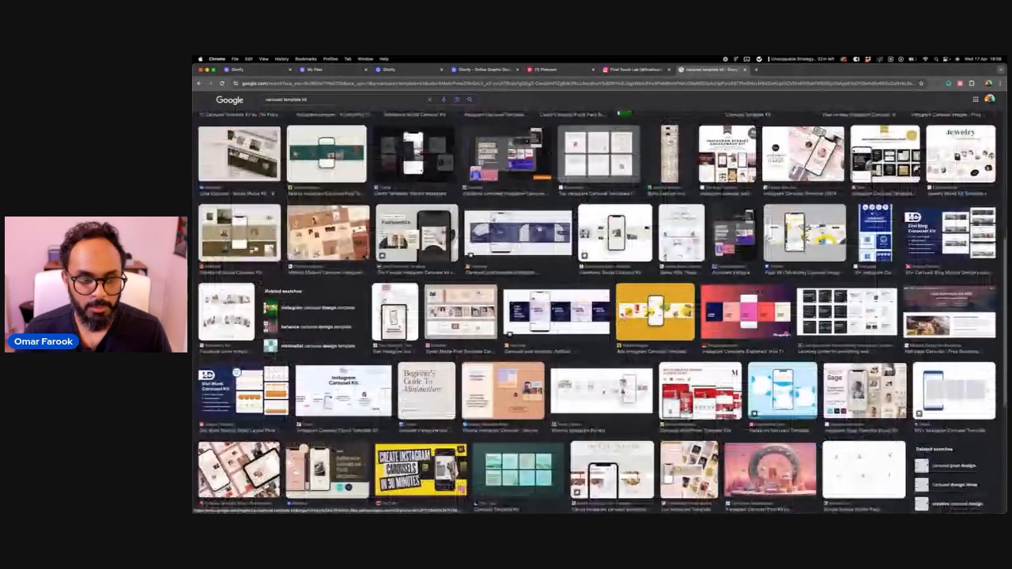
pyautogui.scroll(-3)
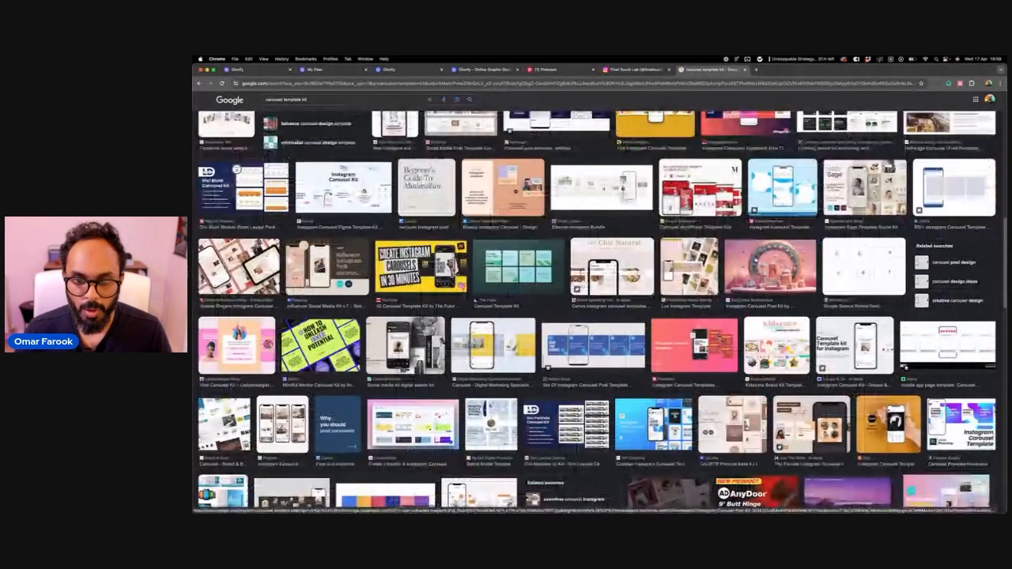
pyautogui.scroll(-3)
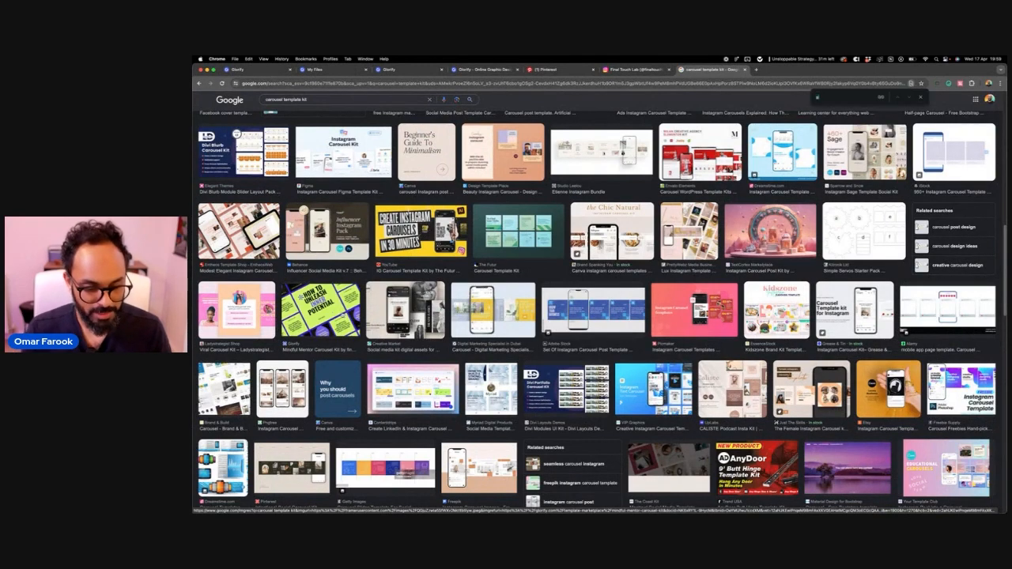
pyautogui.scroll(-3)
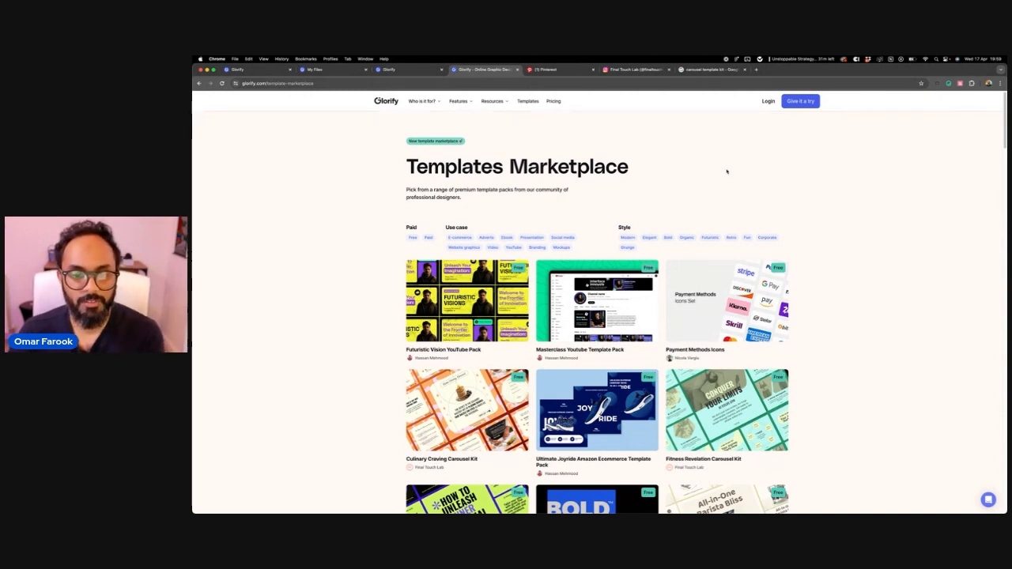
pyautogui.moveTo(675, 208)
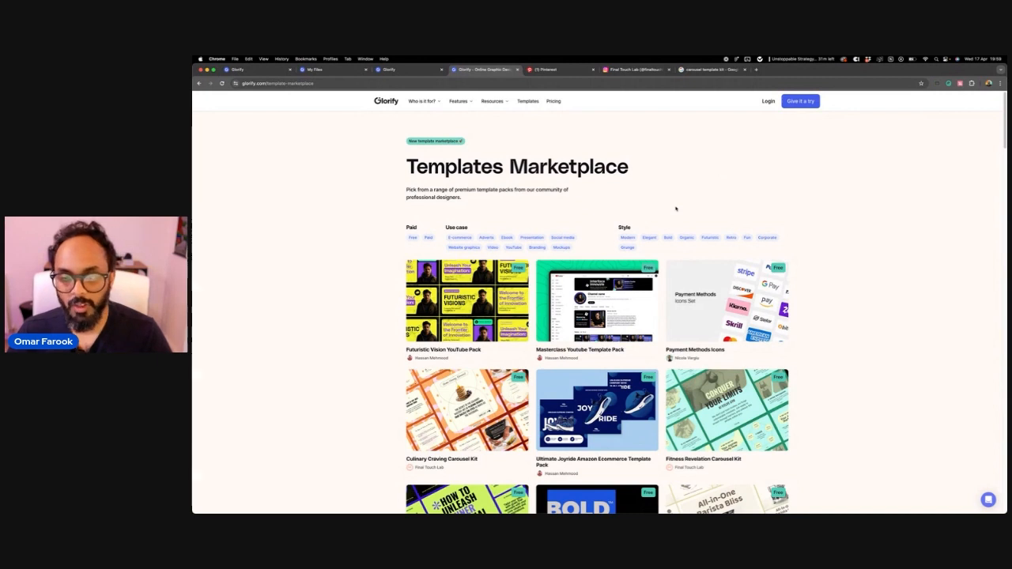